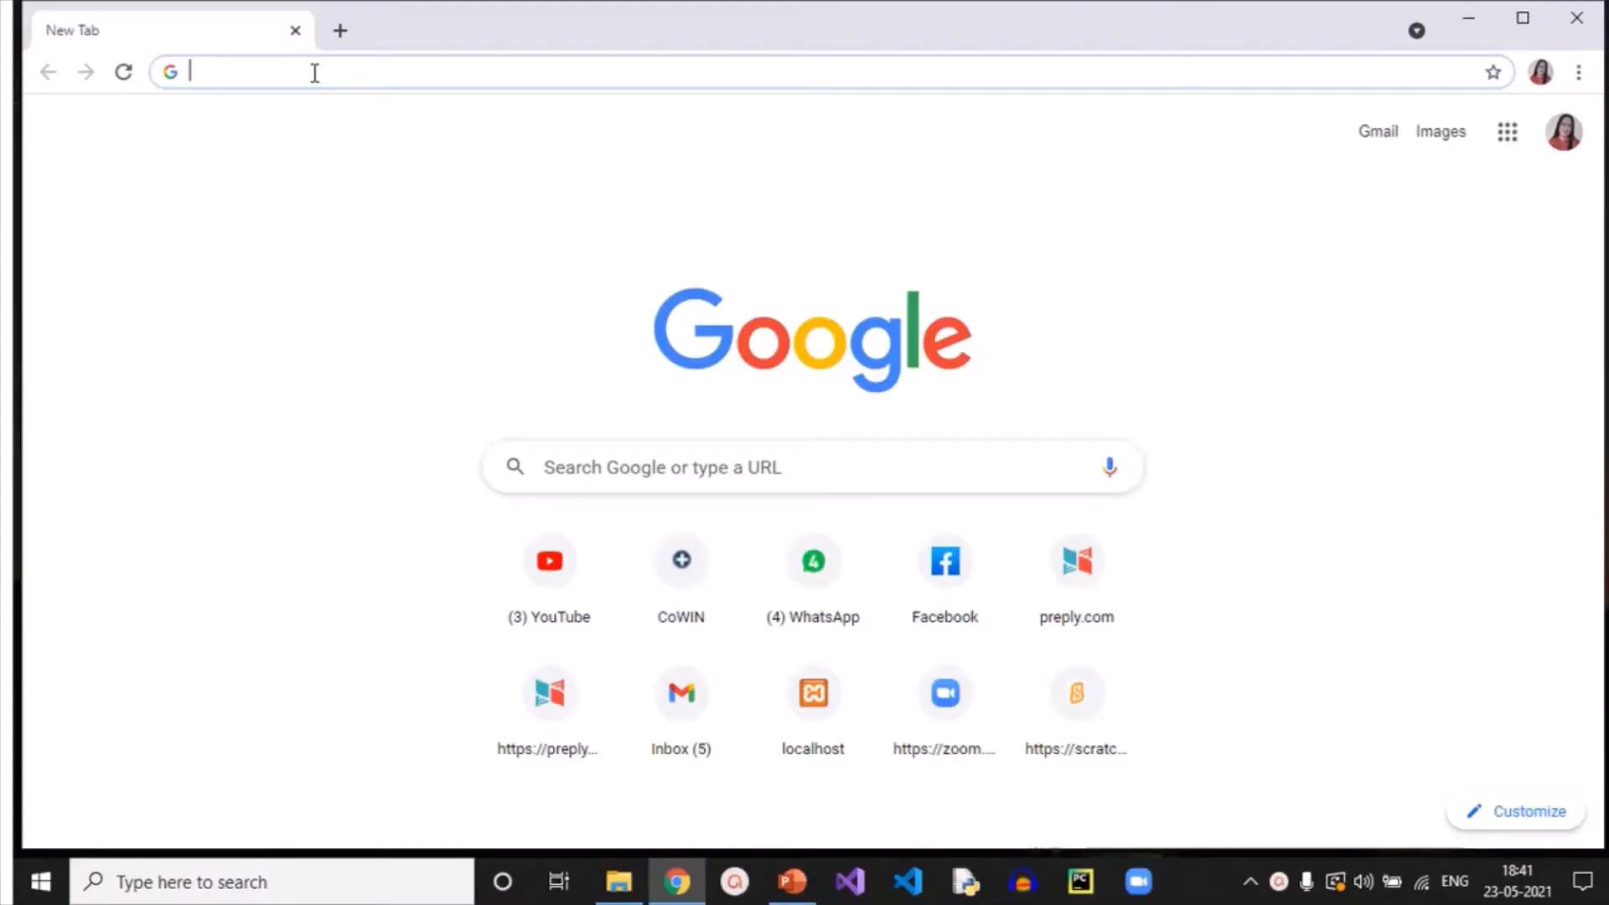
# Step: Search Google for 'dev c++ 5.11 for free download for windows 10 64 bit'
pyautogui.write('de')
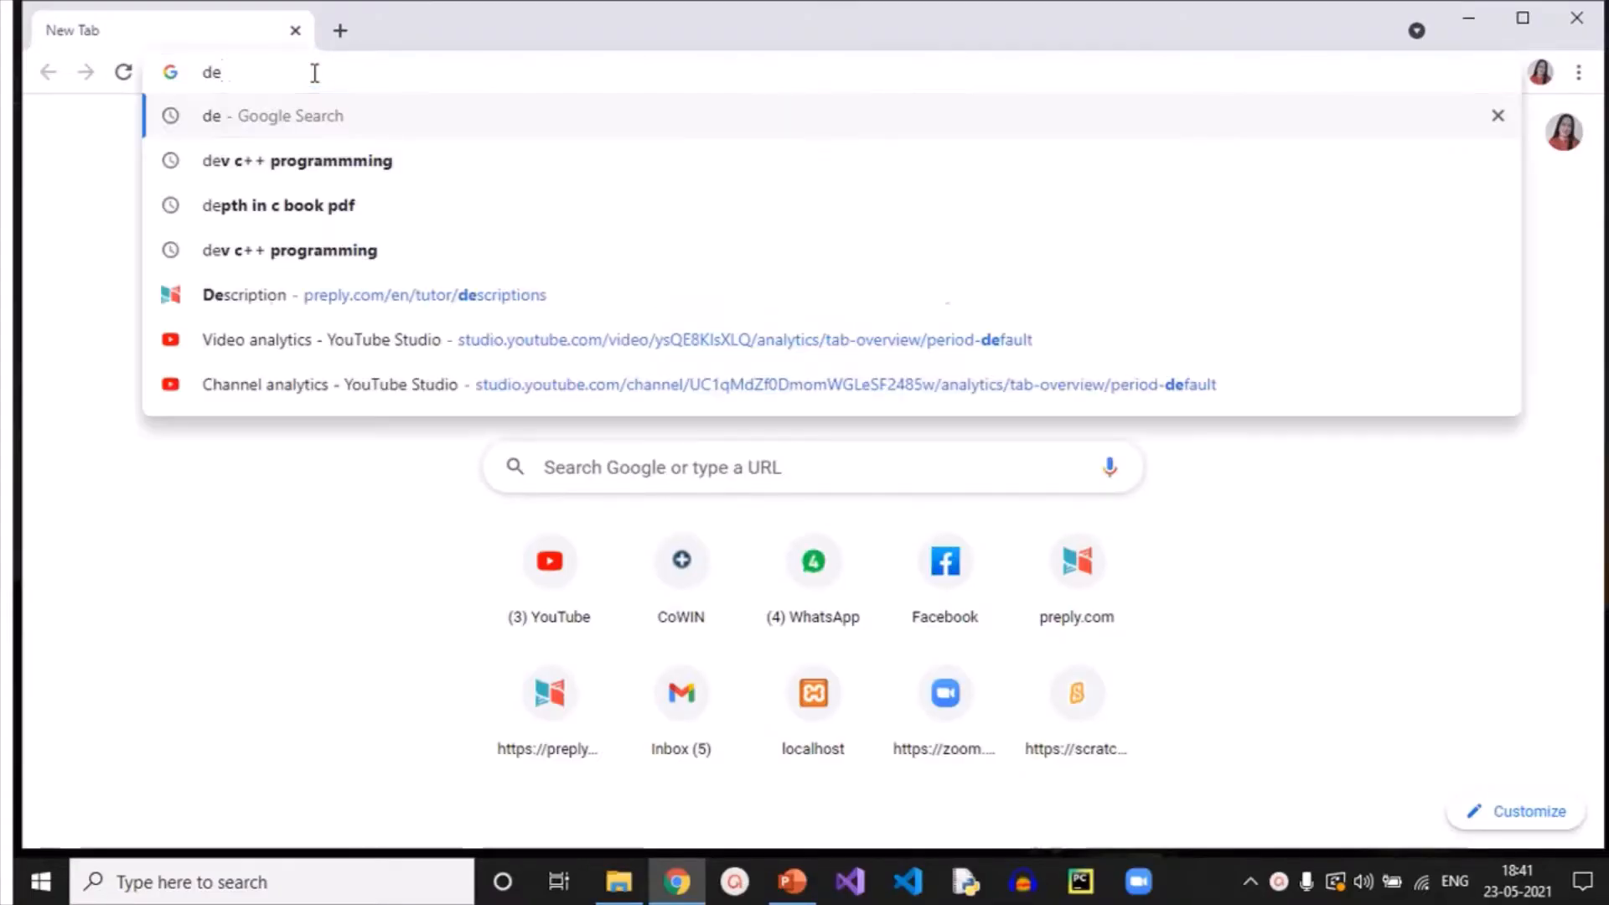
pyautogui.write('v')
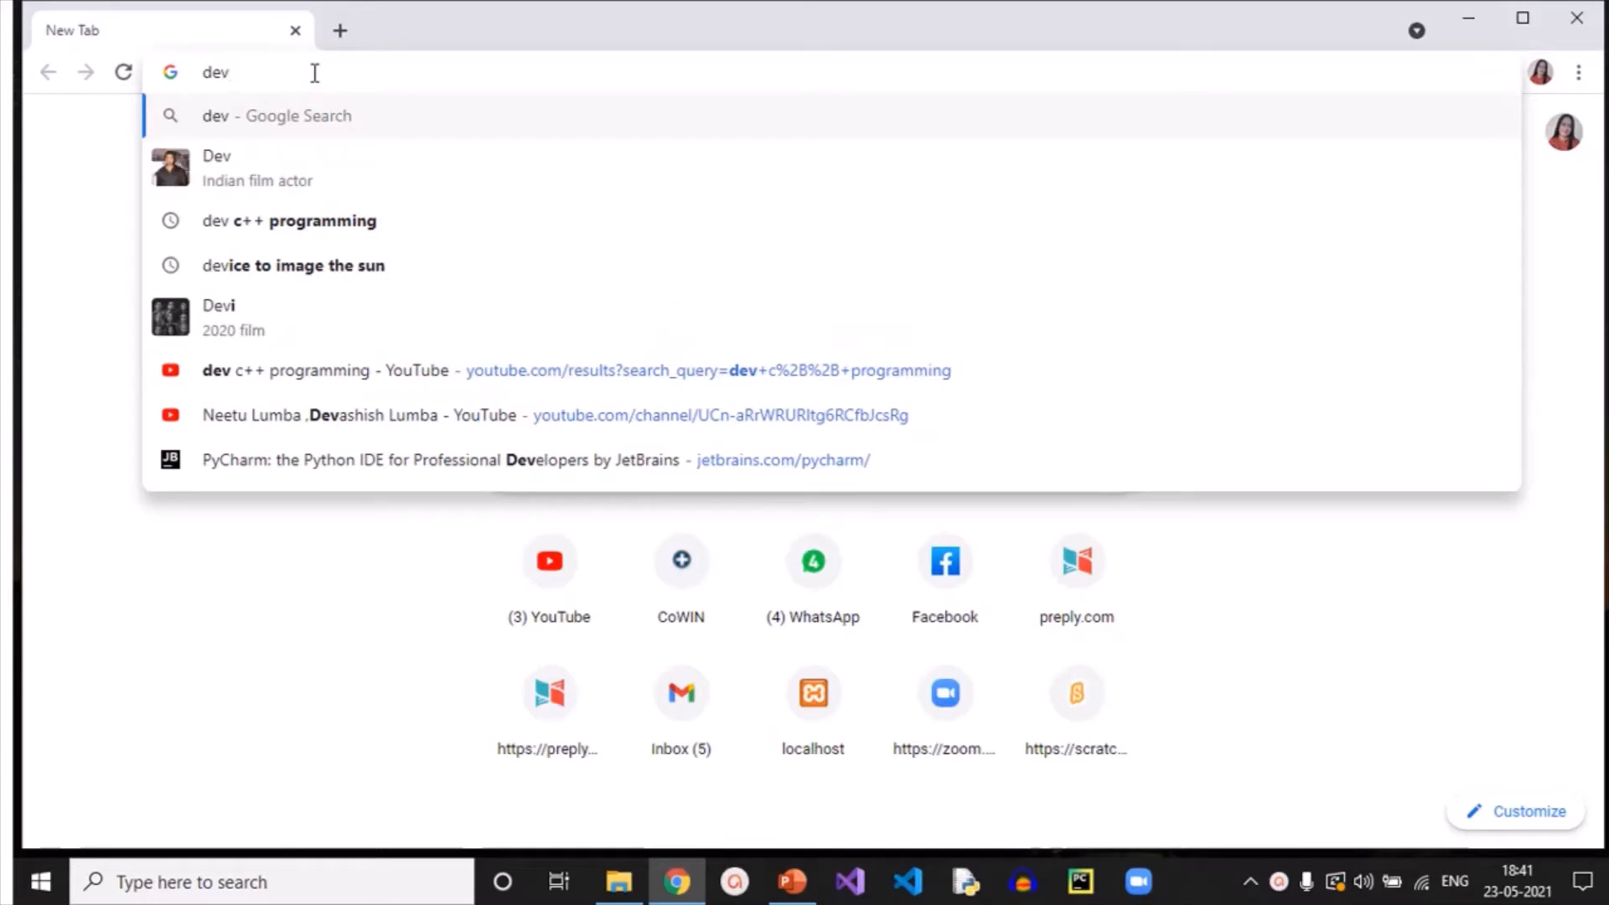
pyautogui.write('c++')
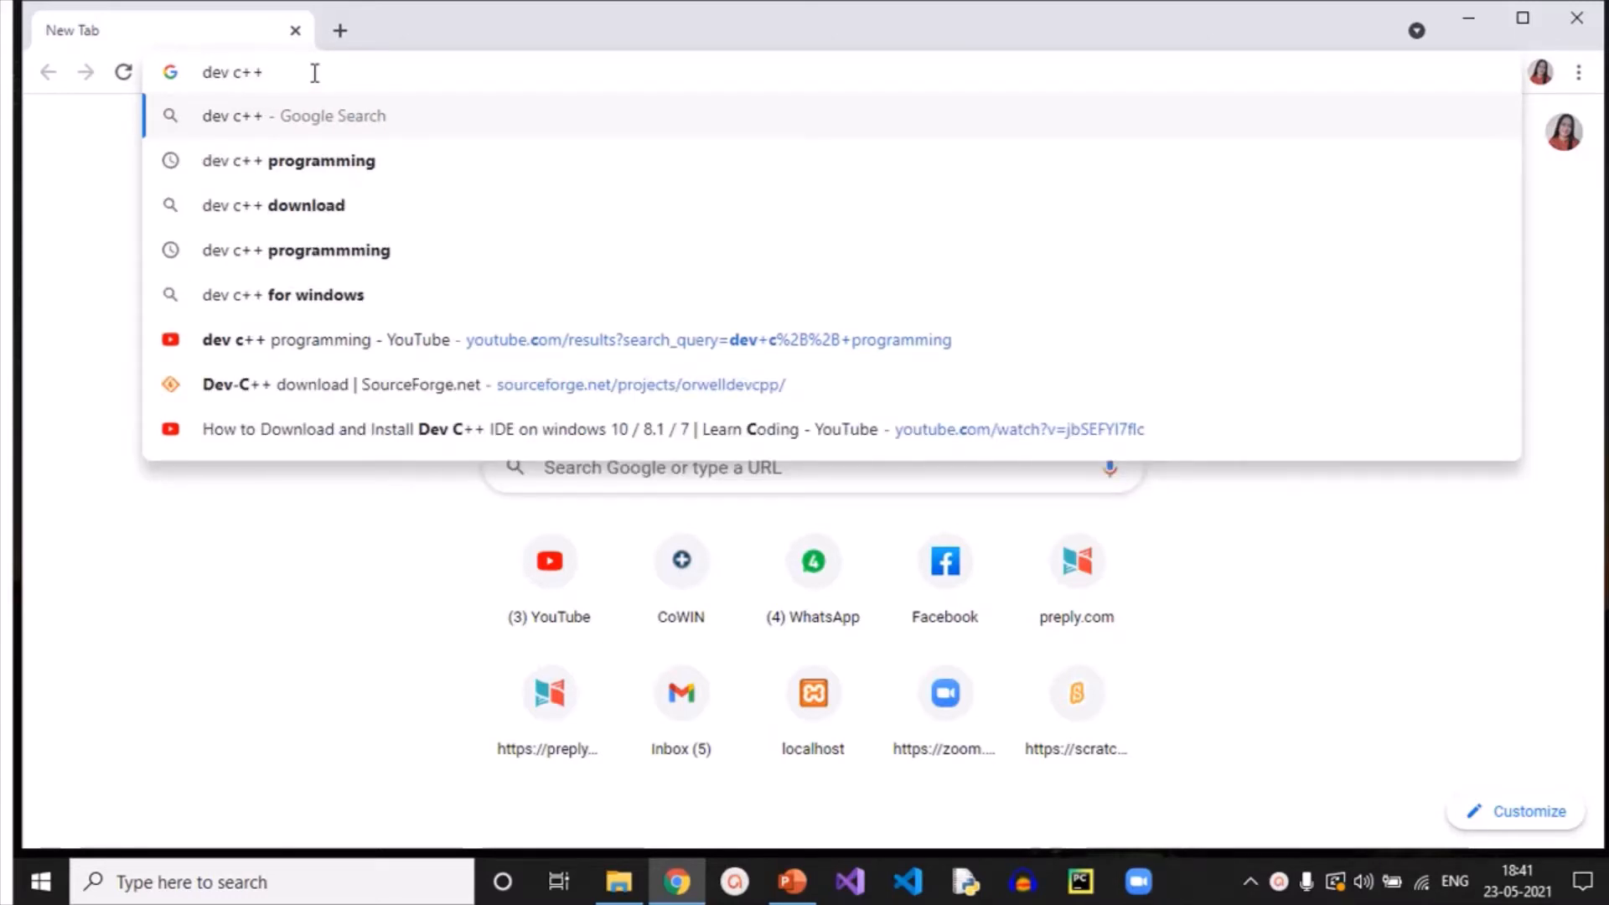
pyautogui.write('5')
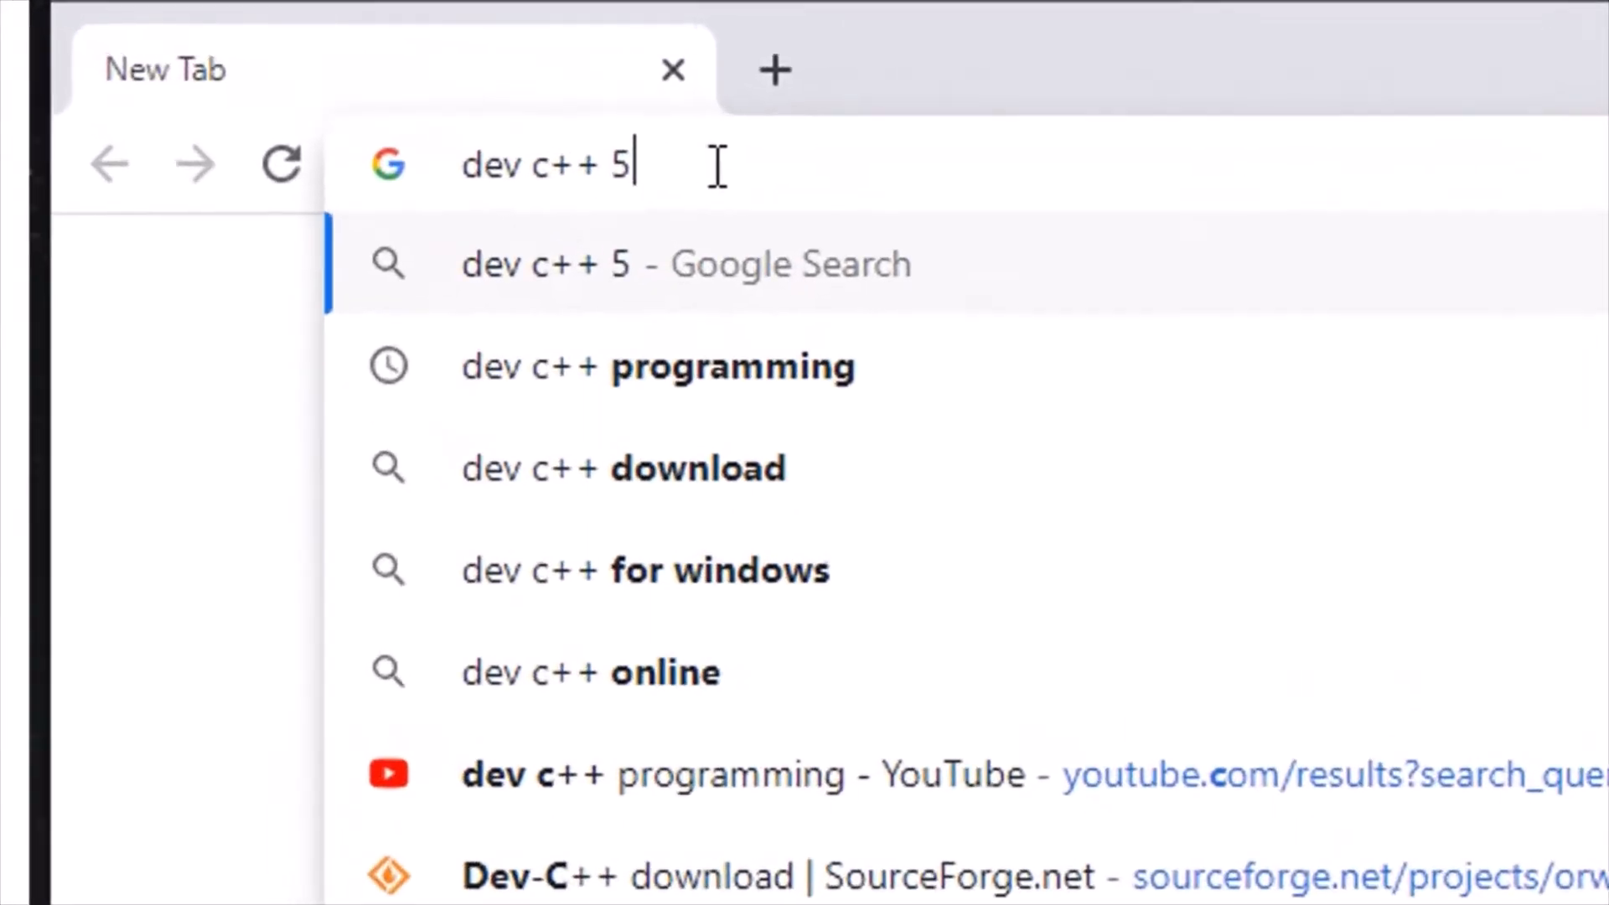
pyautogui.write('.11')
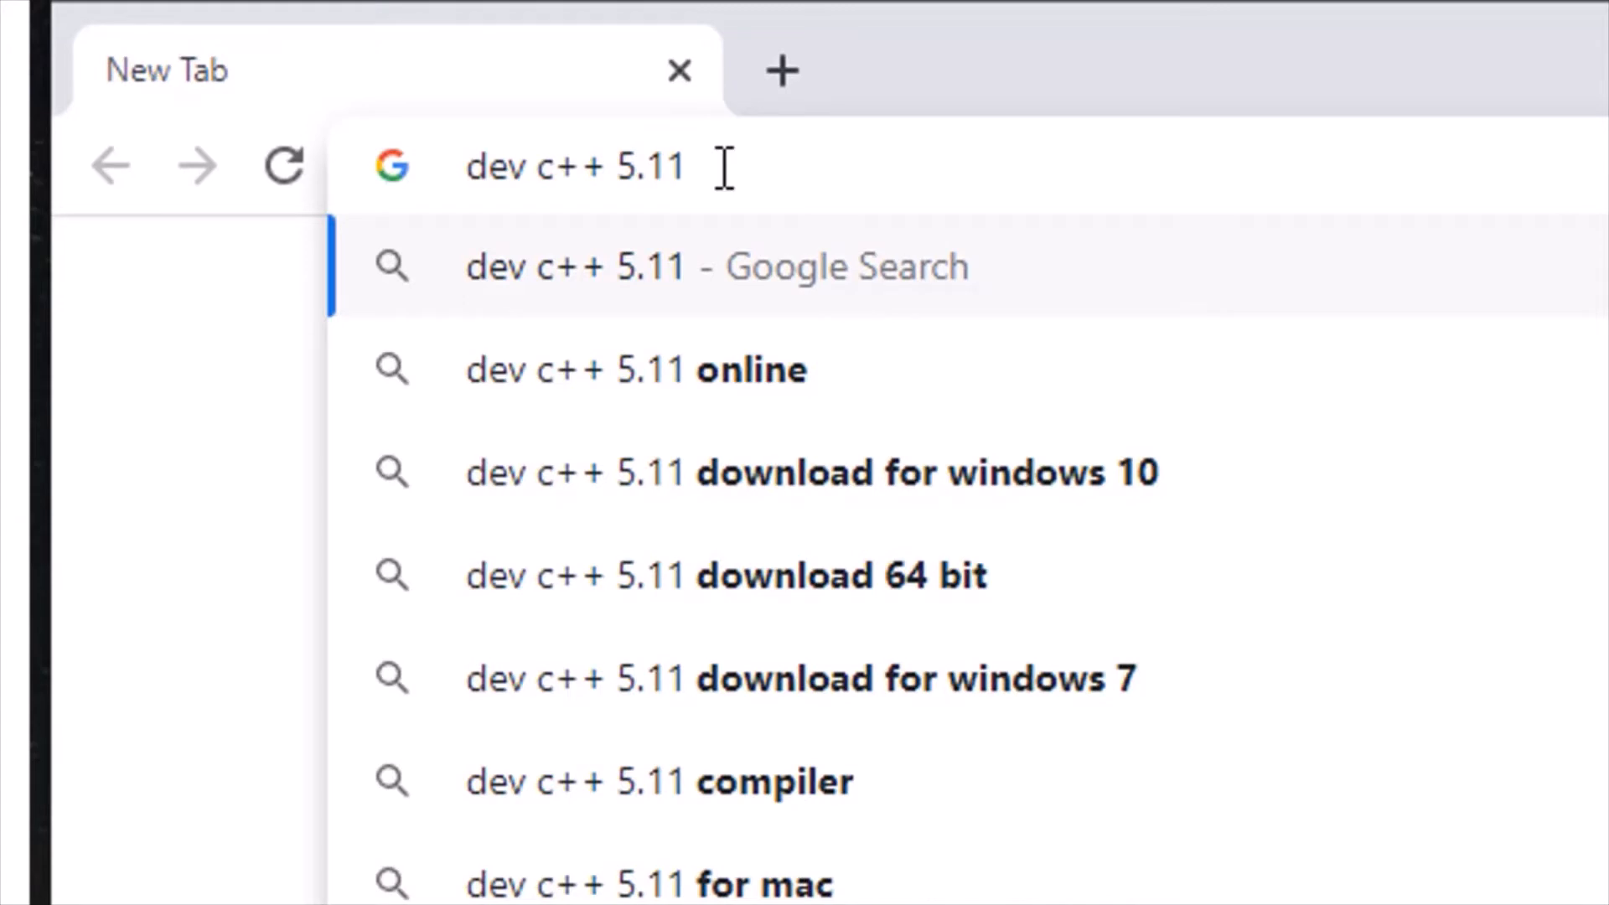
pyautogui.write('for')
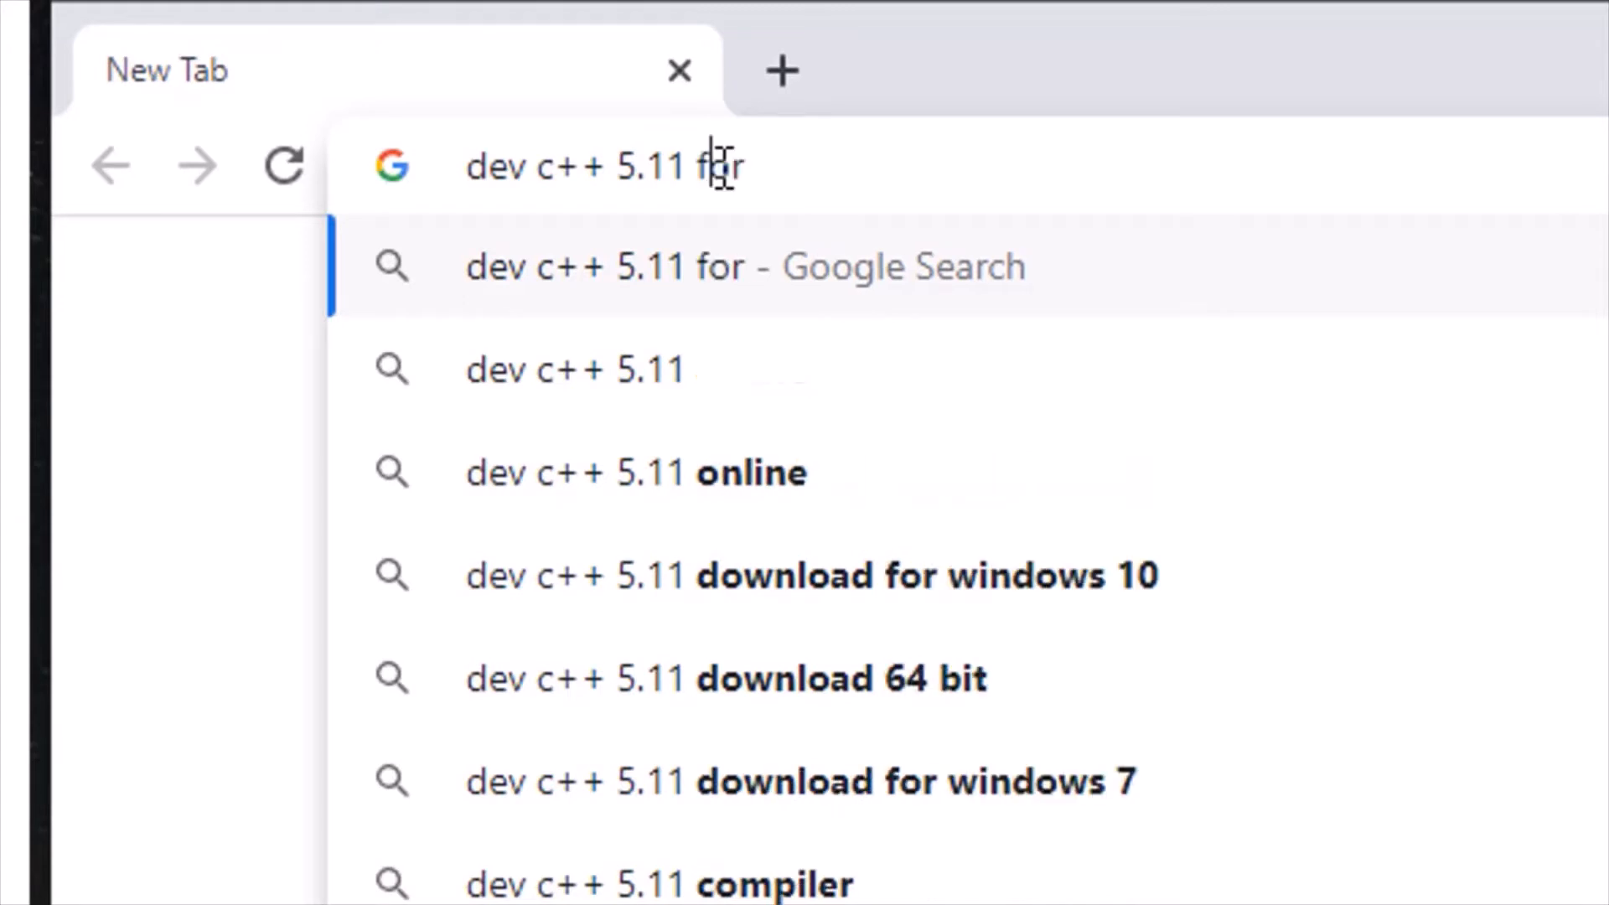
pyautogui.write('free download for windows 10 64 bit')
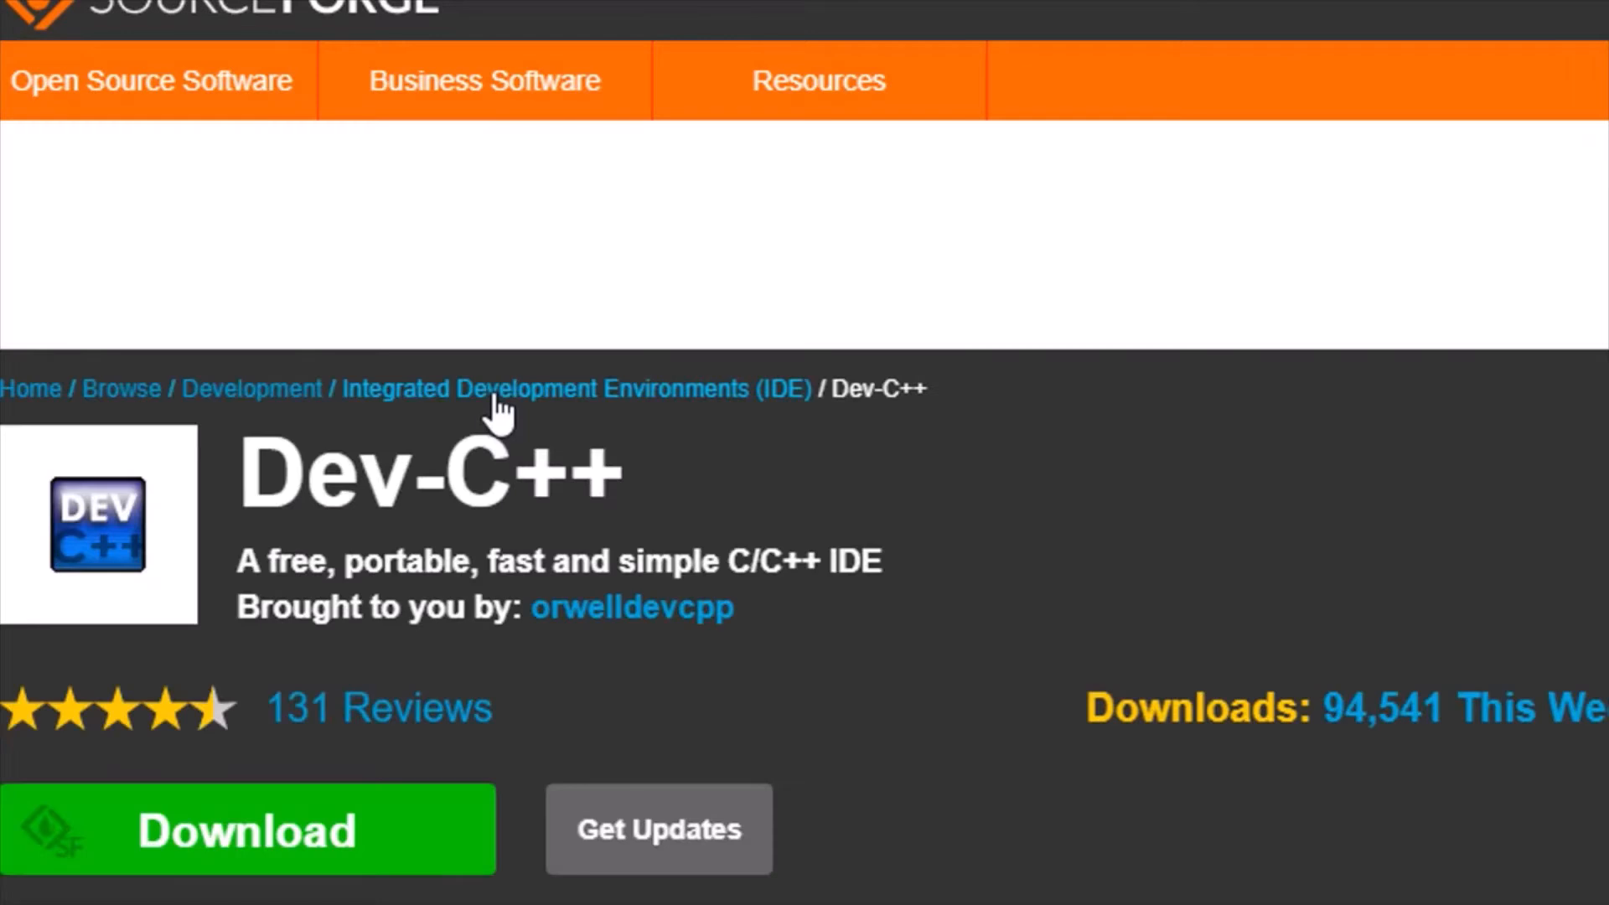
# Step: Start downloading the Dev-C++ 5.11 installer from the SourceForge Download button
pyautogui.scroll(3)
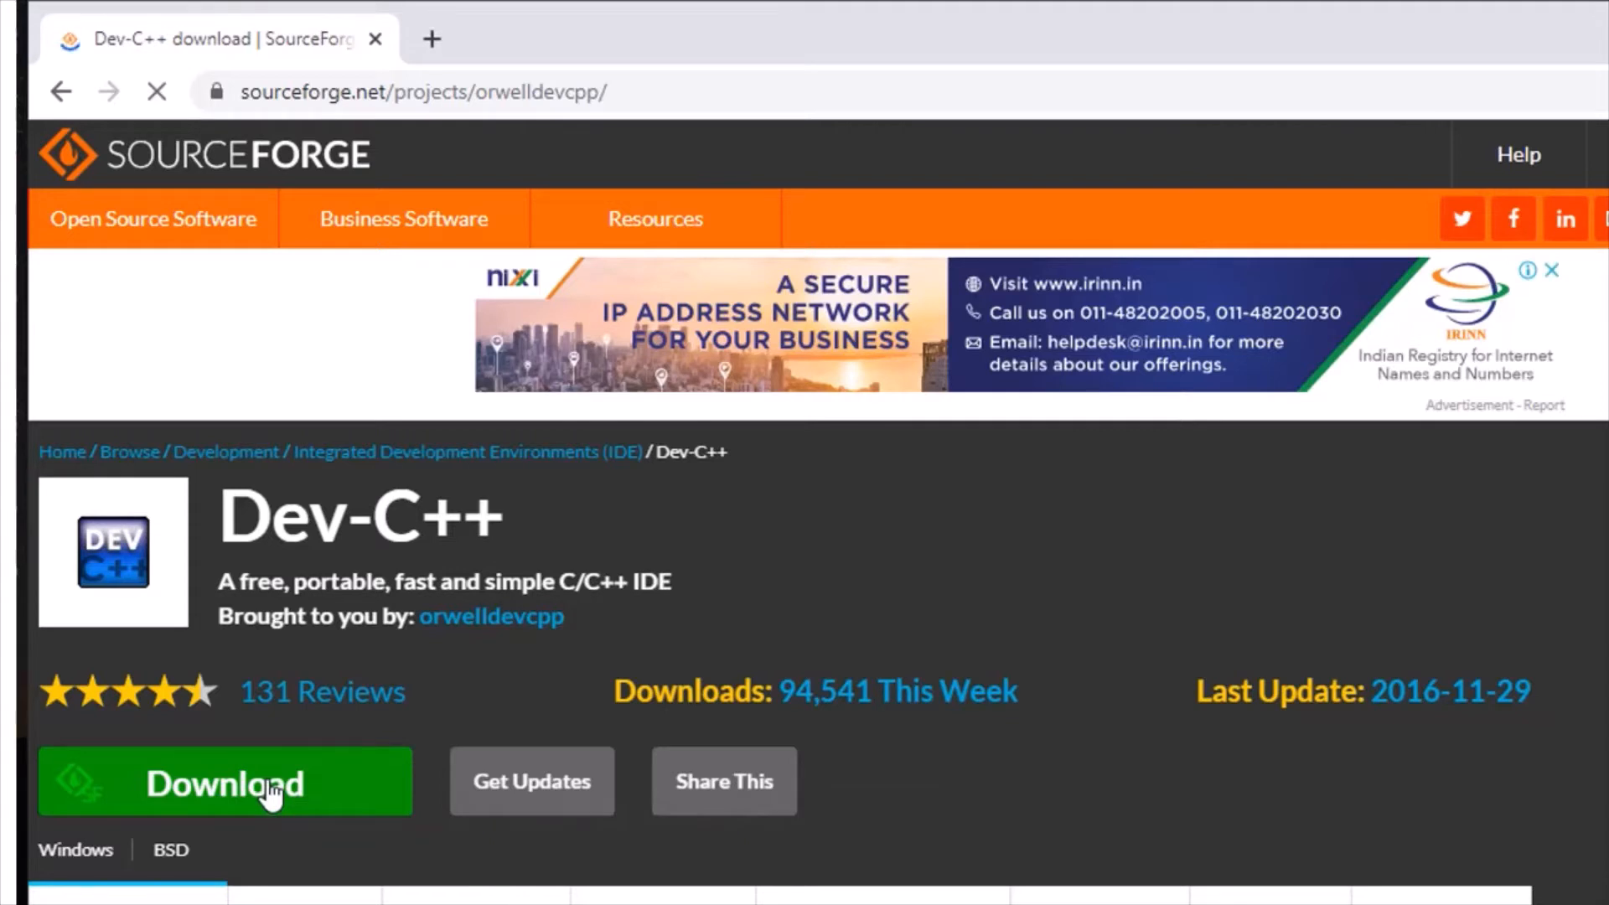
pyautogui.click(223, 783)
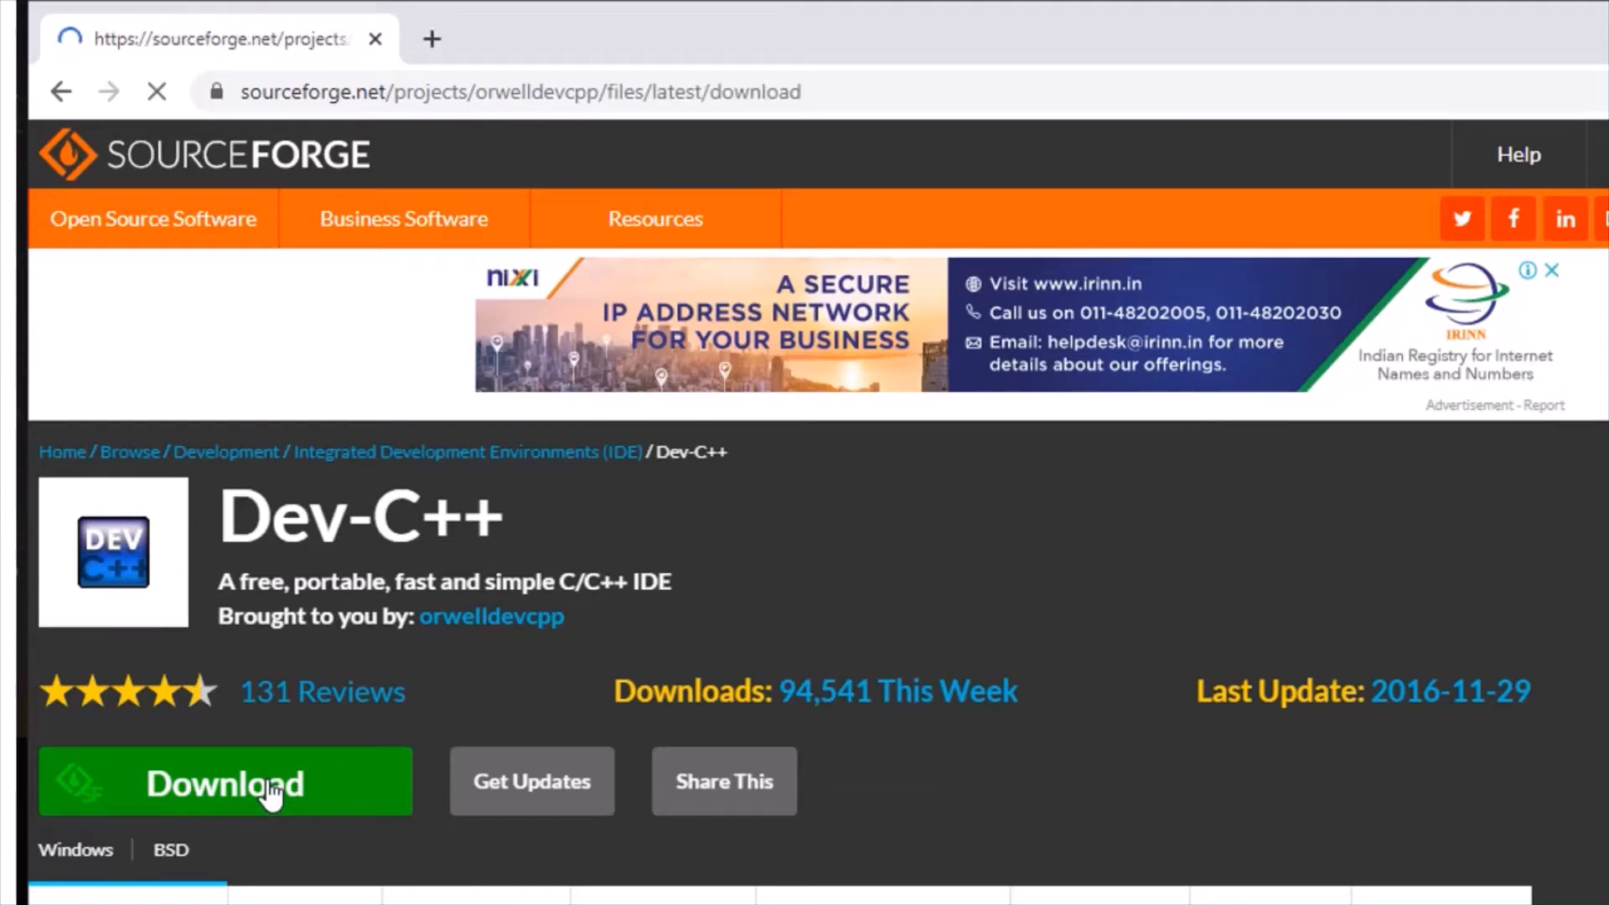
pyautogui.click(223, 782)
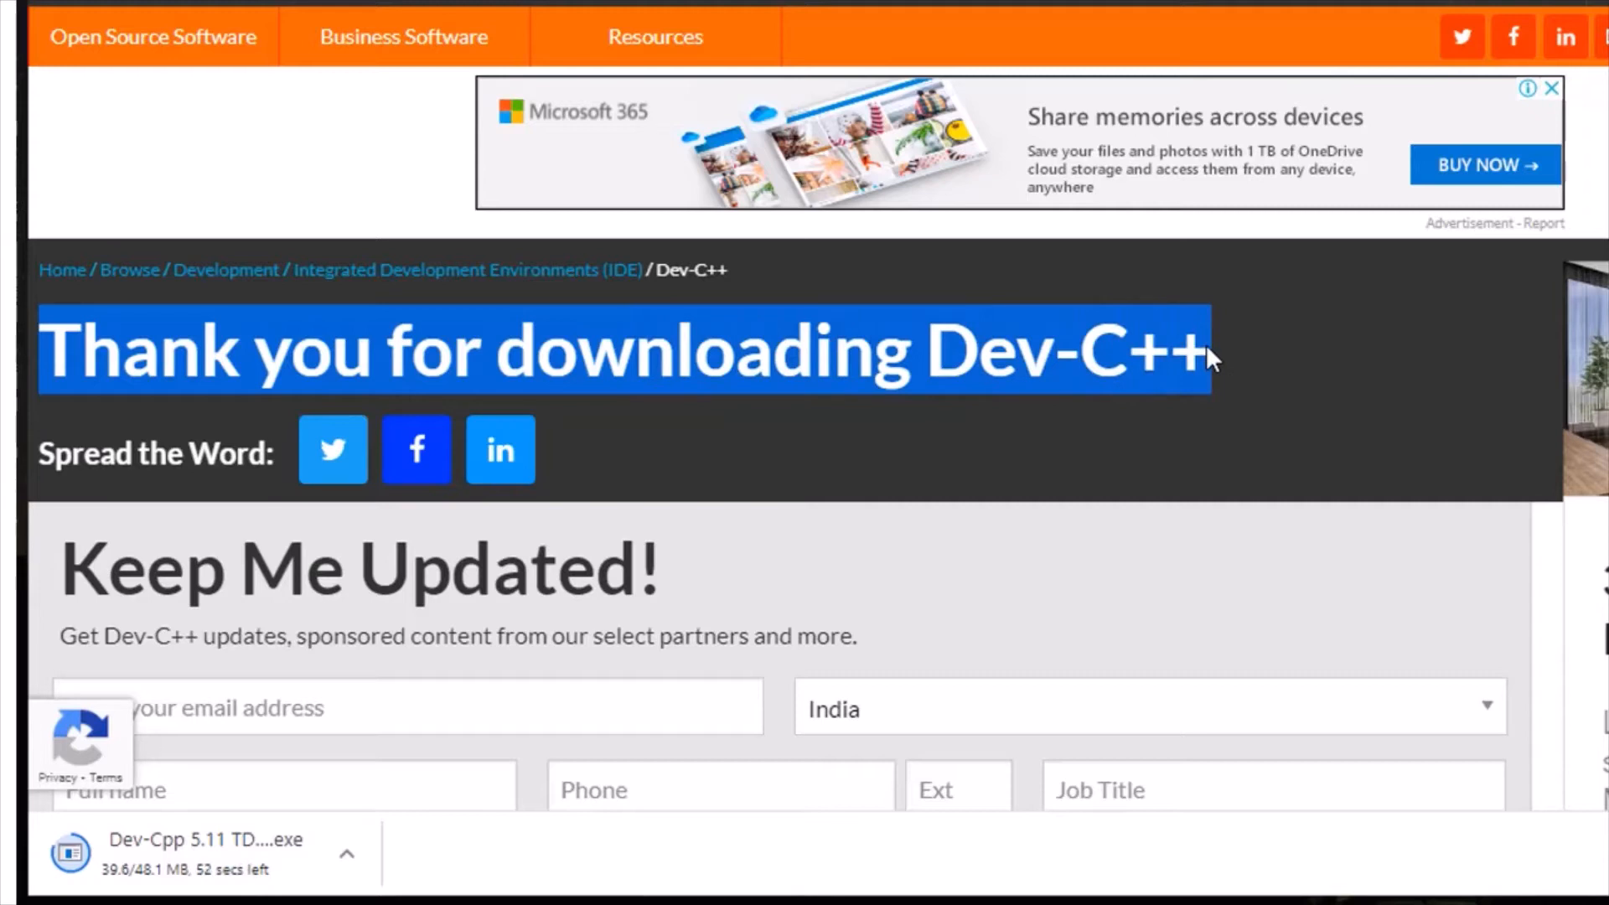
pyautogui.moveTo(1022, 523)
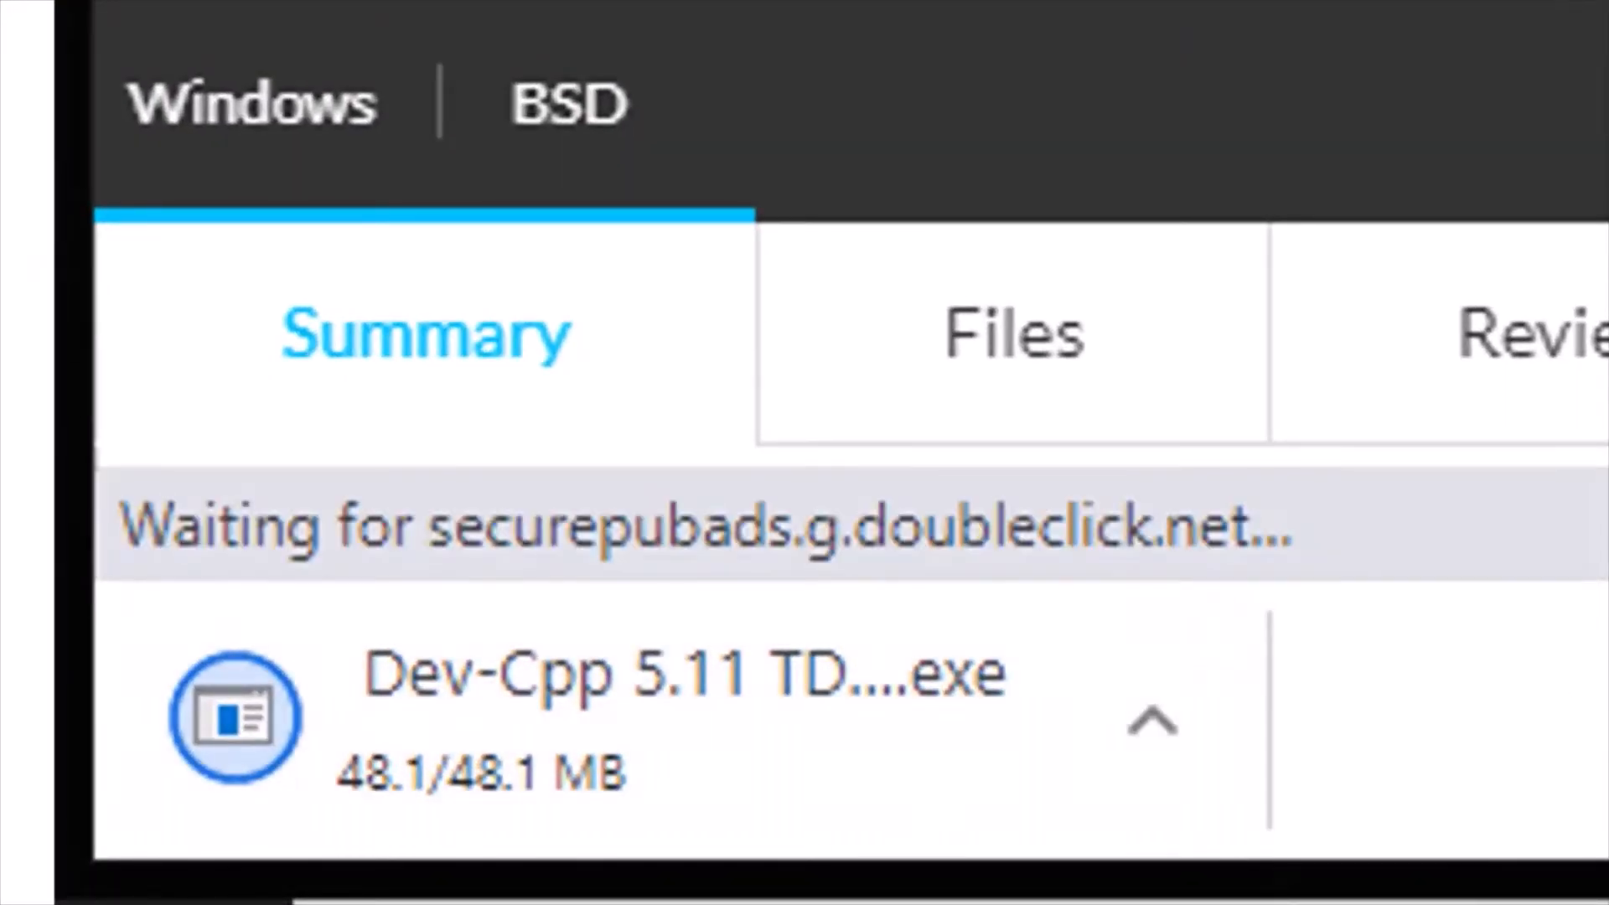
pyautogui.moveTo(1436, 657)
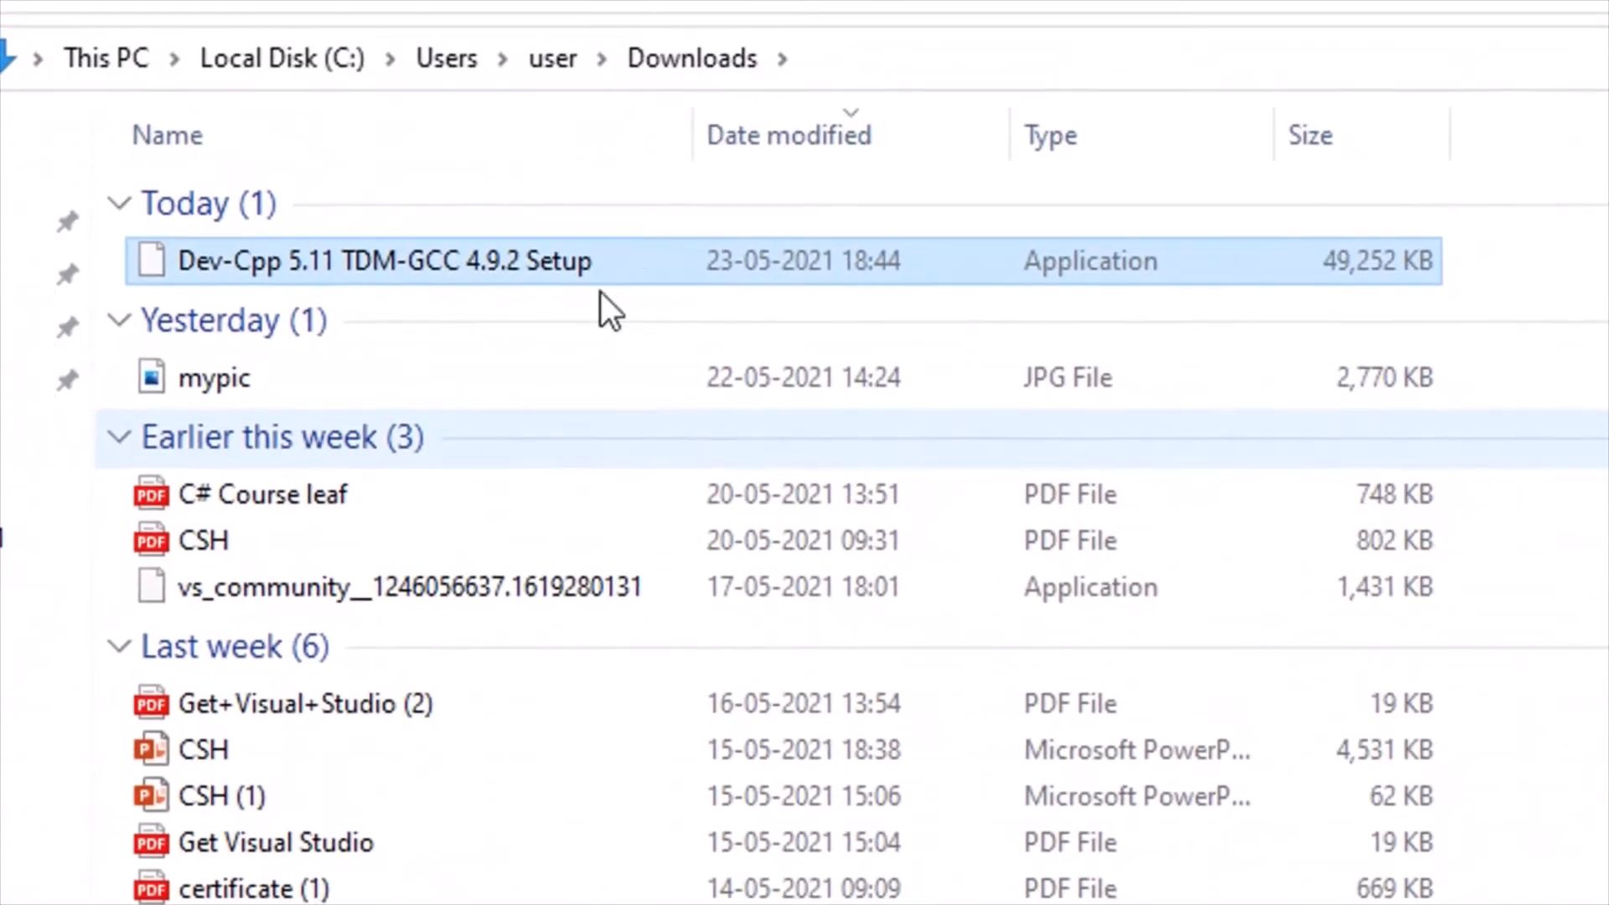
pyautogui.moveTo(605, 287)
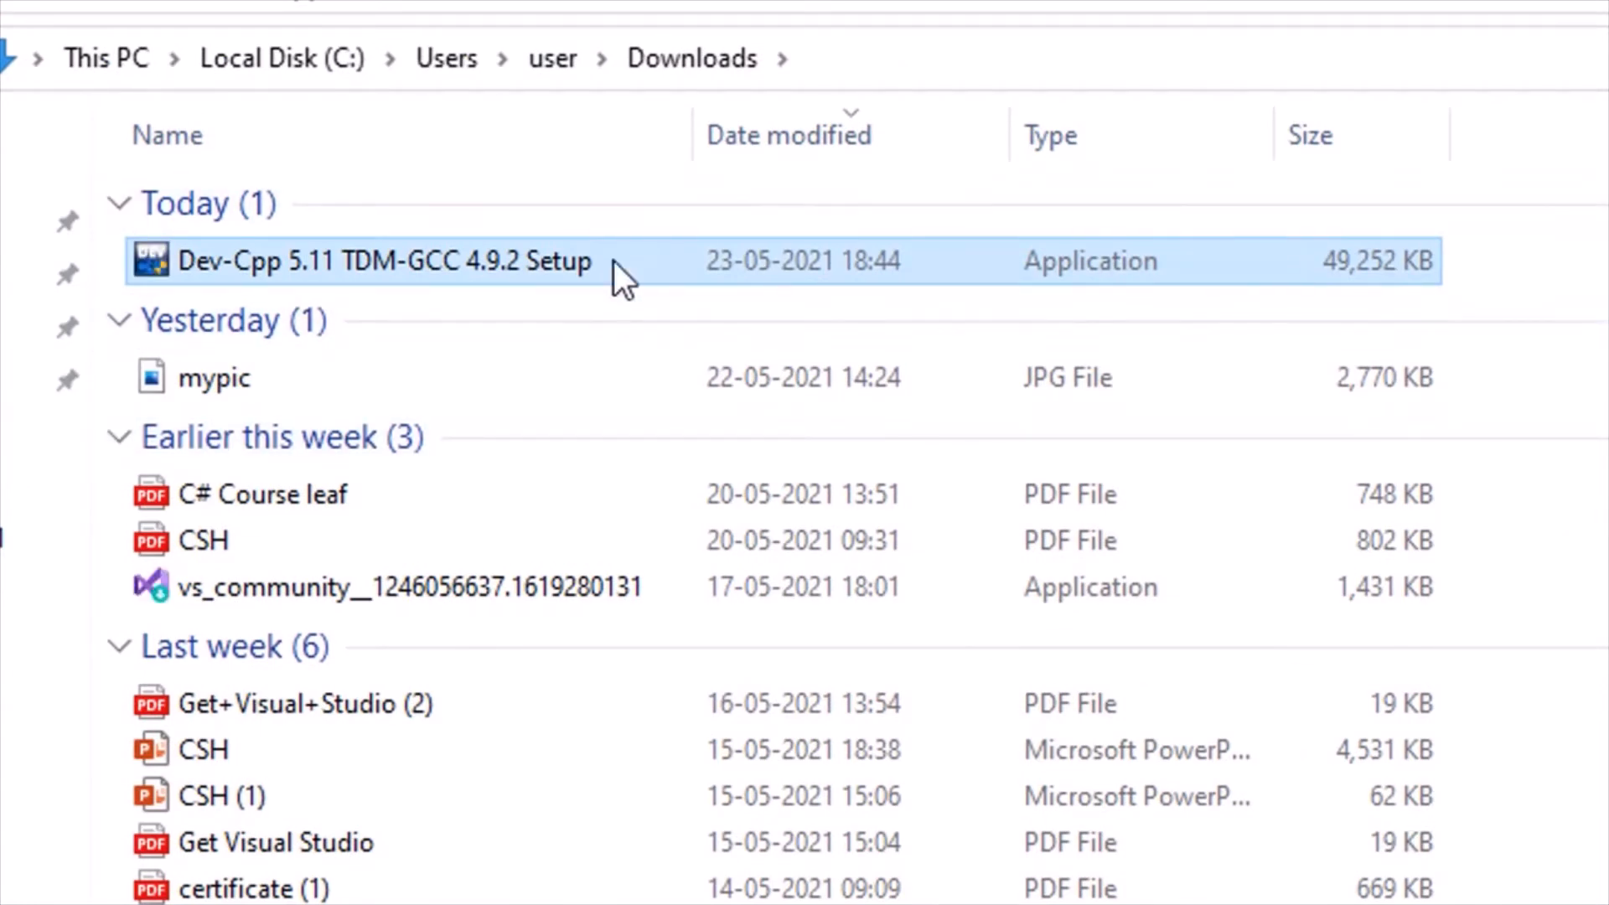
pyautogui.moveTo(625, 276)
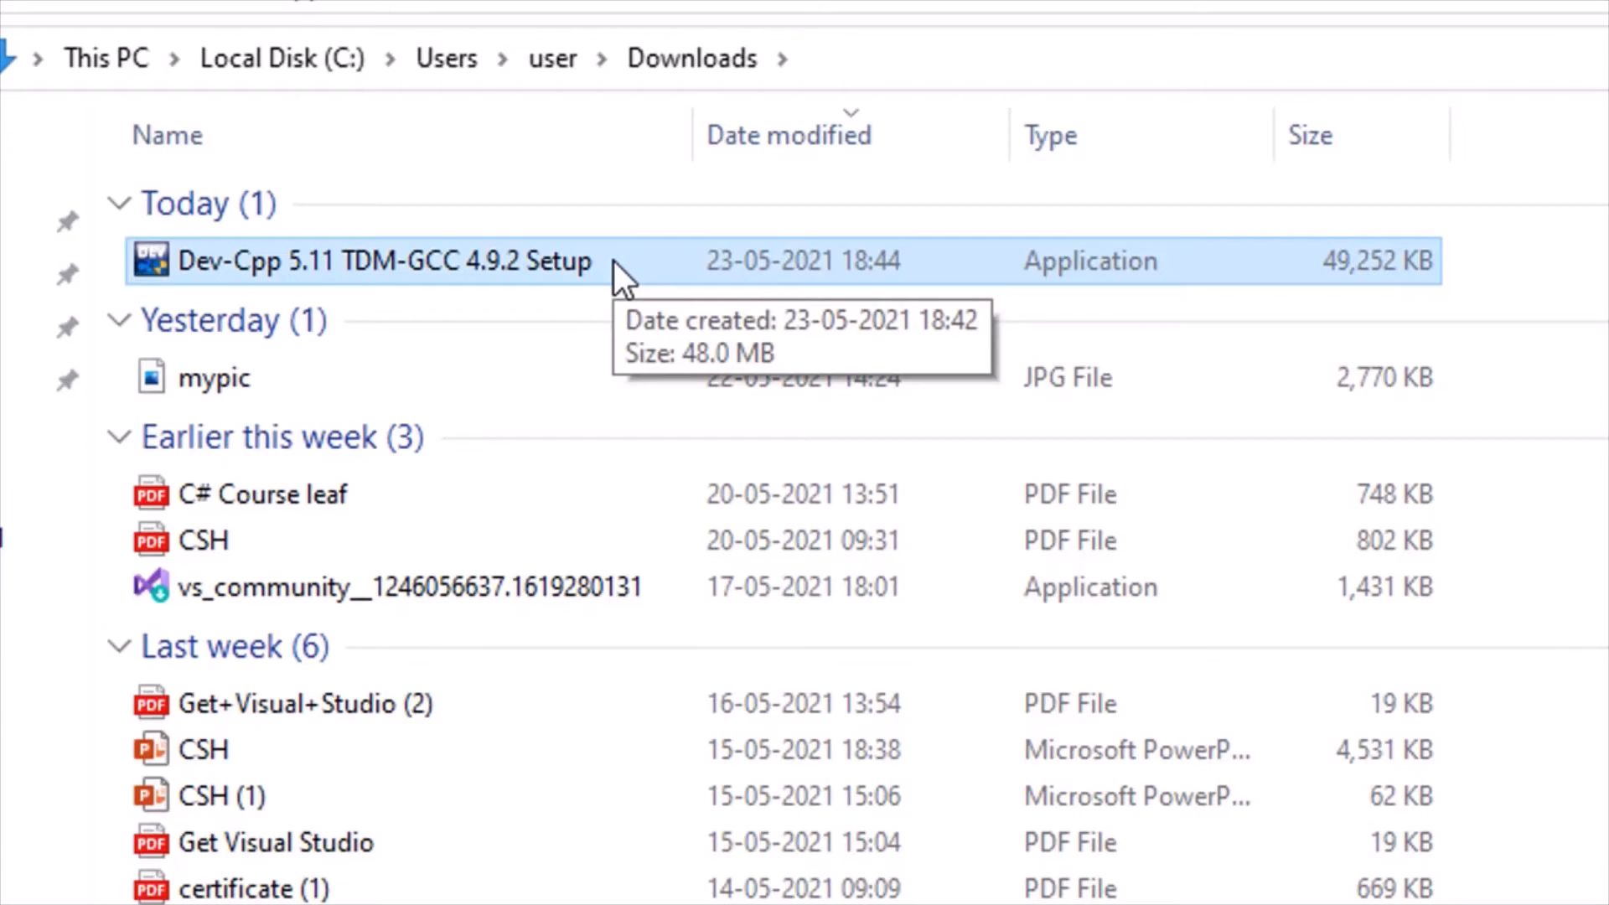
pyautogui.moveTo(801, 292)
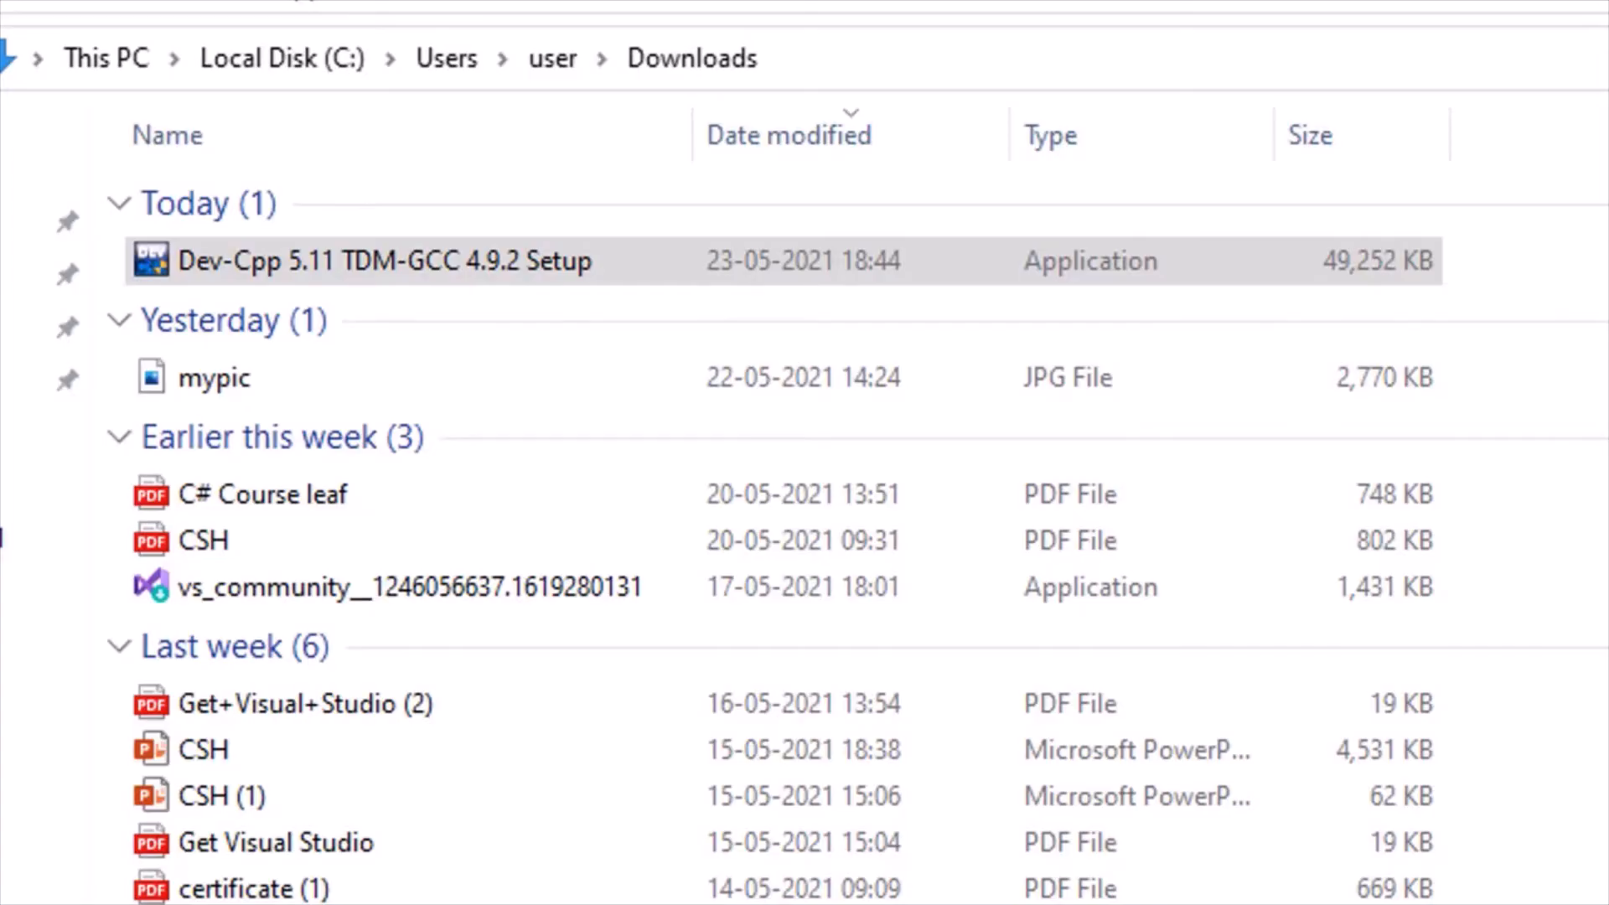
# Step: Run the Dev-Cpp 5.11 TDM-GCC 4.9.2 Setup file from the Downloads folder
pyautogui.doubleClick(382, 262)
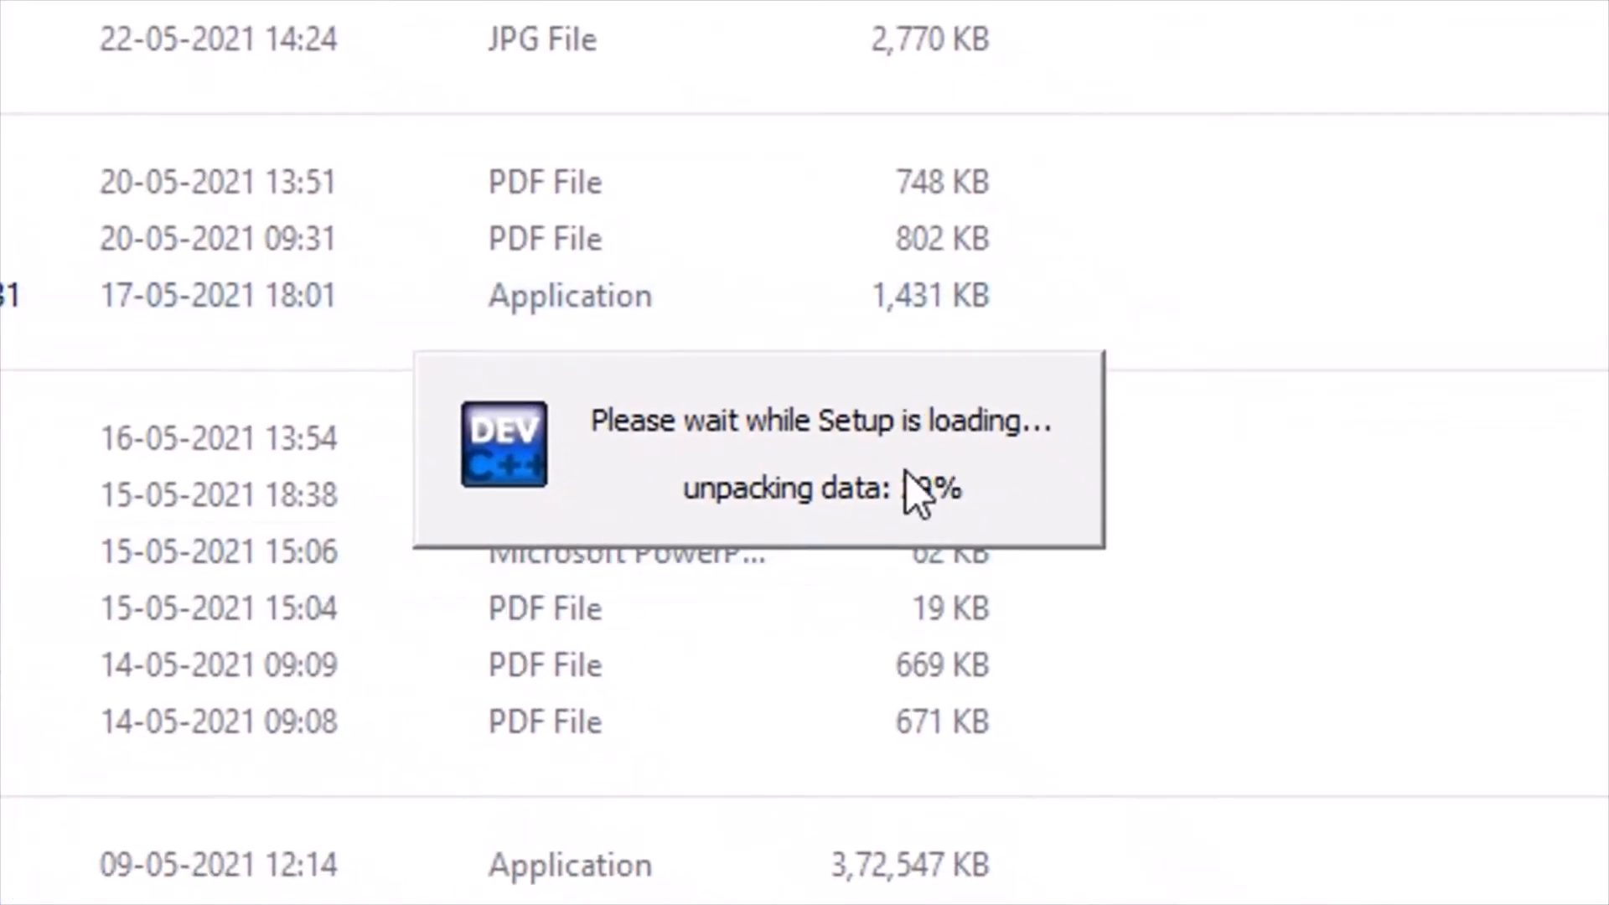
pyautogui.moveTo(737, 508)
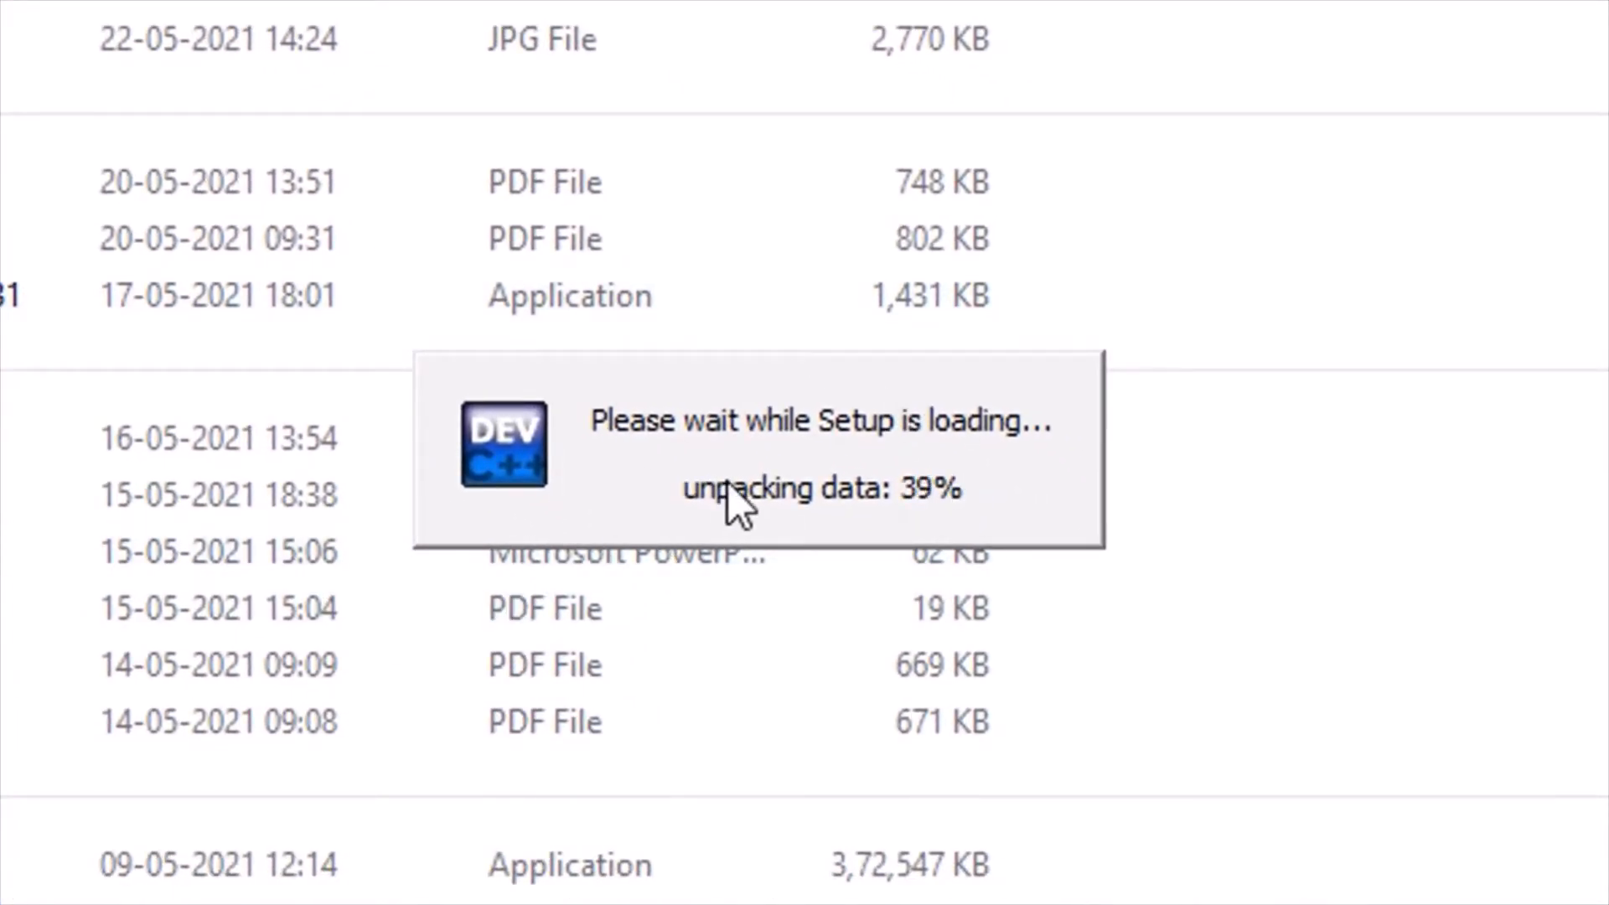
pyautogui.moveTo(1052, 469)
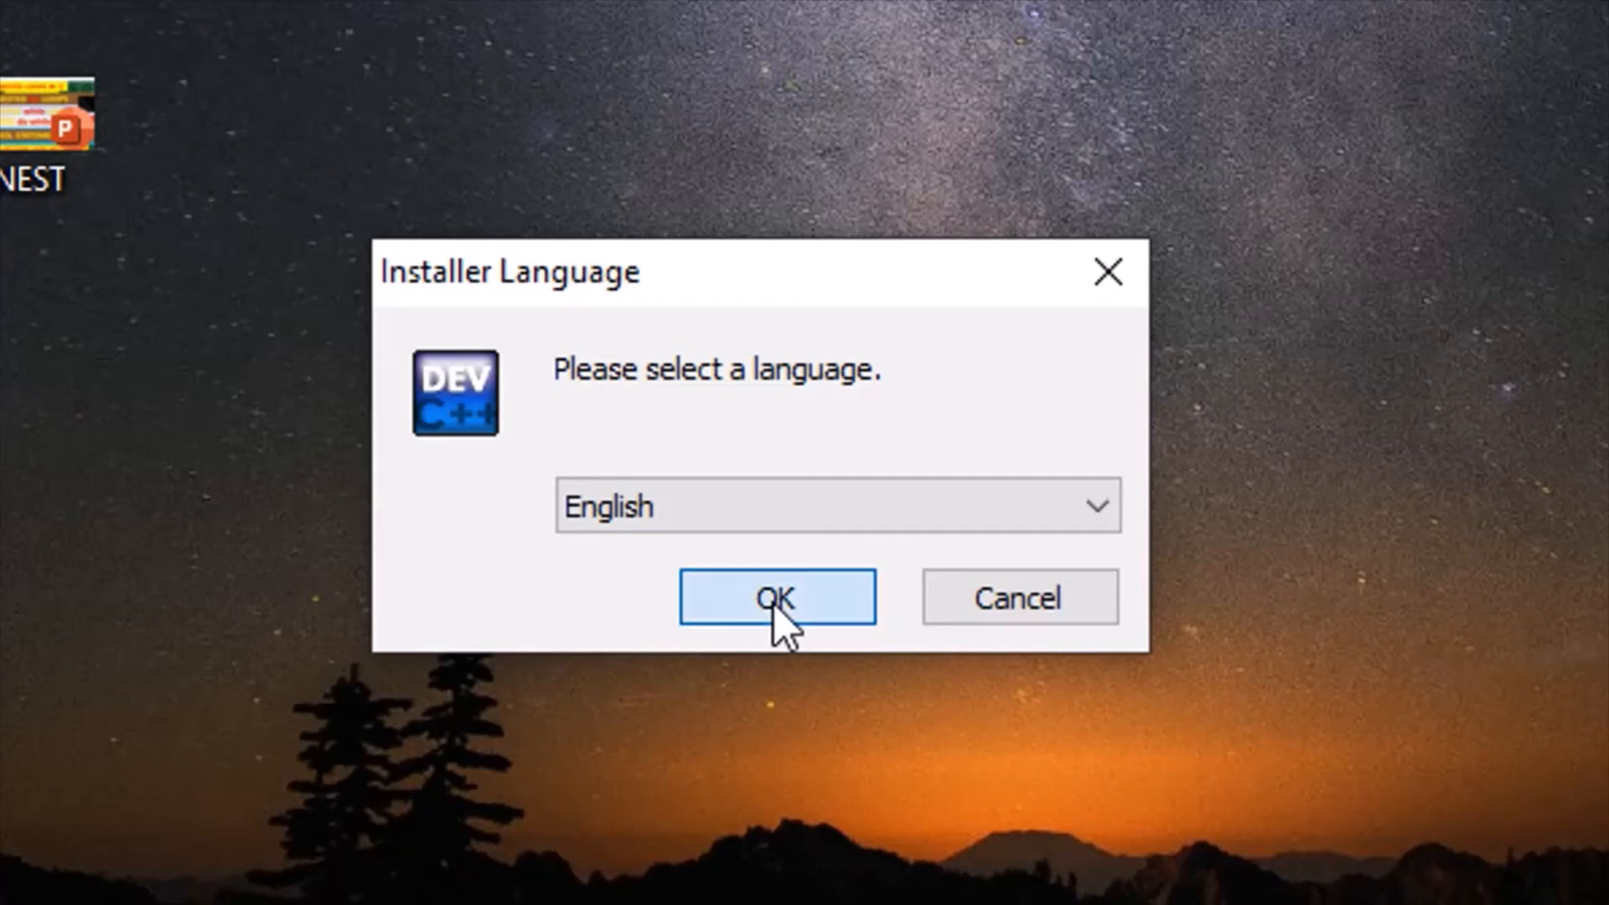
# Step: Confirm English as installer language and agree to the license terms
pyautogui.click(776, 596)
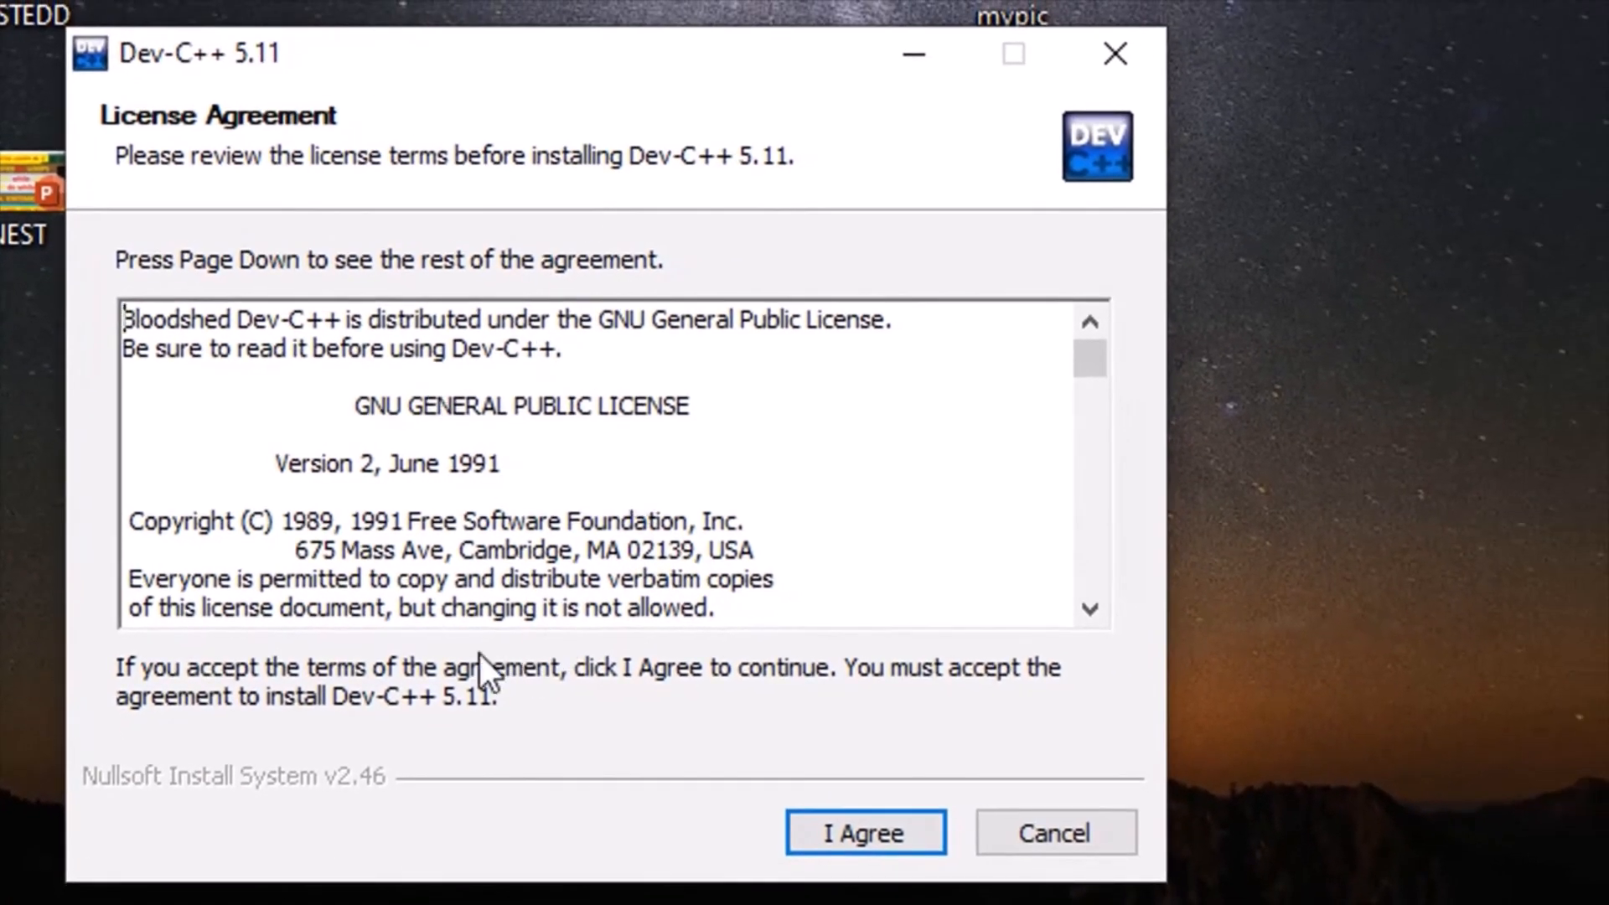
pyautogui.moveTo(615, 610)
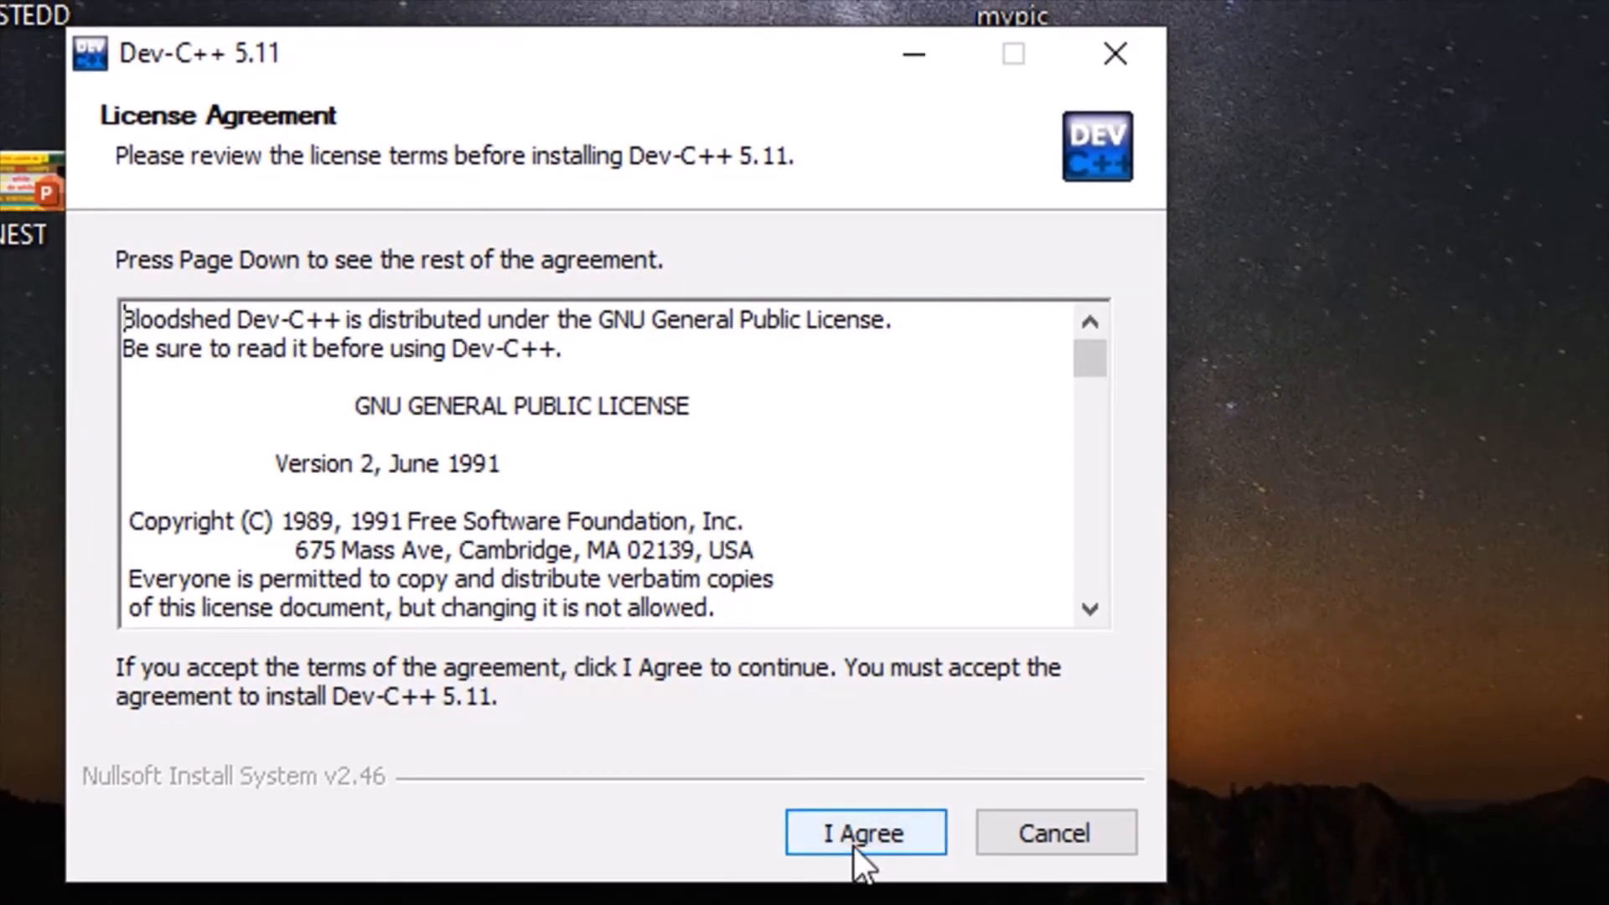
pyautogui.click(865, 833)
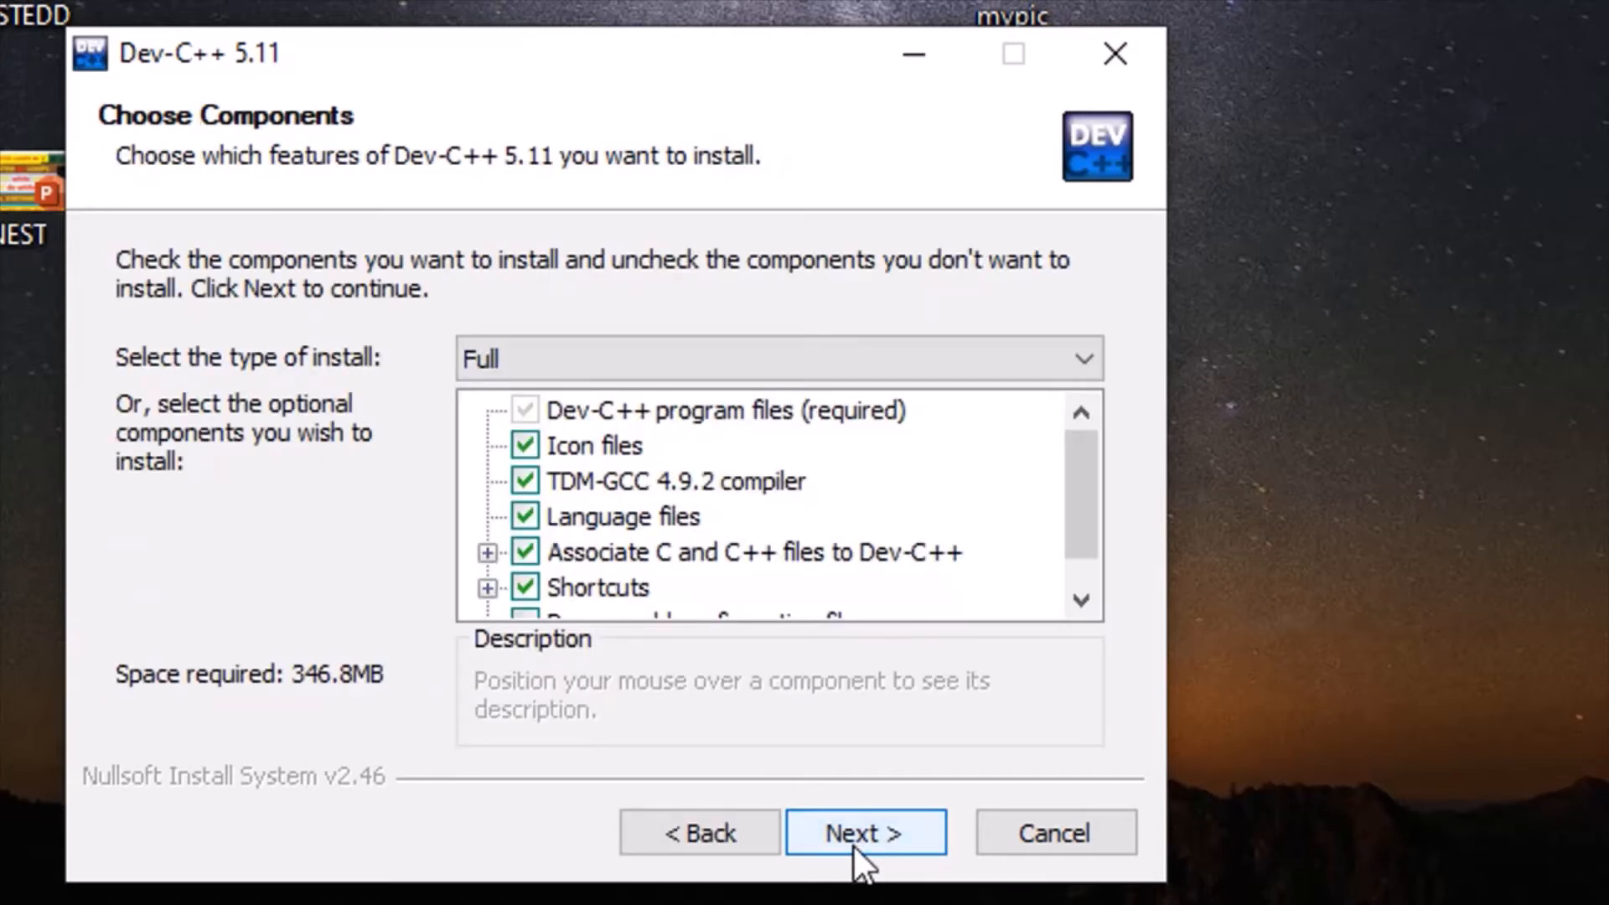
pyautogui.moveTo(401, 194)
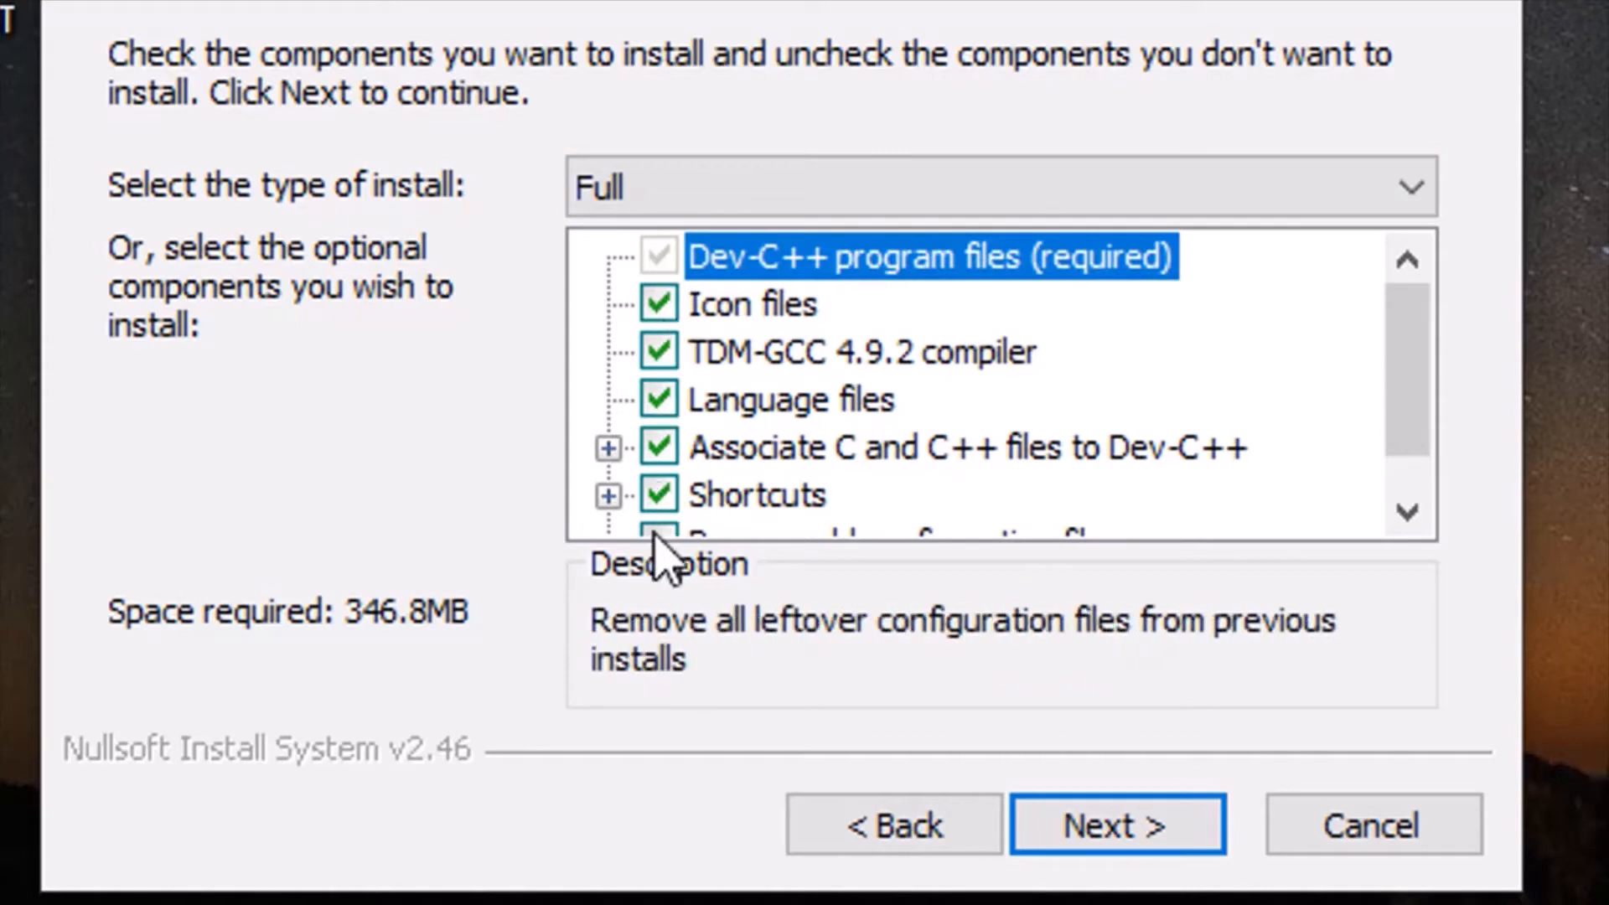
pyautogui.moveTo(1128, 692)
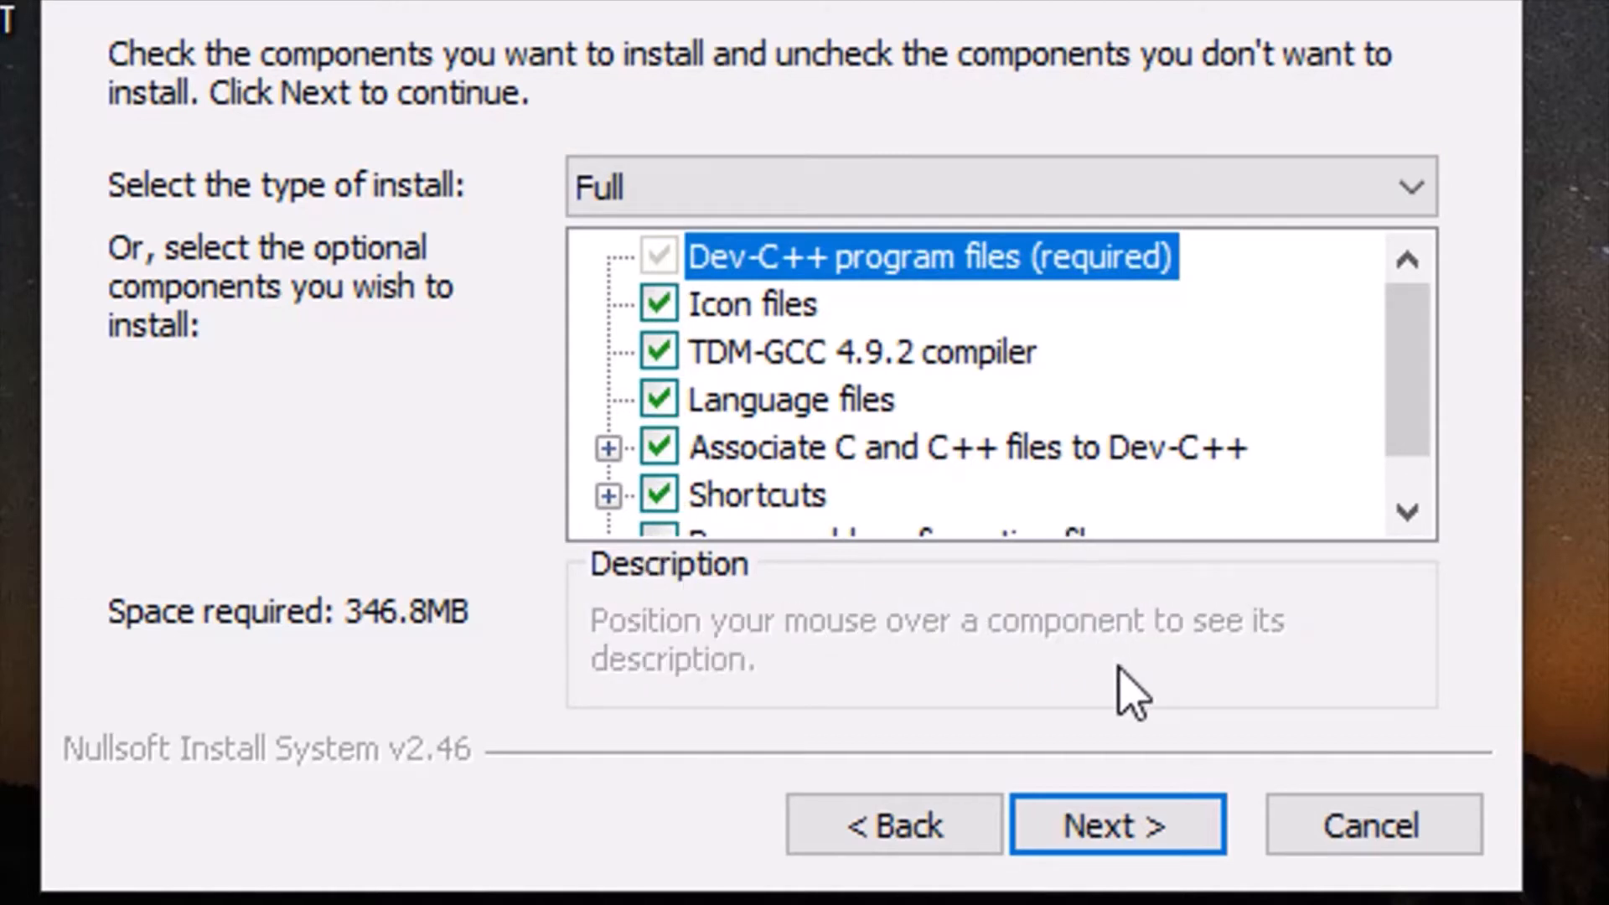
pyautogui.moveTo(1421, 456)
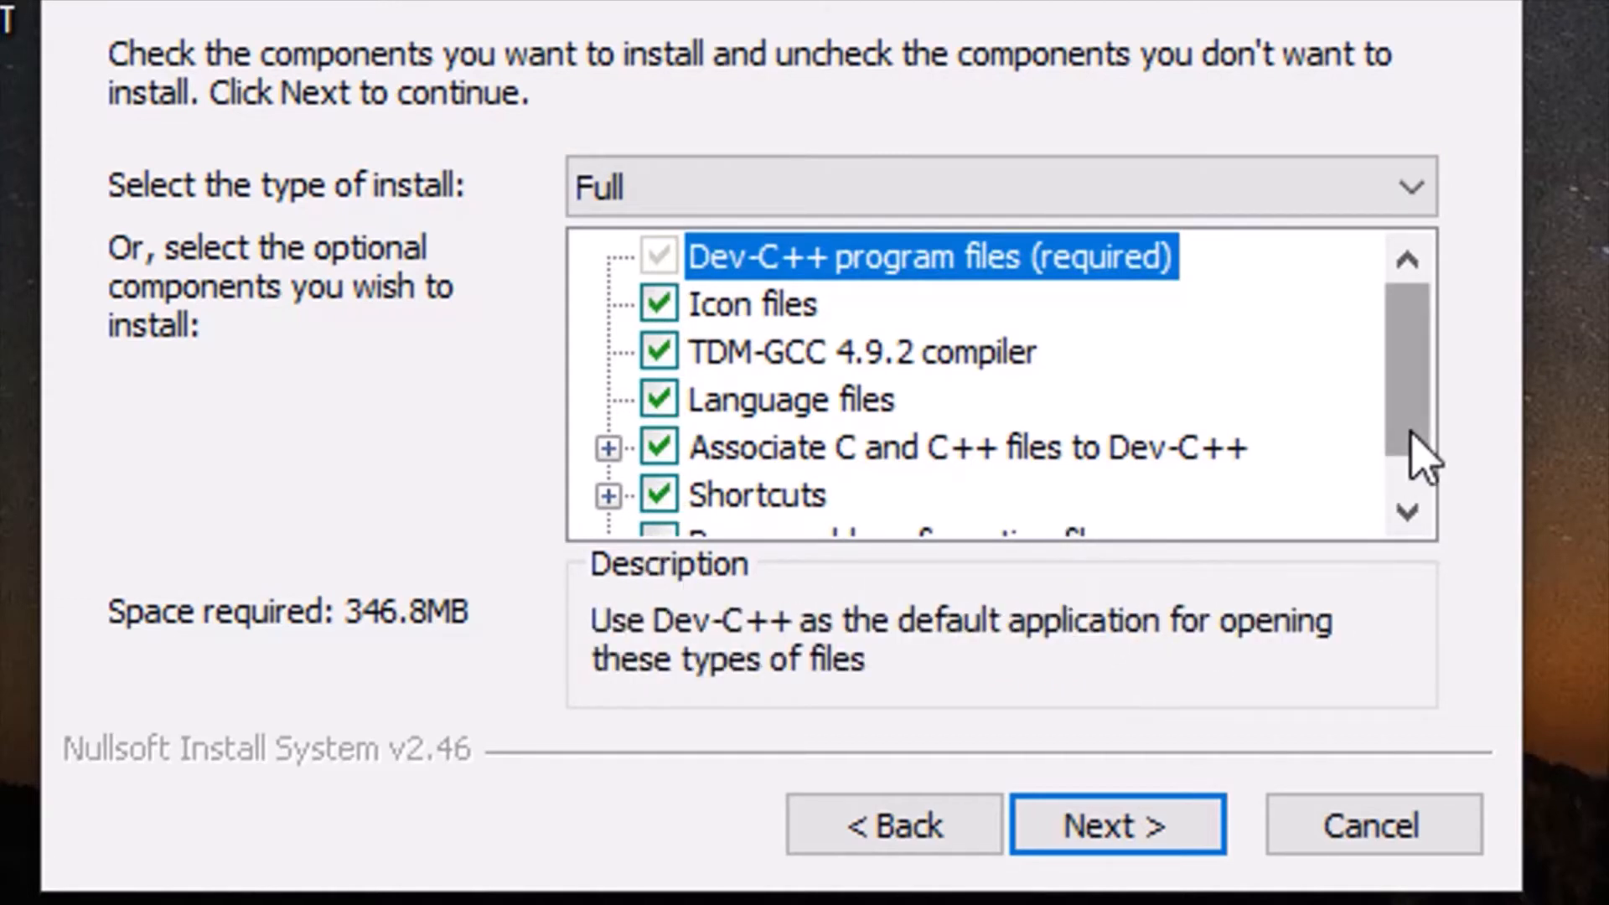
pyautogui.moveTo(1149, 667)
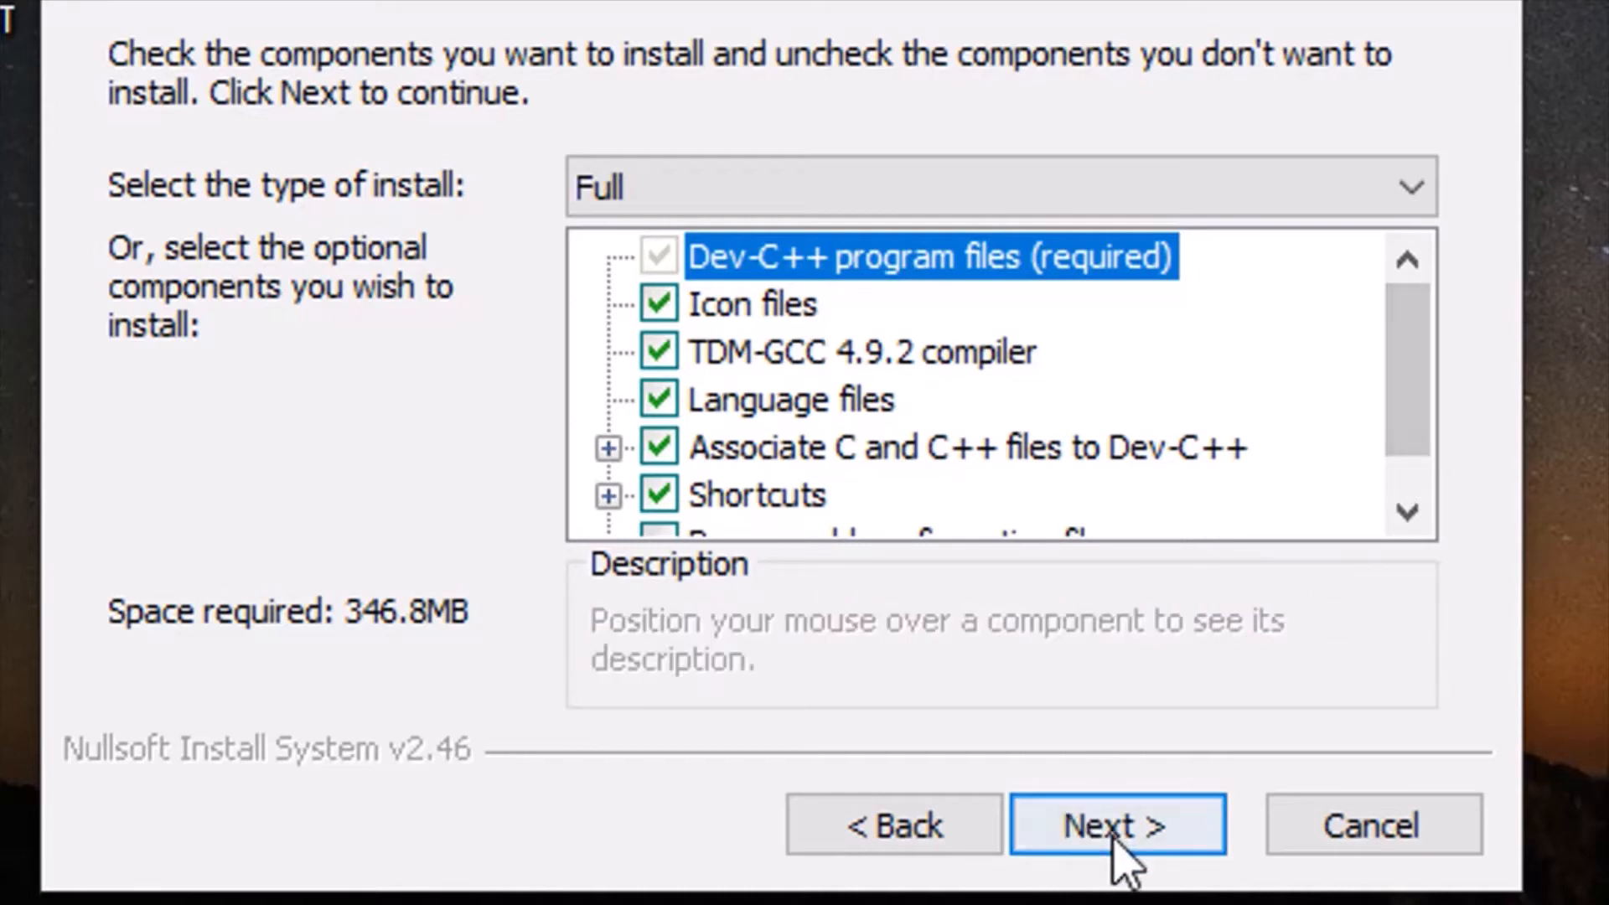
# Step: Continue to the install location page with the default C:\Program Files (x86)\Dev-Cpp folder
pyautogui.click(1116, 825)
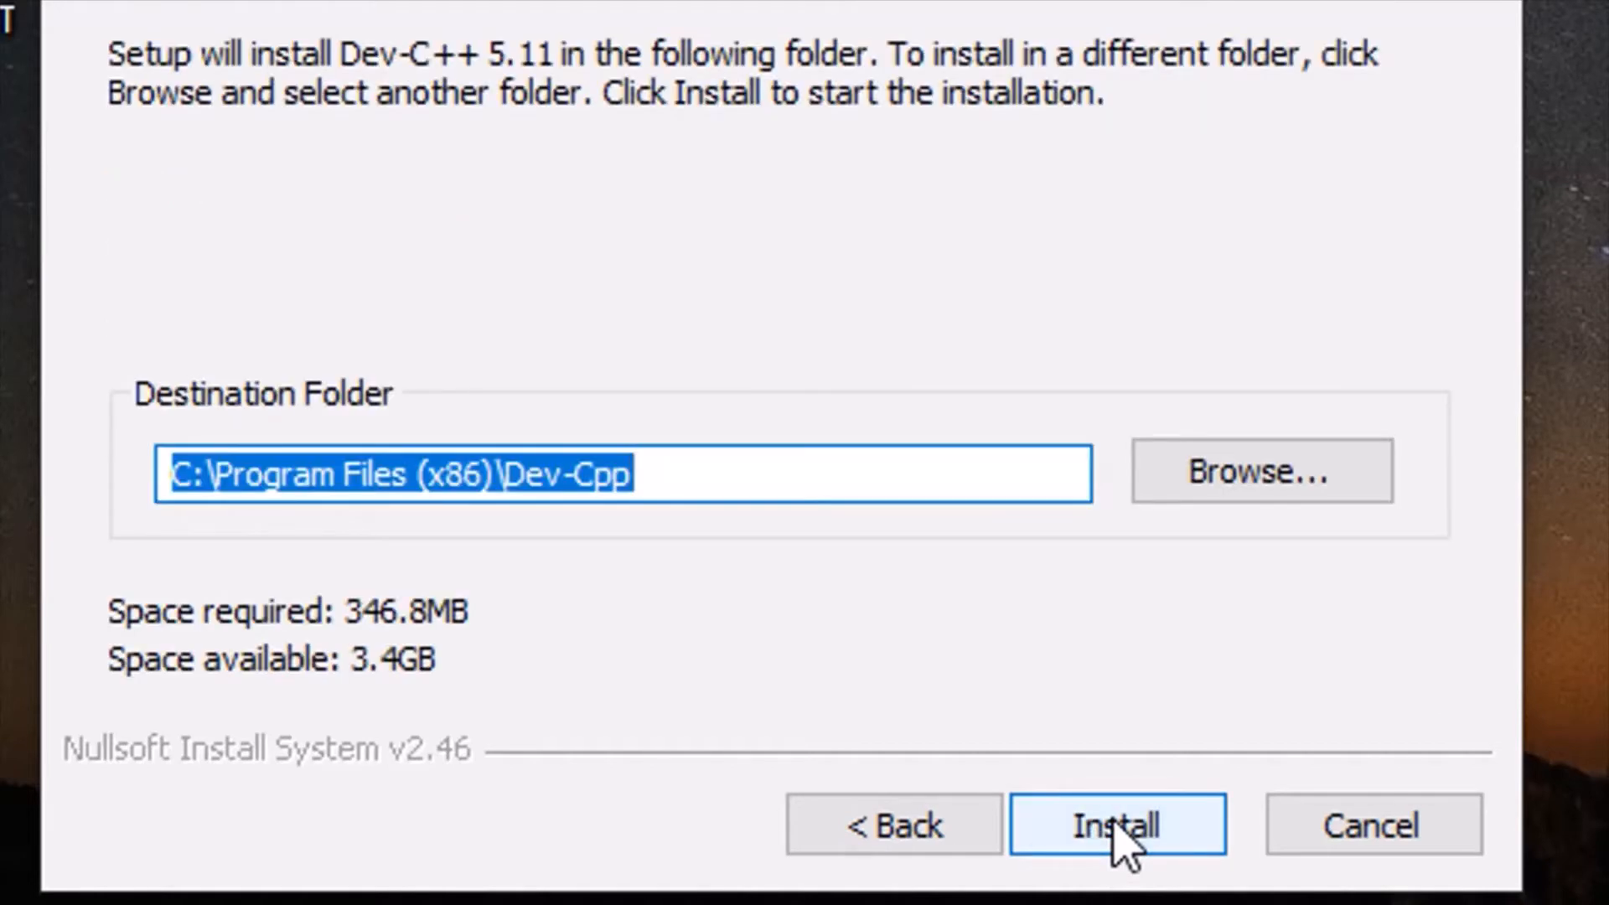
pyautogui.moveTo(1044, 595)
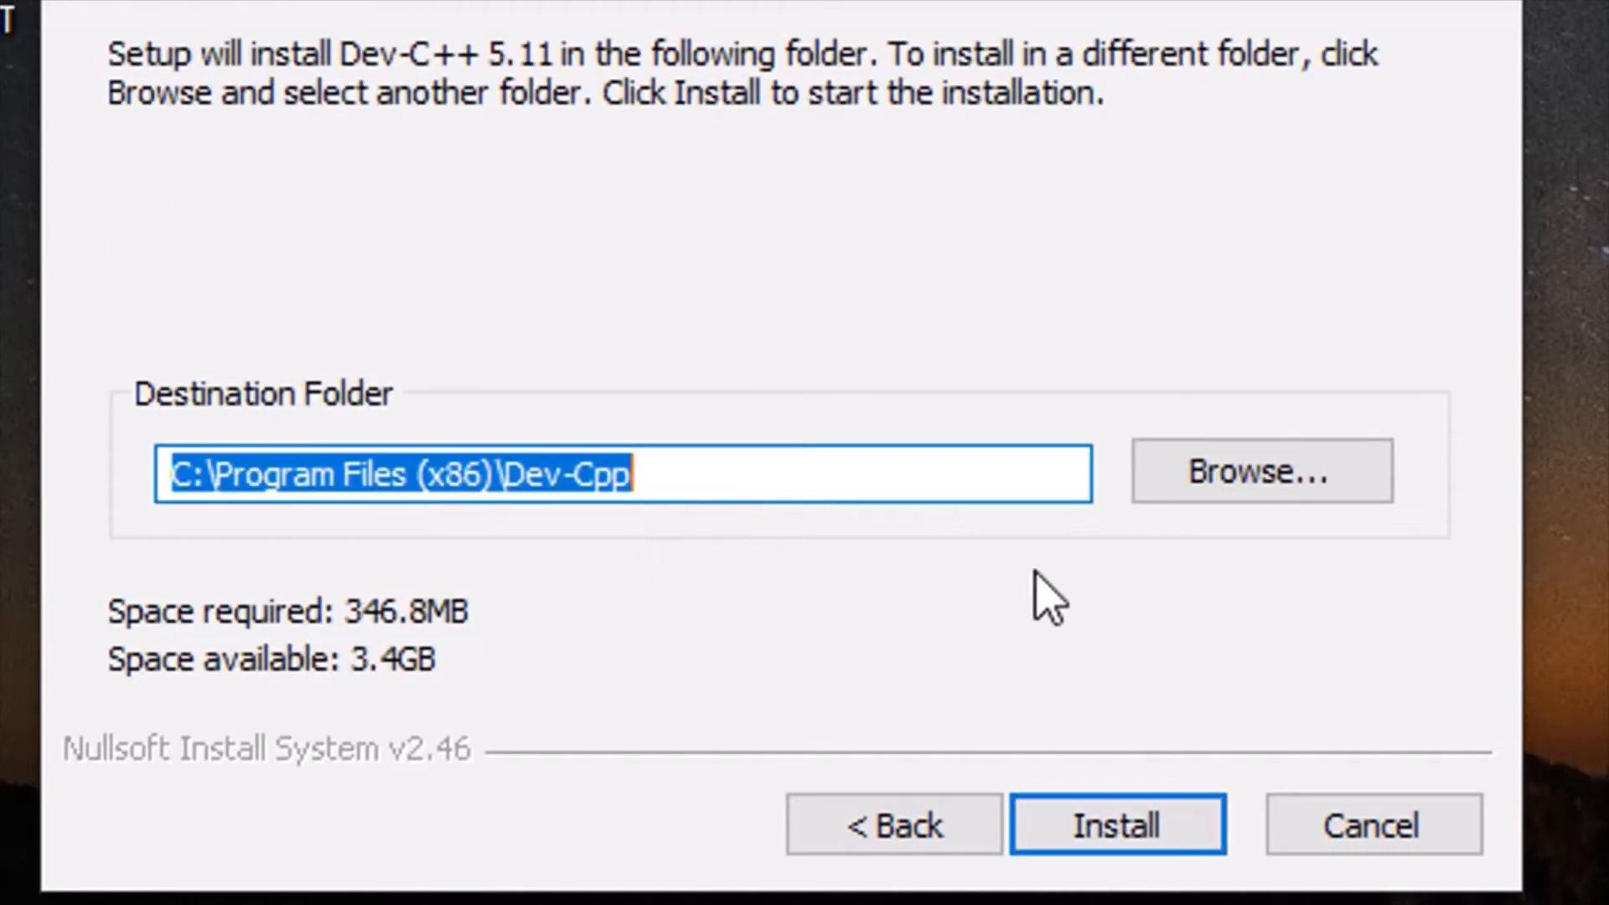
pyautogui.moveTo(1070, 595)
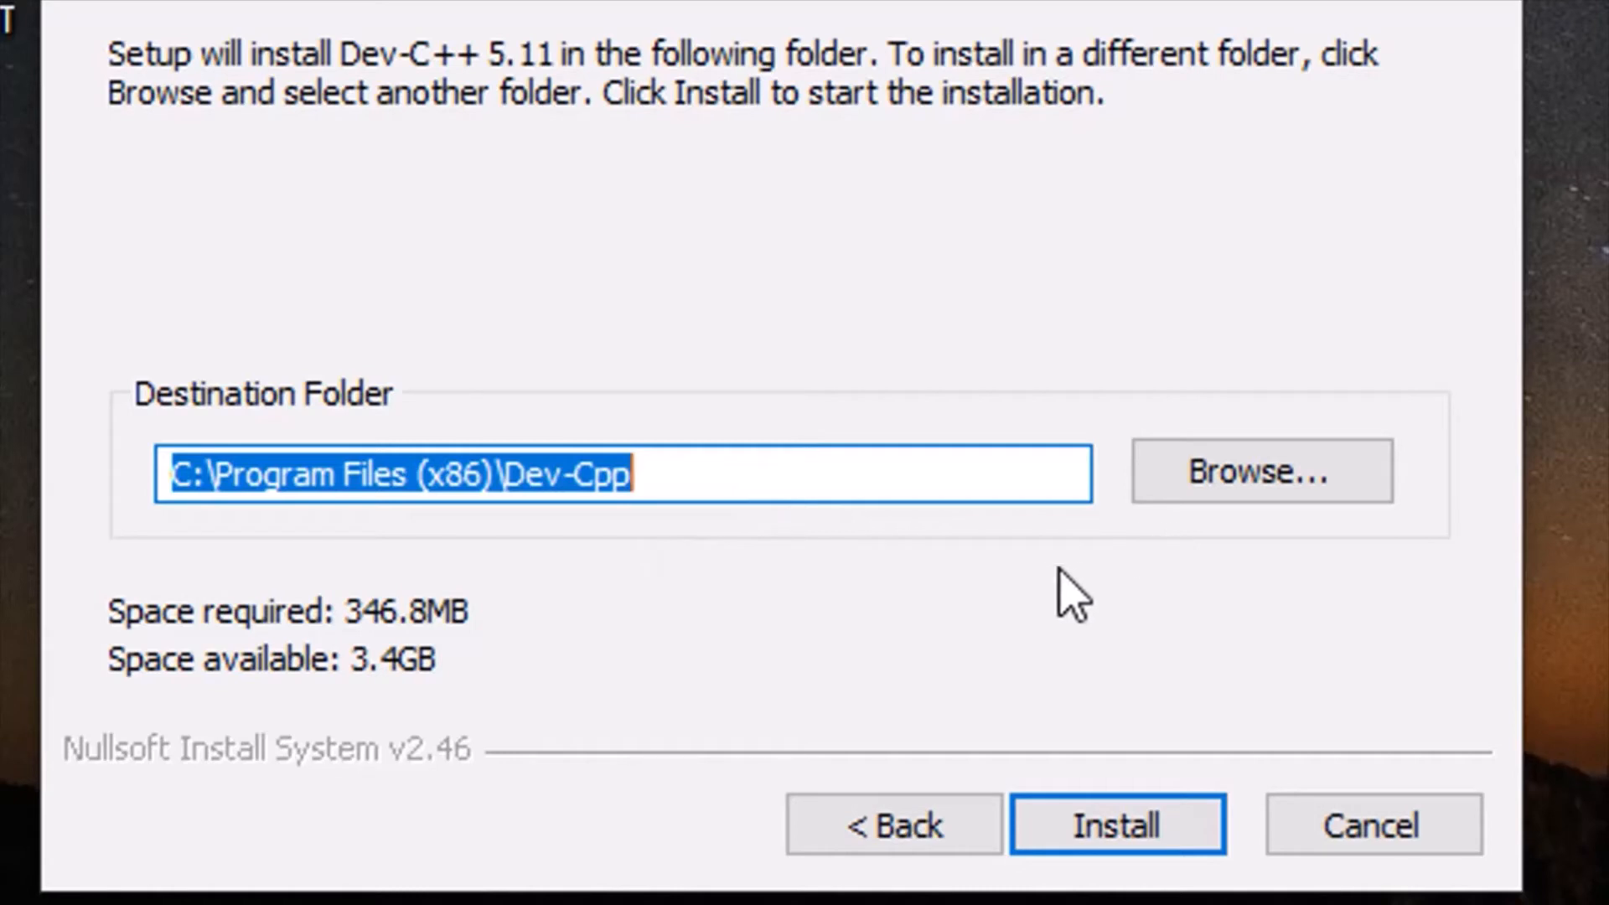
pyautogui.moveTo(1084, 590)
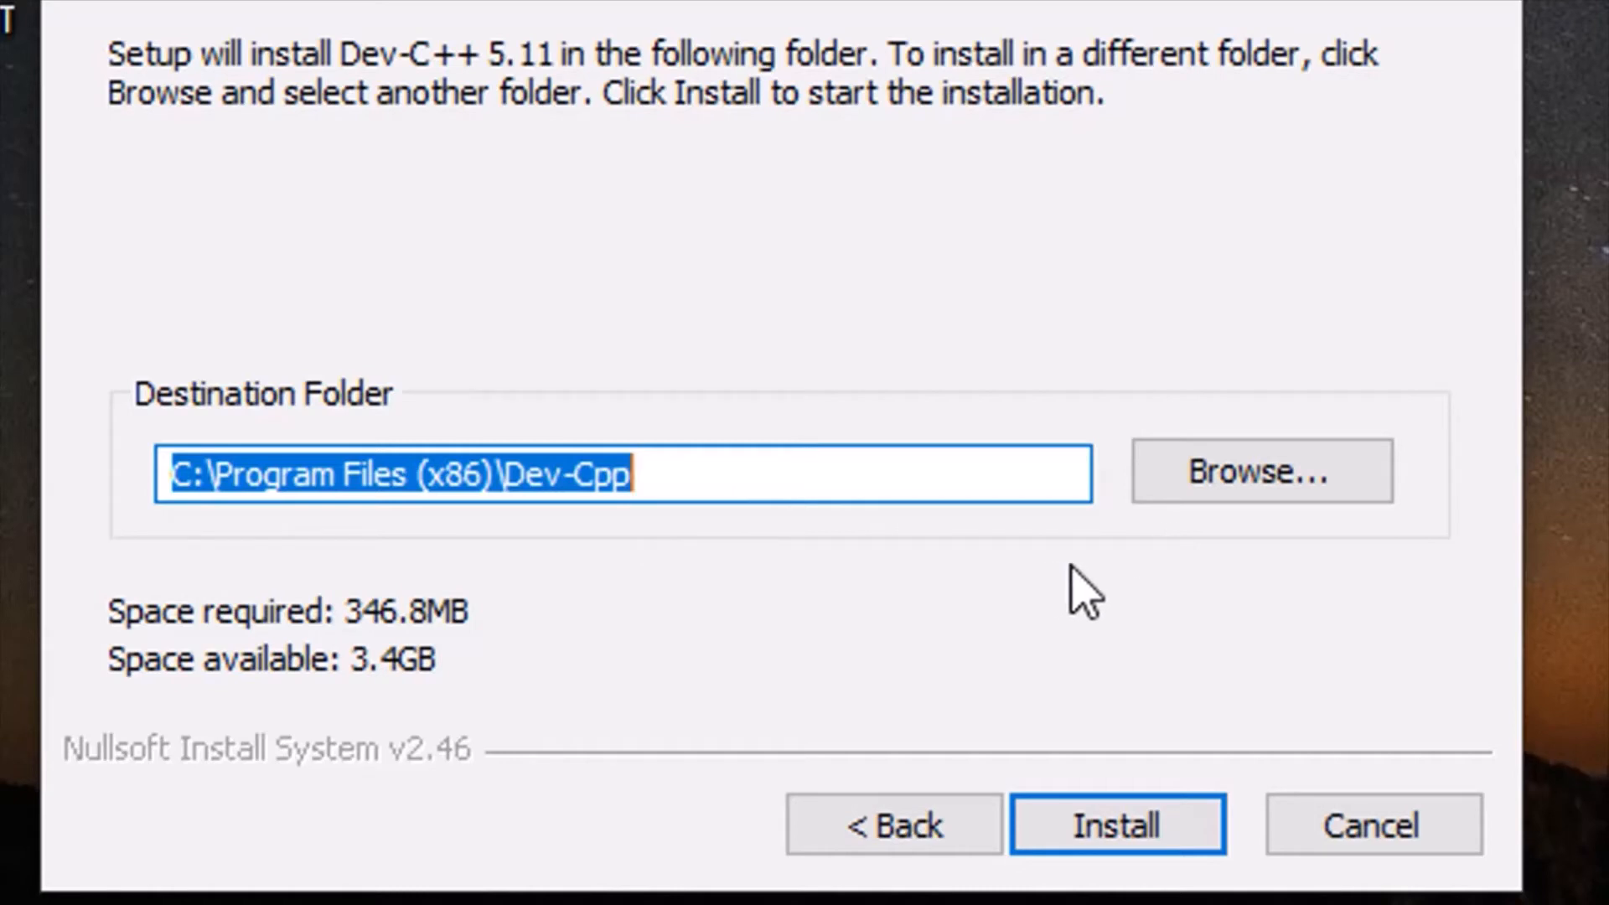
pyautogui.moveTo(1210, 513)
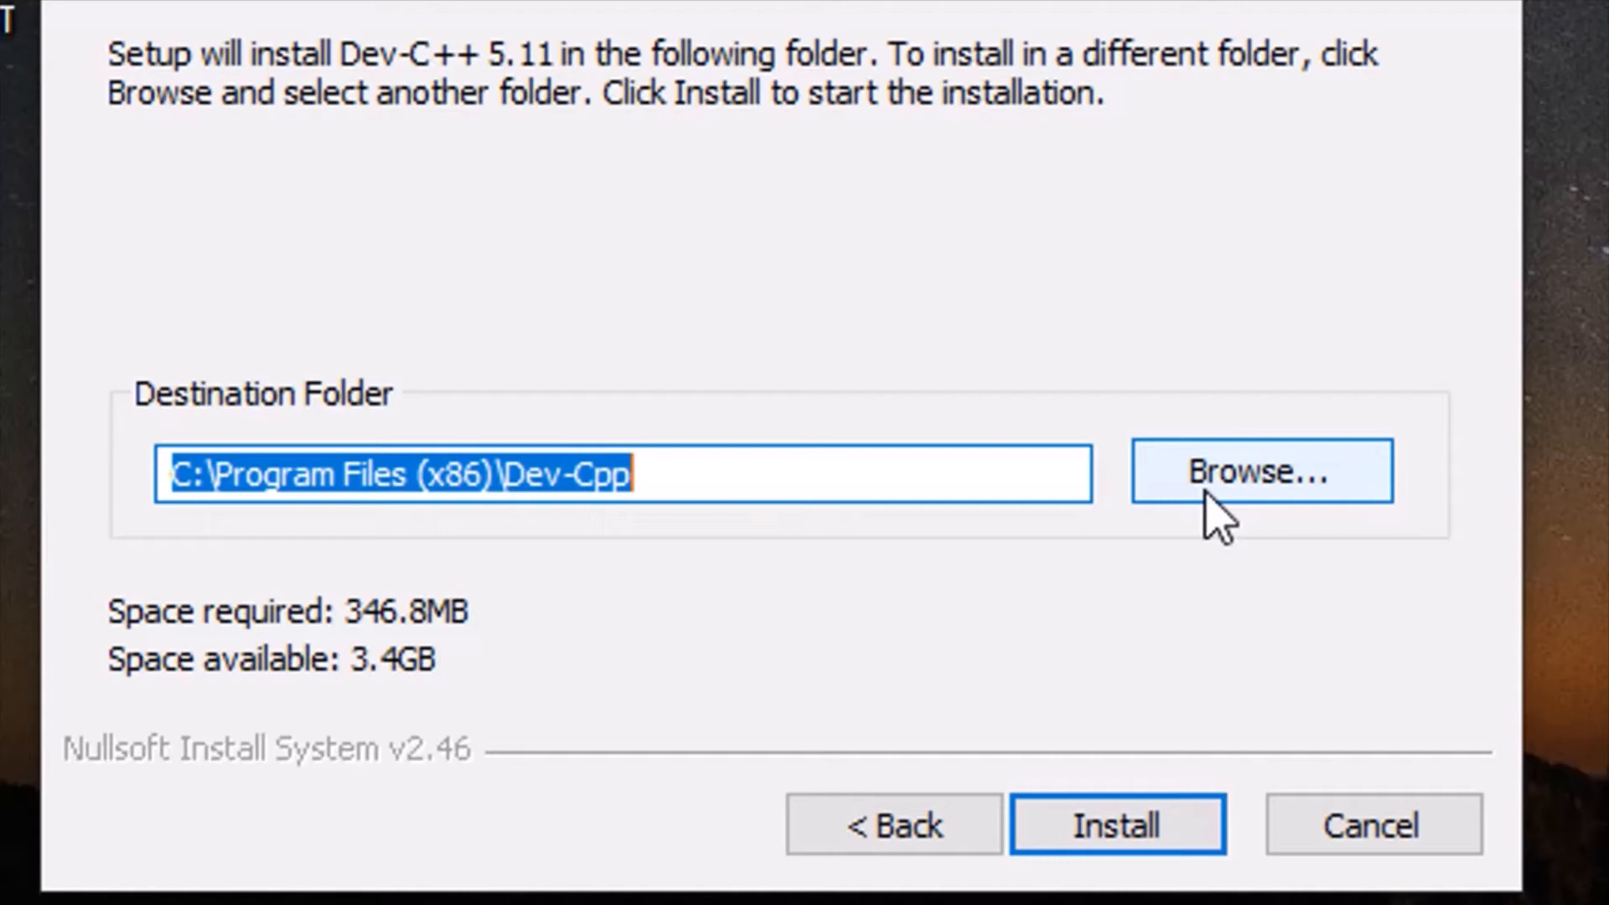
pyautogui.moveTo(884, 533)
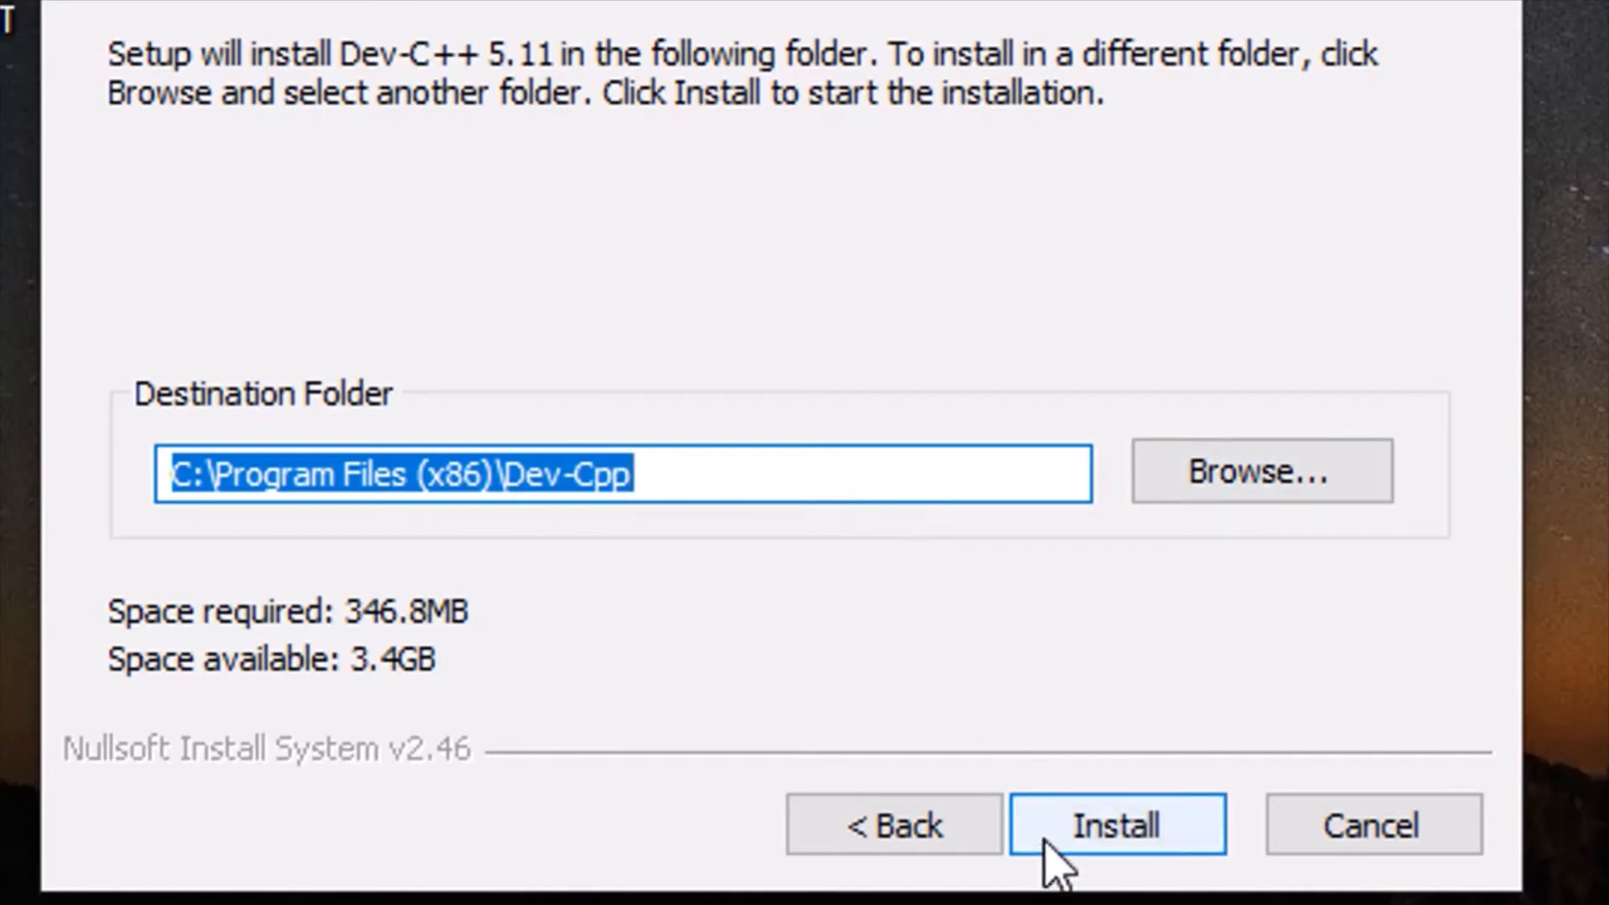
# Step: Install Dev-C++ 5.11 into the default folder, leaving Run Dev-C++ checked
pyautogui.click(1116, 824)
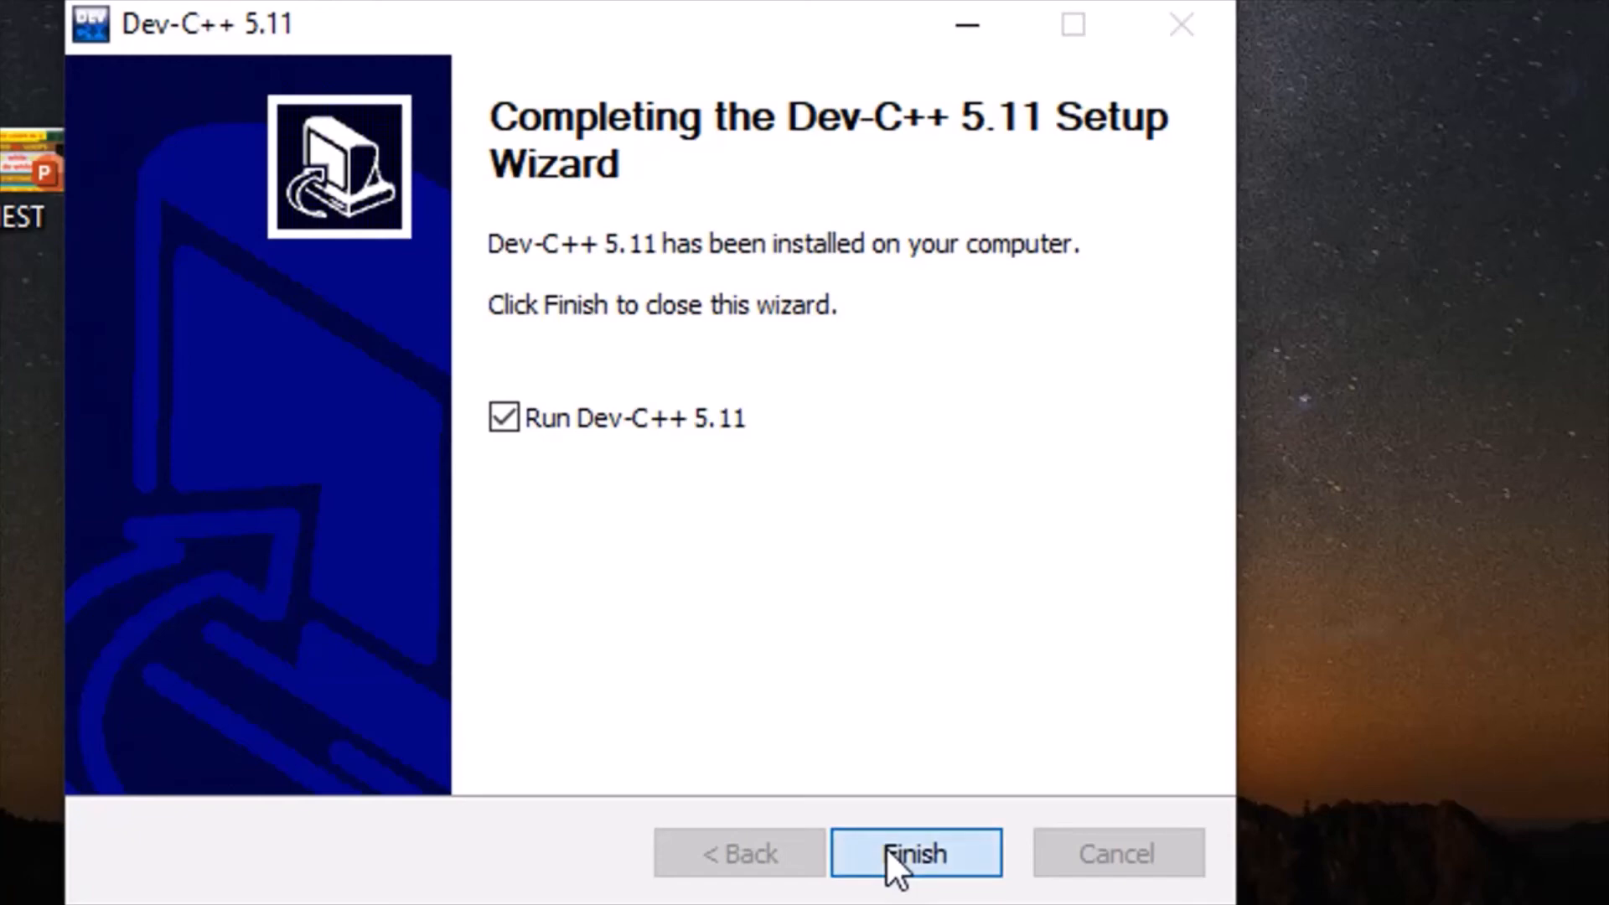
# Step: Finish setup and launch Dev-C++, keeping English, Consolas, Classic Plus and New Look
pyautogui.click(915, 853)
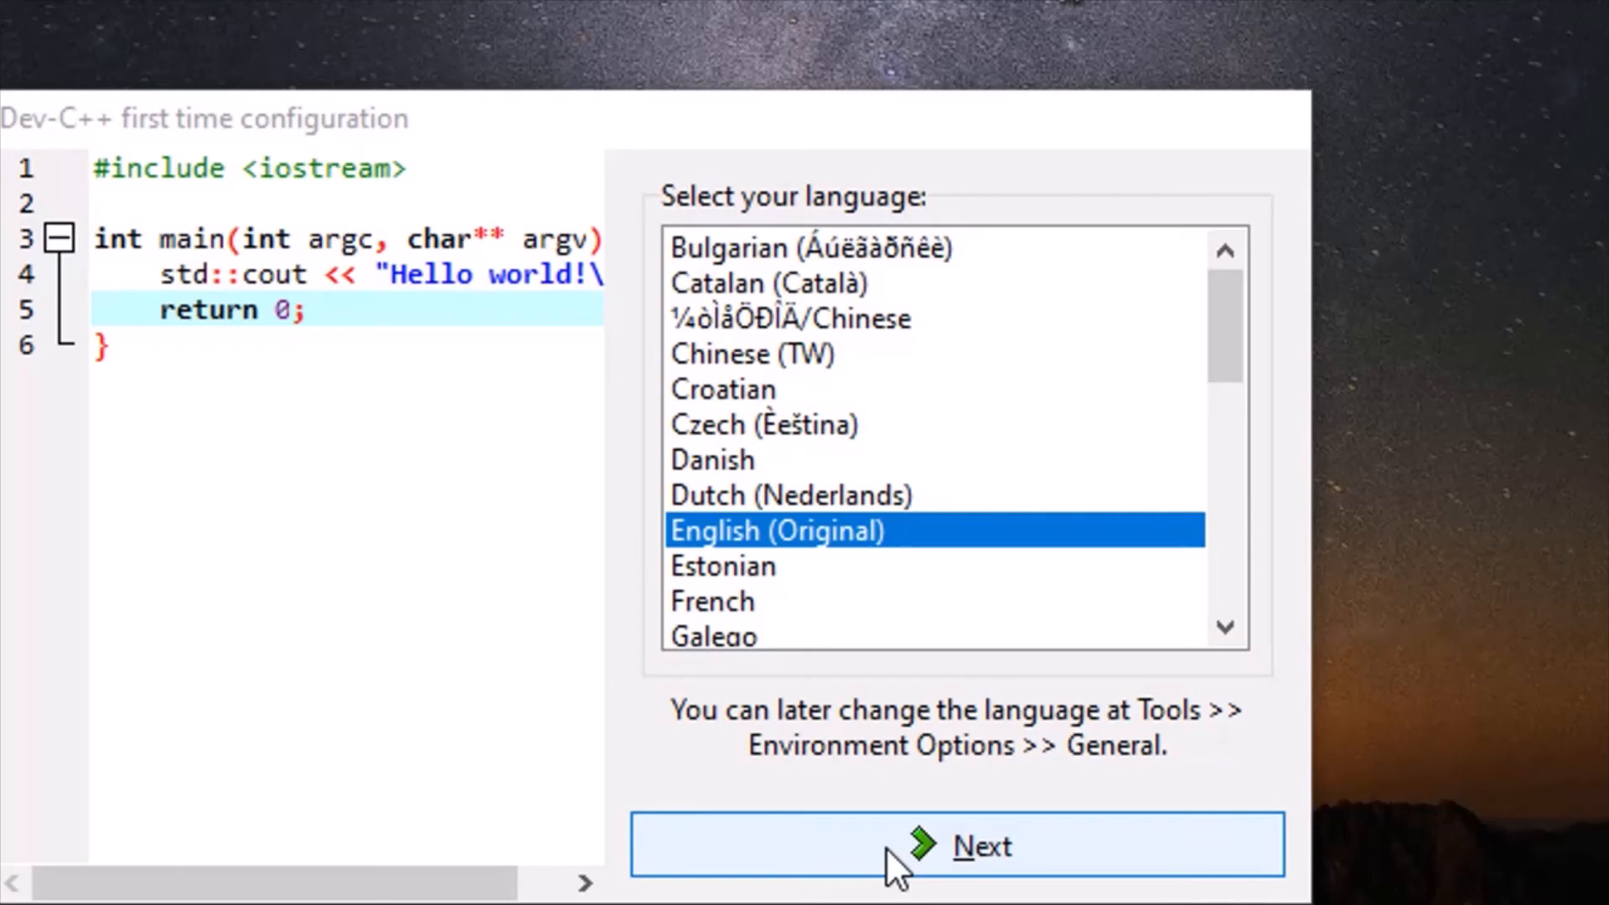
pyautogui.moveTo(862, 531)
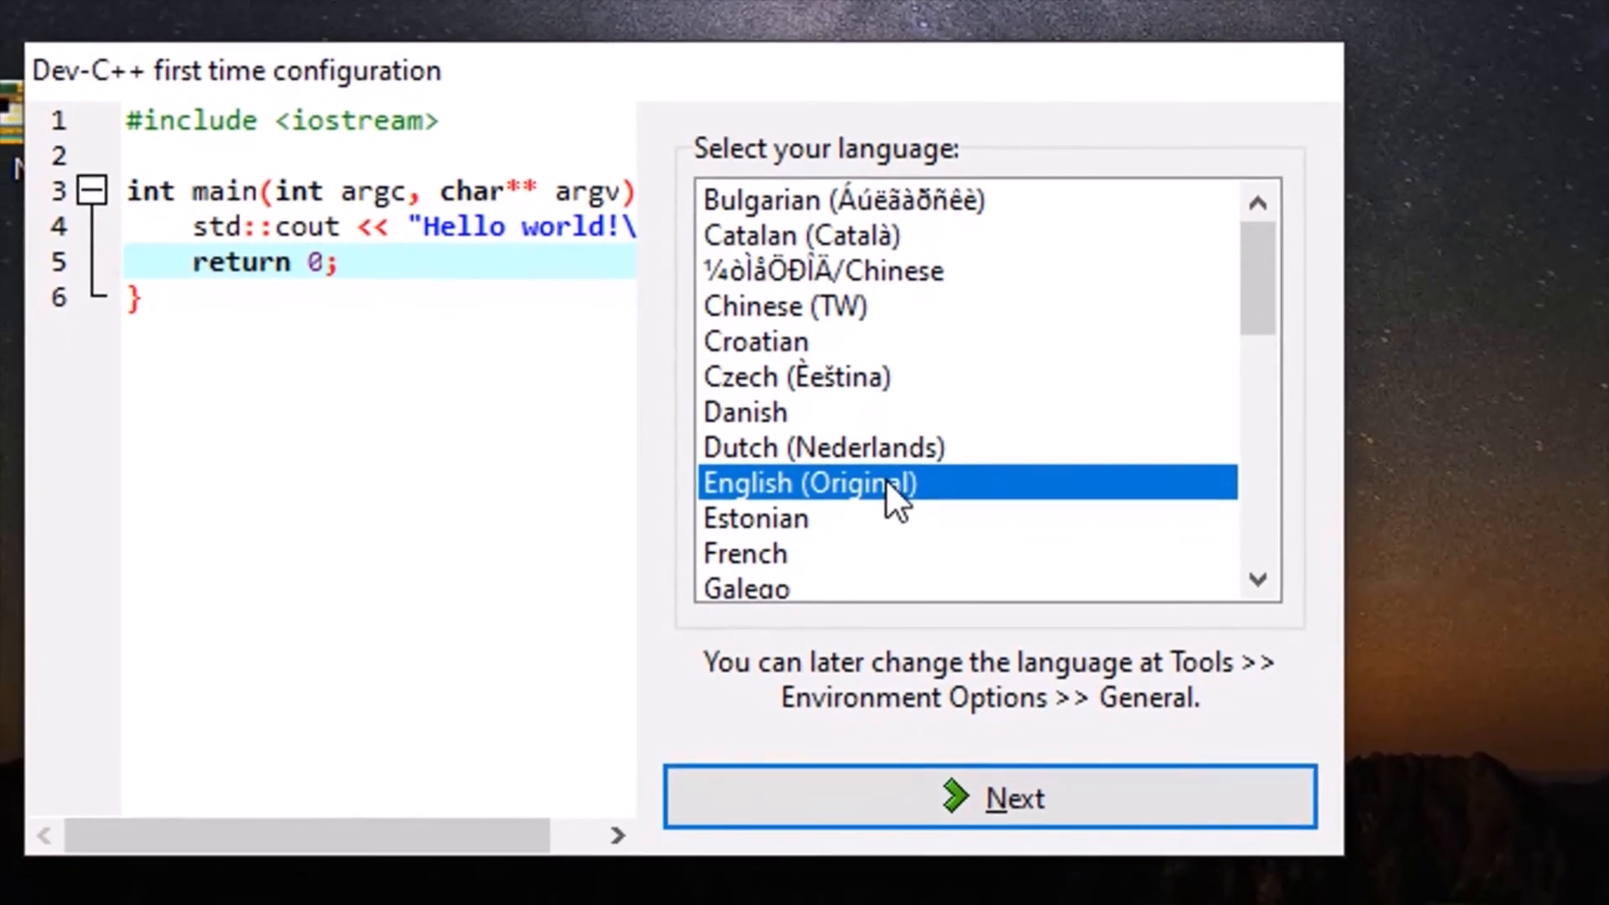
pyautogui.moveTo(883, 570)
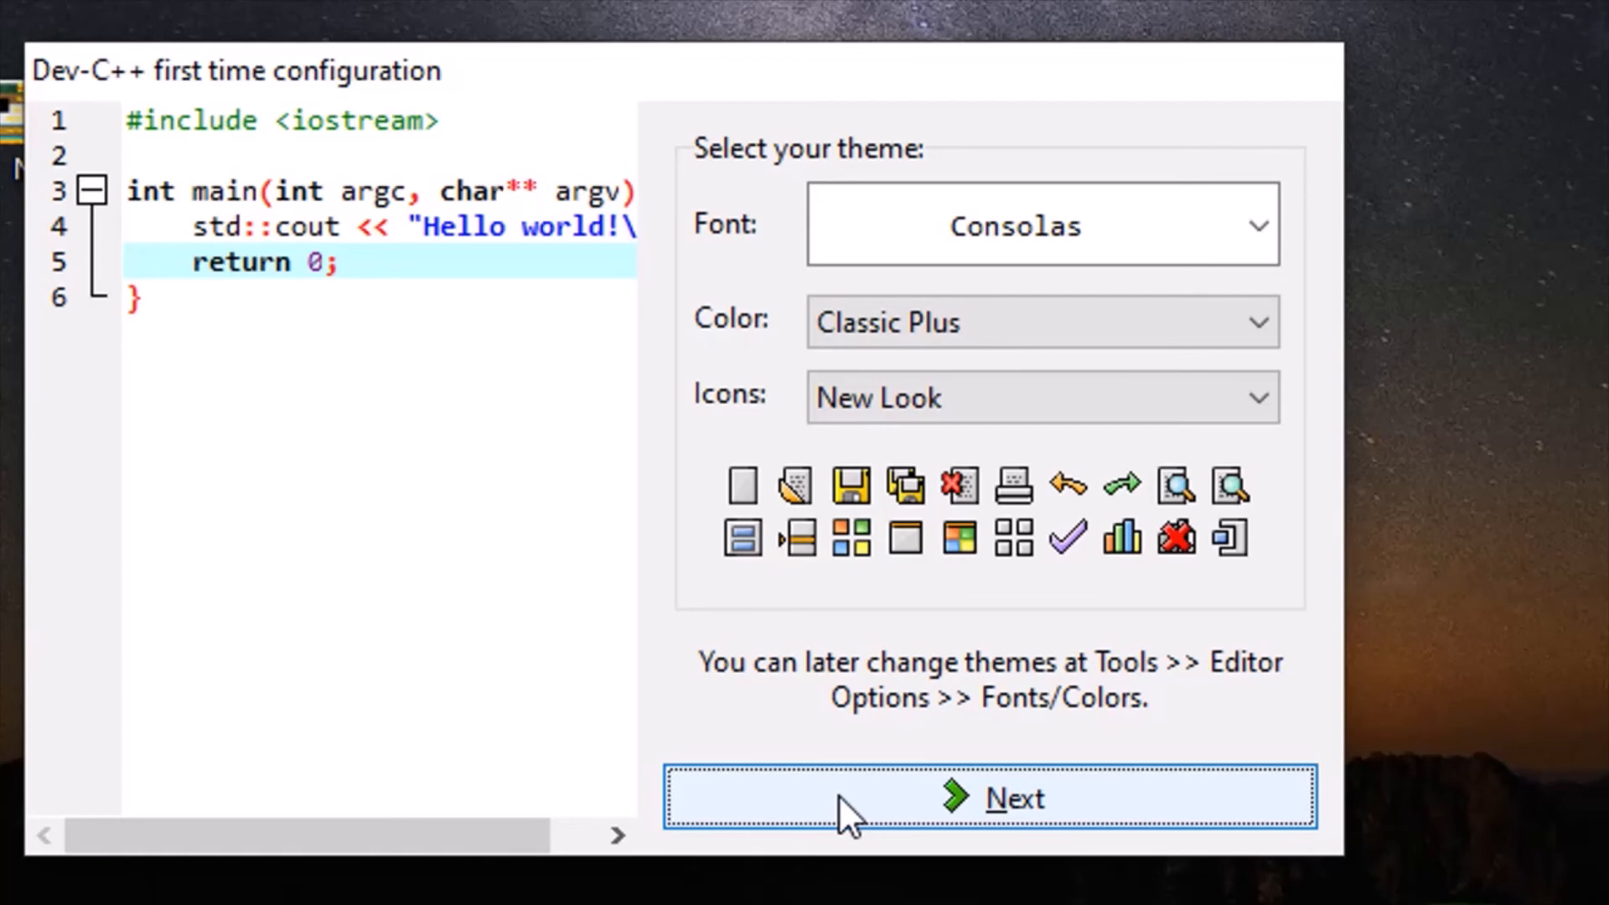
pyautogui.moveTo(1026, 175)
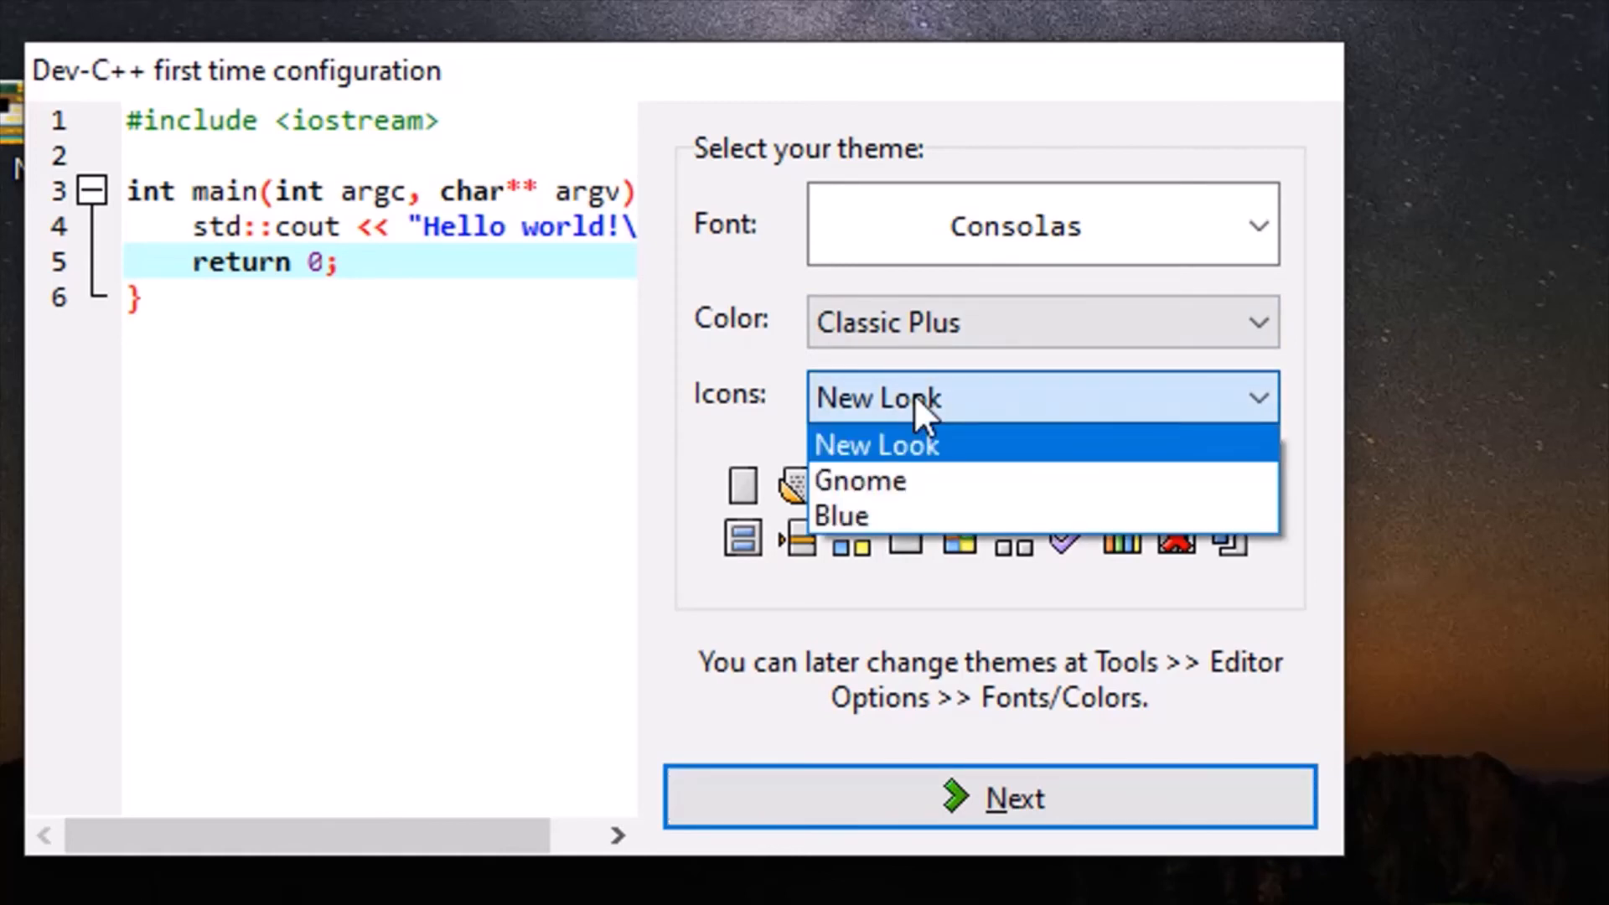
pyautogui.moveTo(911, 463)
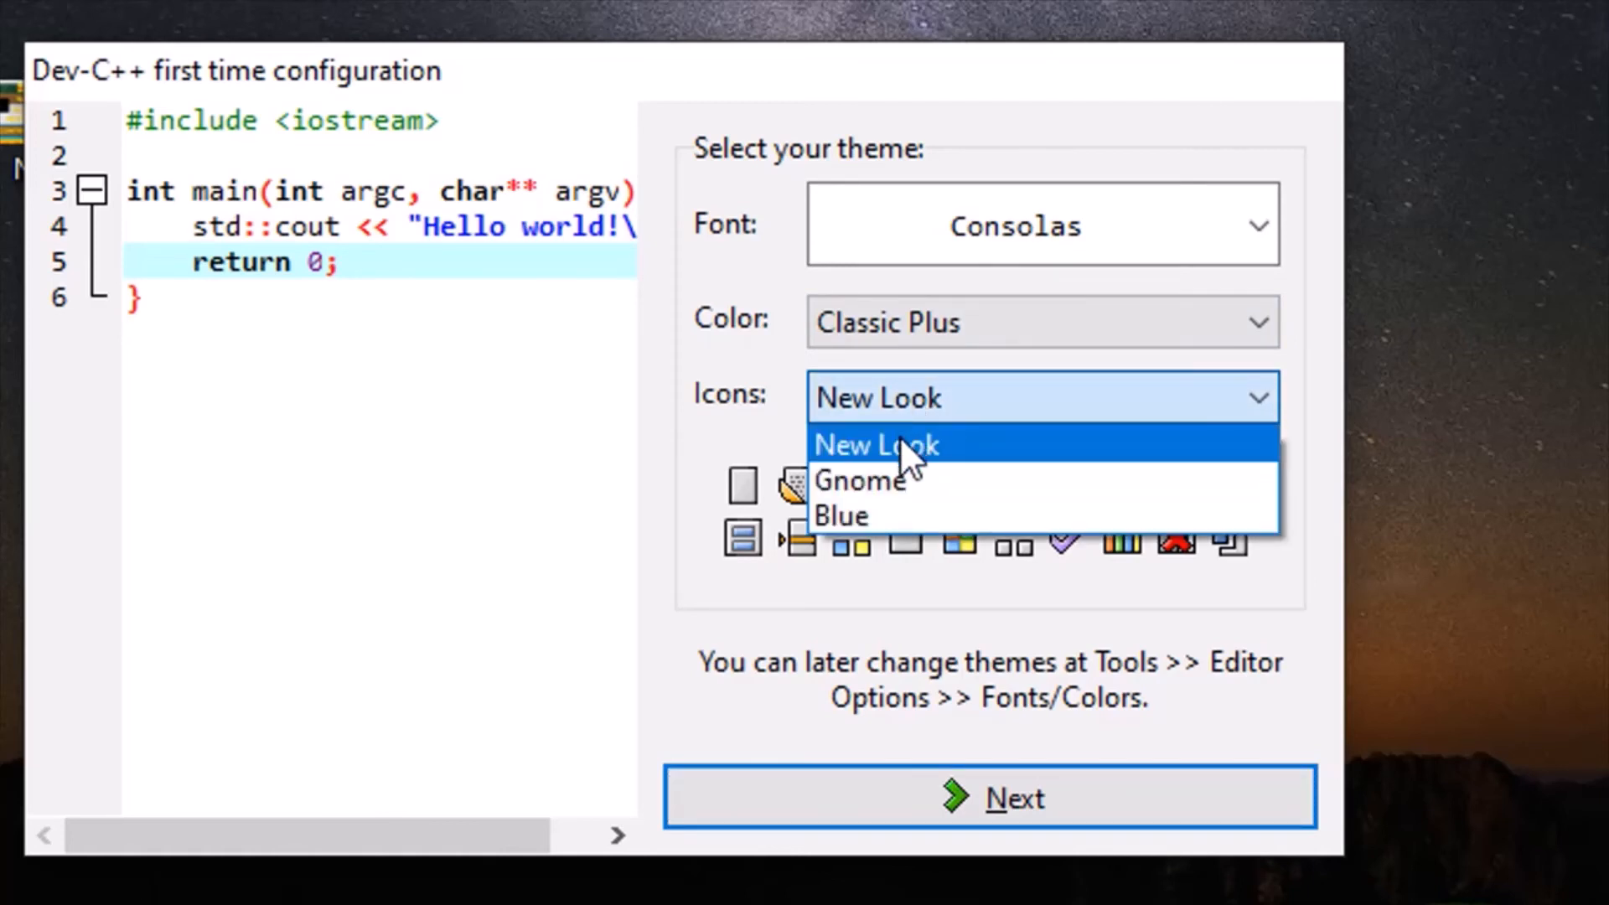
pyautogui.click(874, 444)
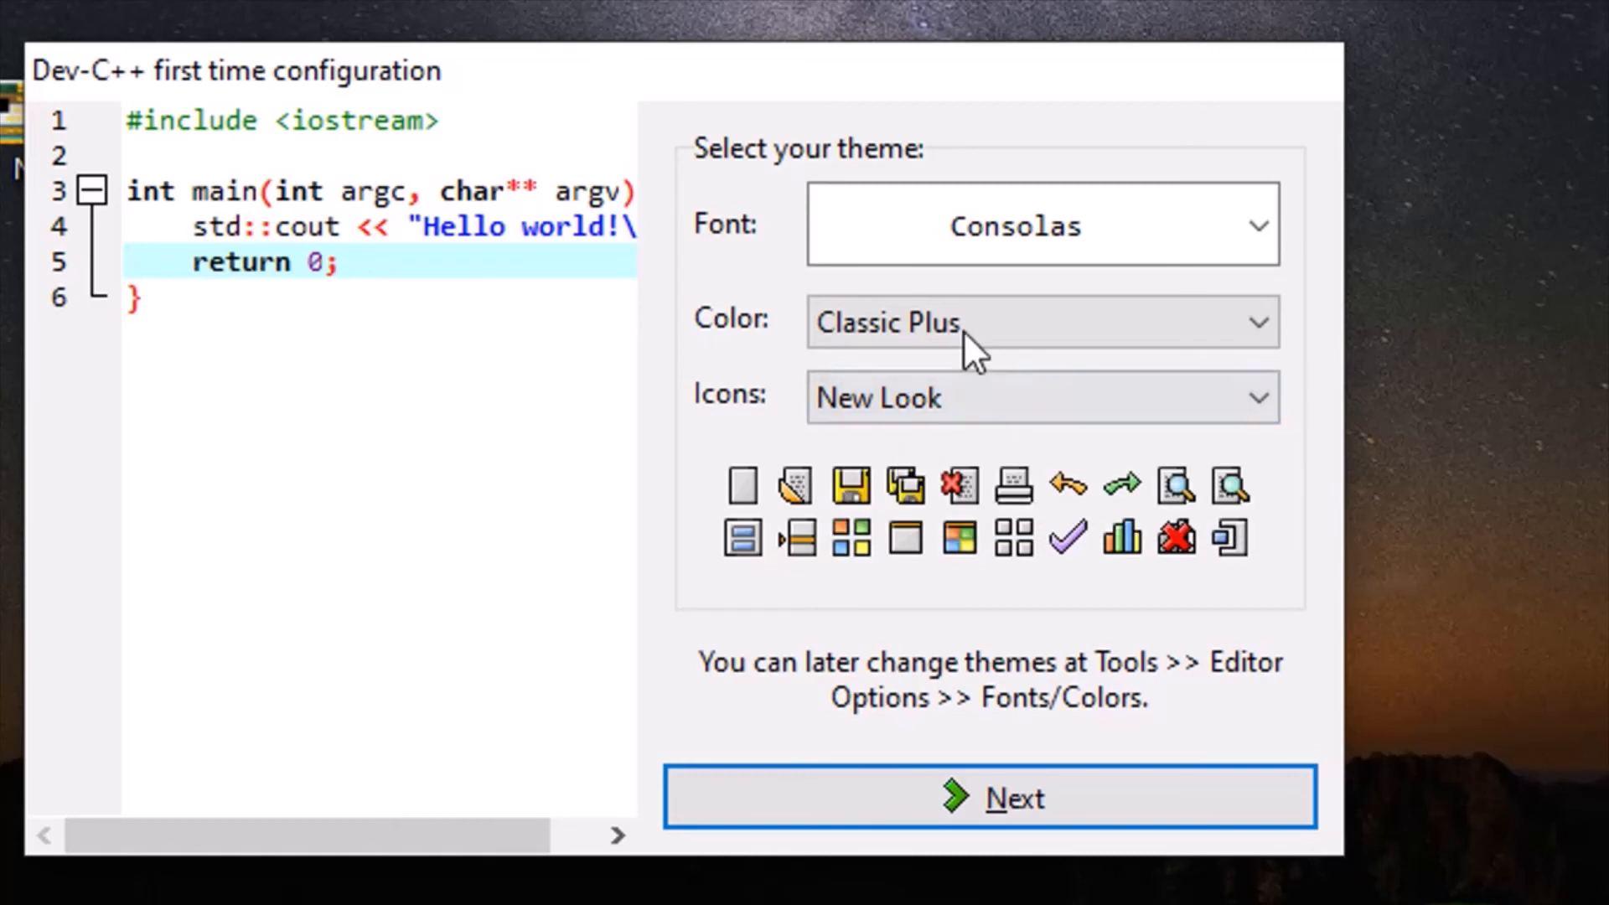
pyautogui.moveTo(831, 798)
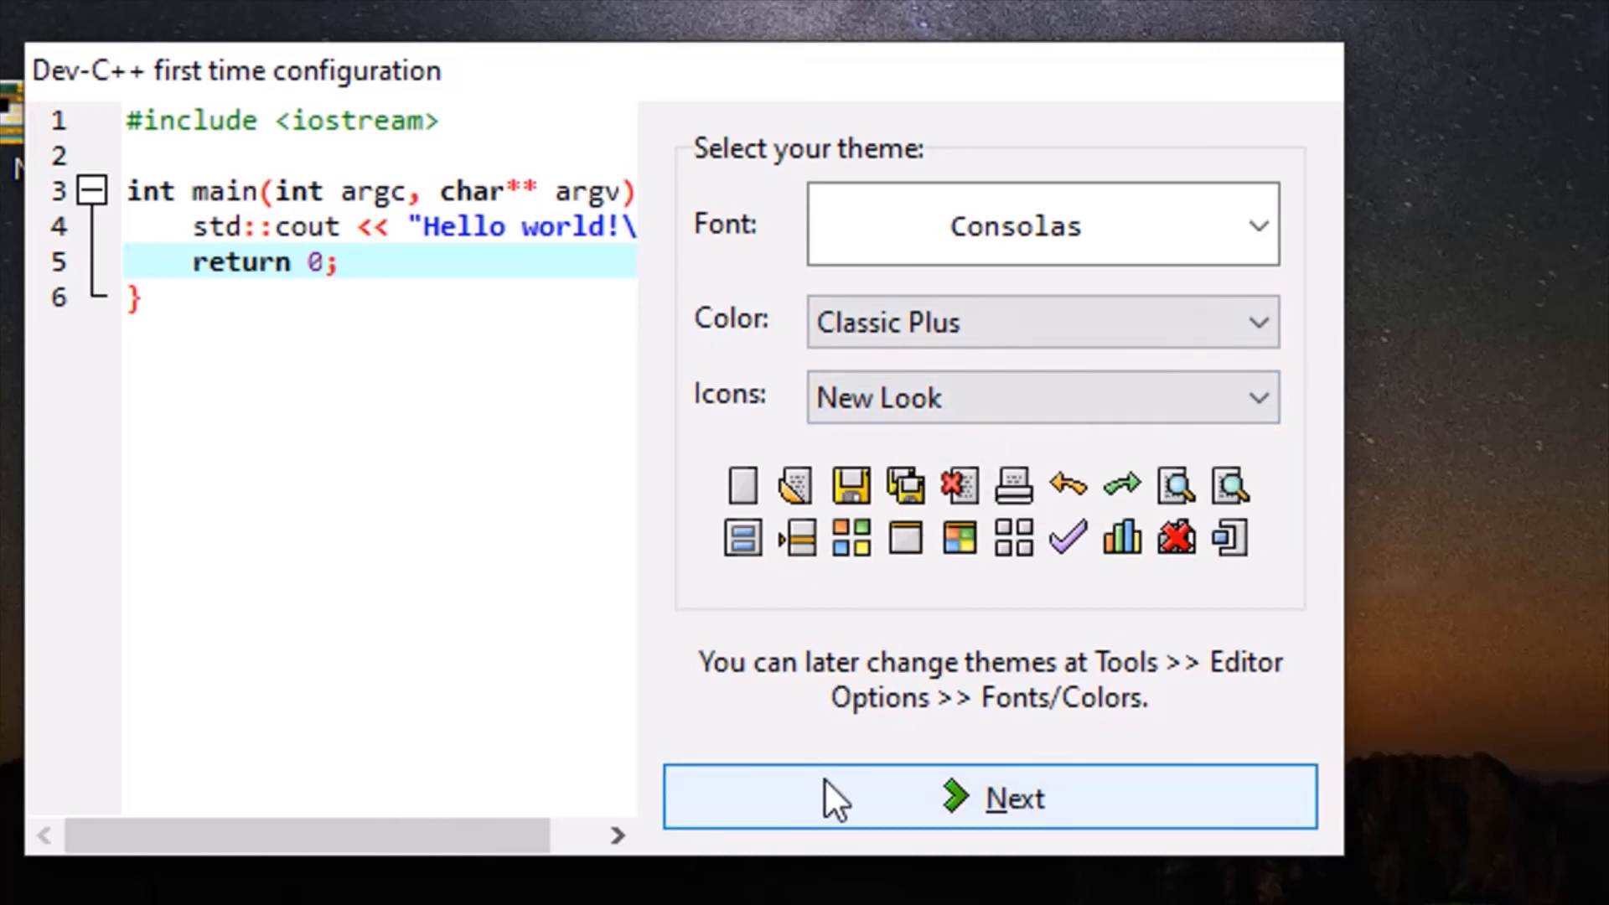
pyautogui.click(989, 796)
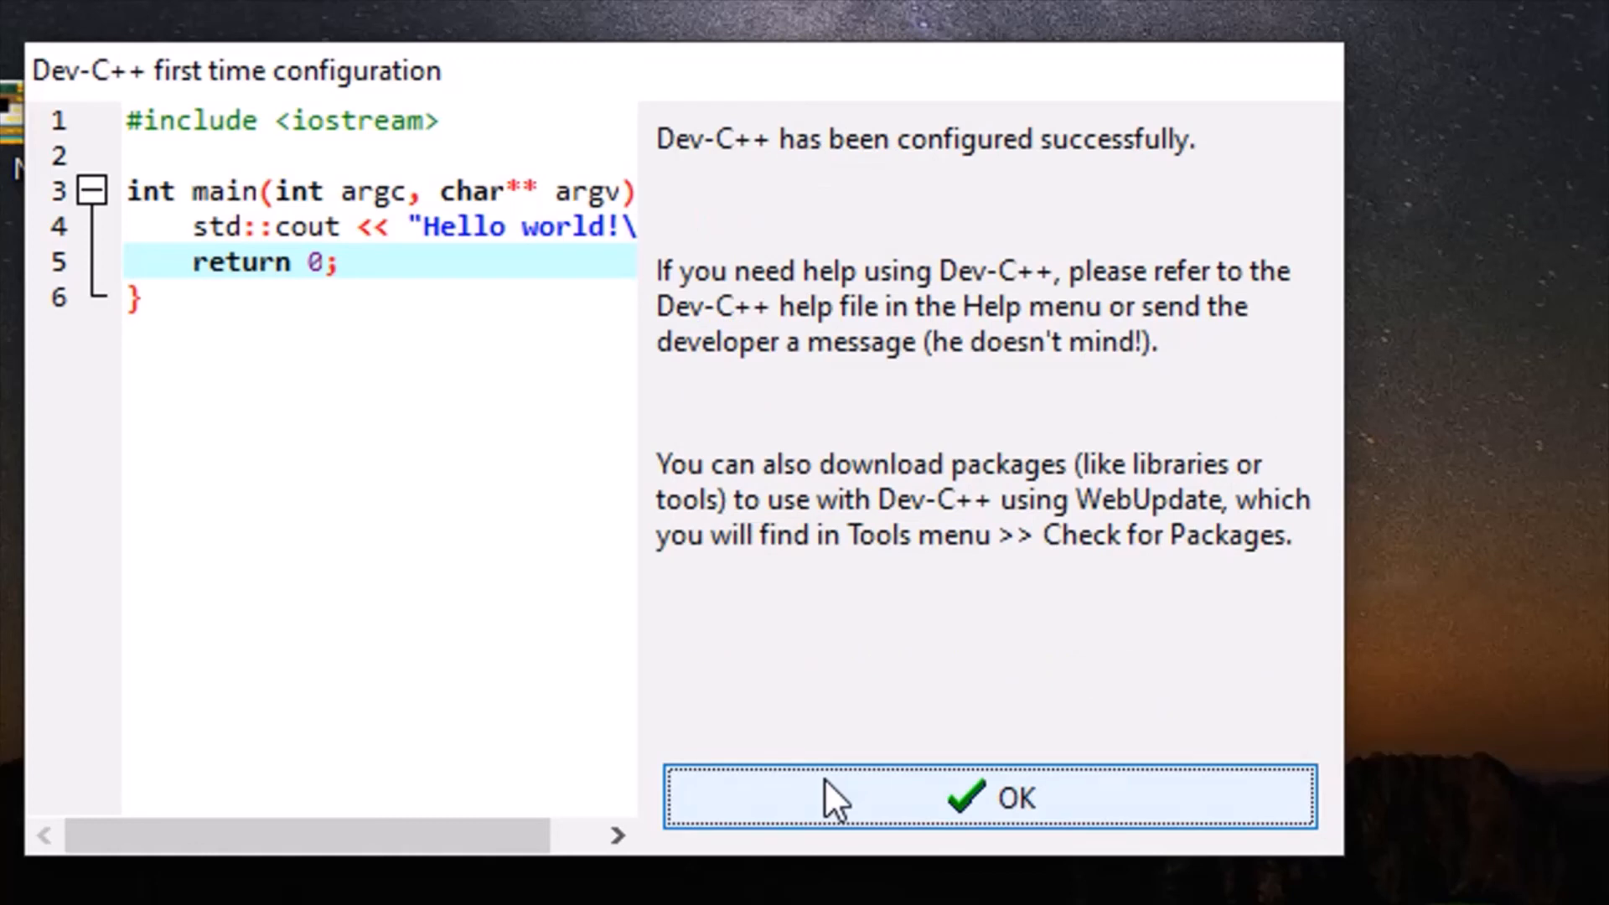
pyautogui.moveTo(747, 303)
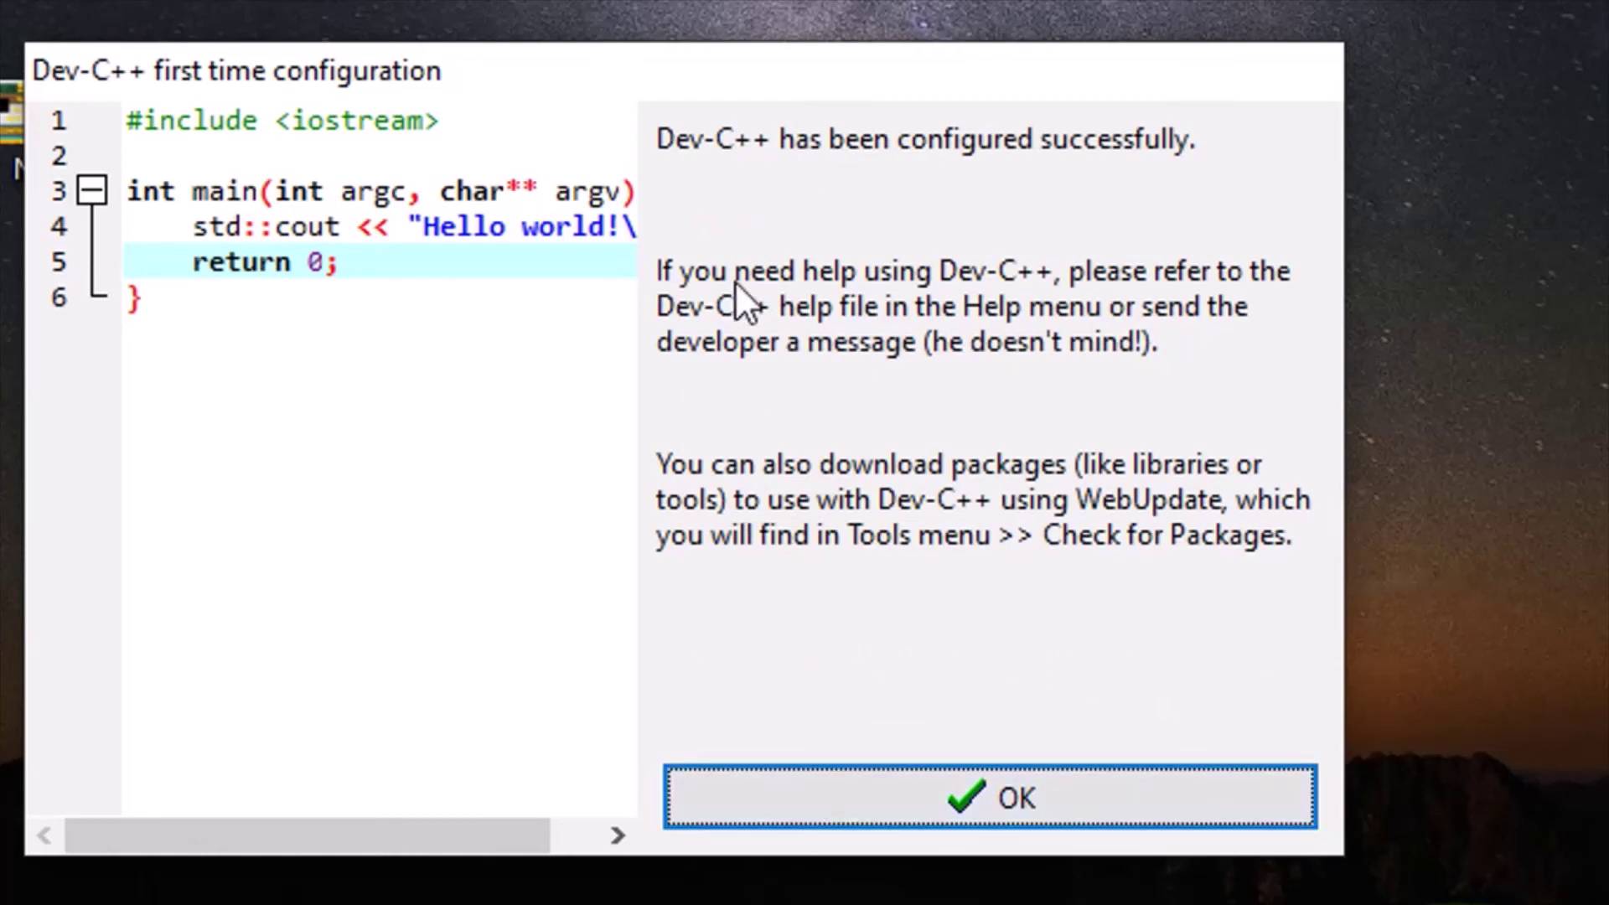
pyautogui.moveTo(933, 185)
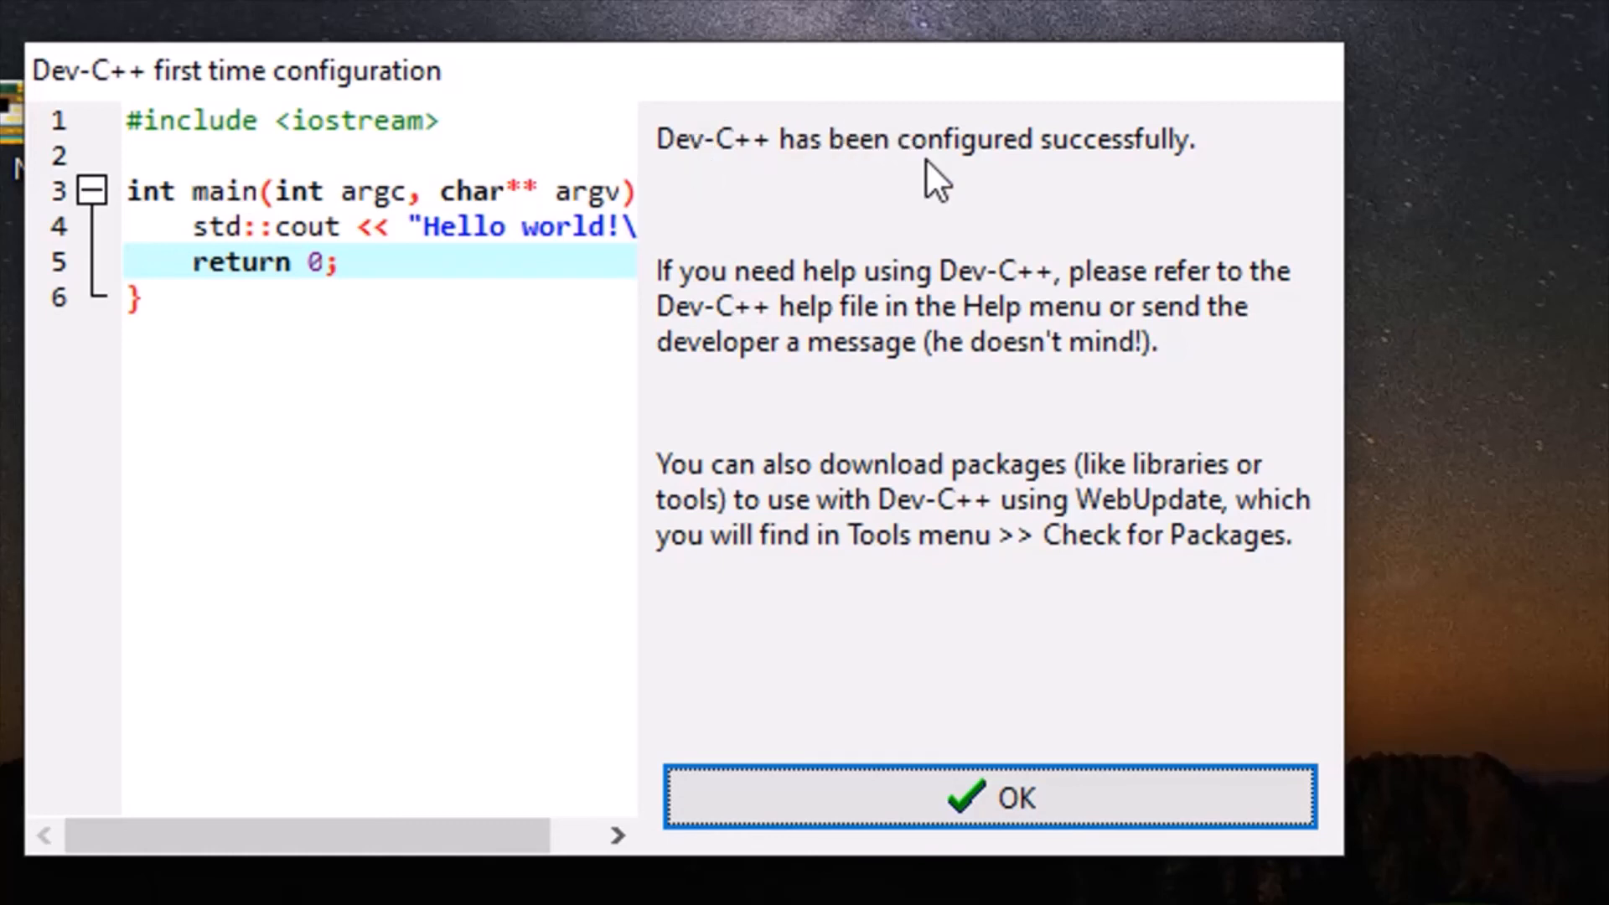
pyautogui.moveTo(1219, 147)
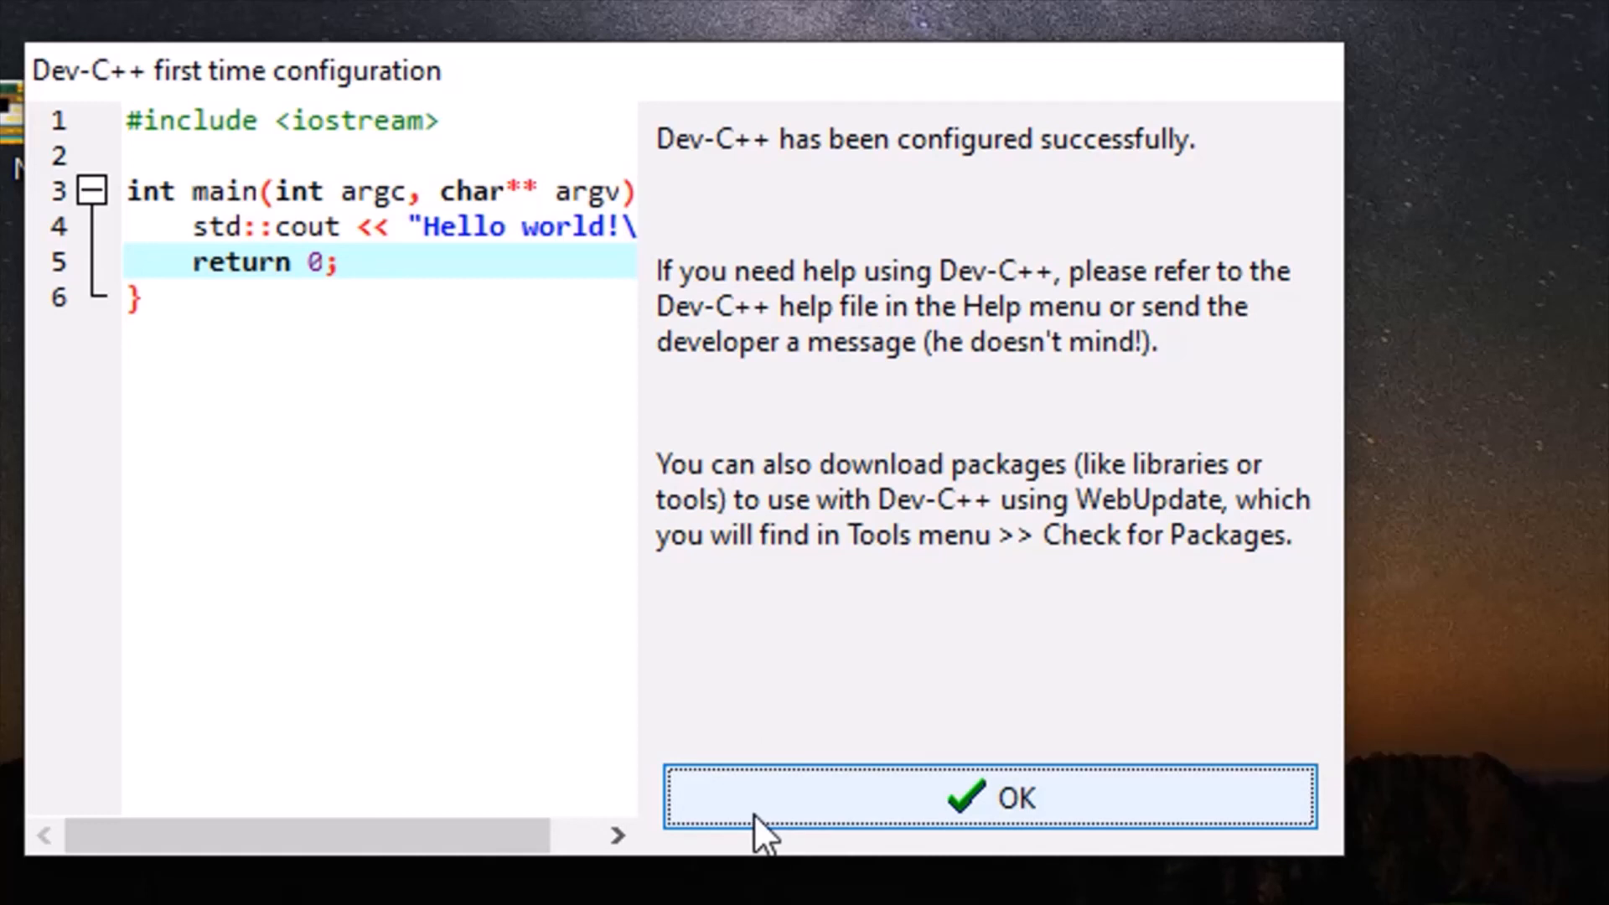
# Step: Enter the IDE and create a new source file, Untitled1, from the File menu
pyautogui.click(989, 798)
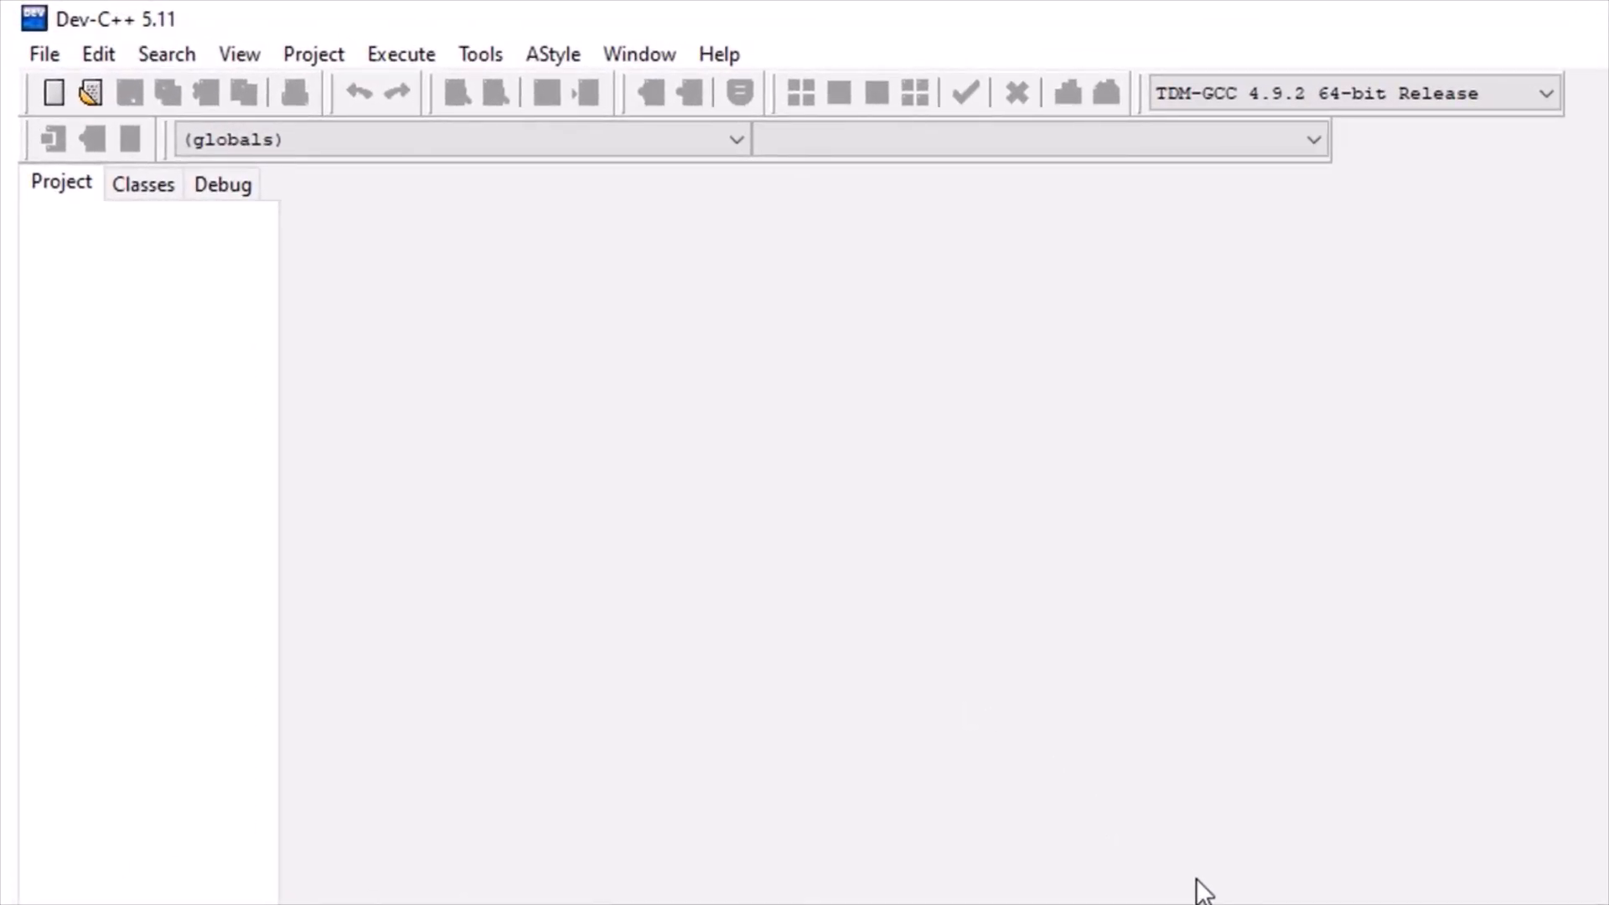
pyautogui.moveTo(44, 53)
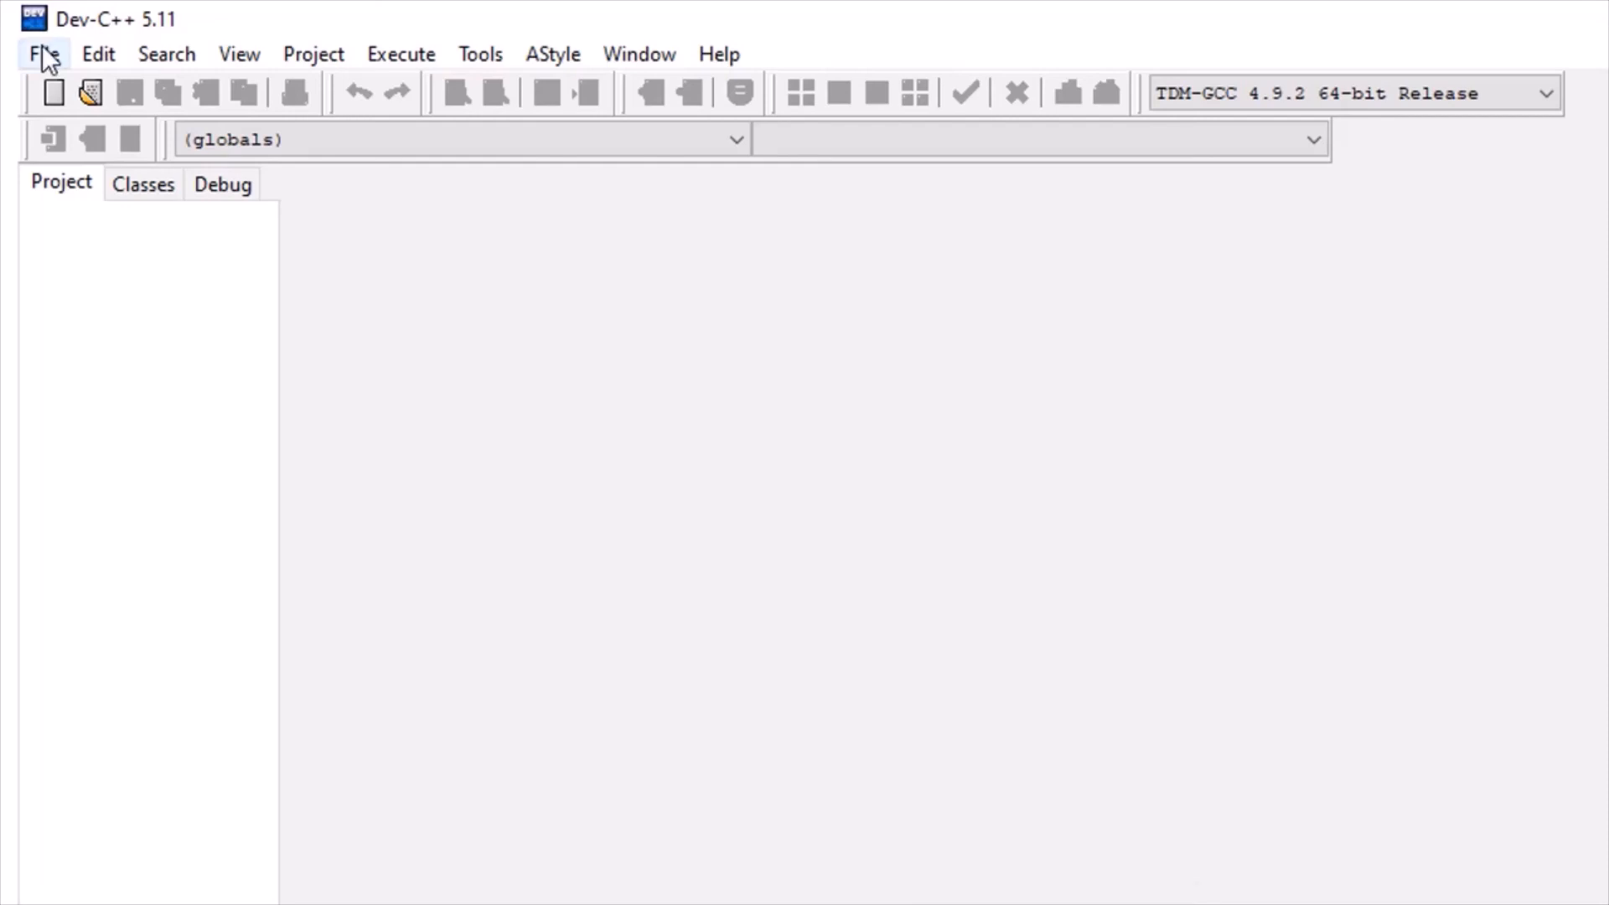
pyautogui.click(43, 54)
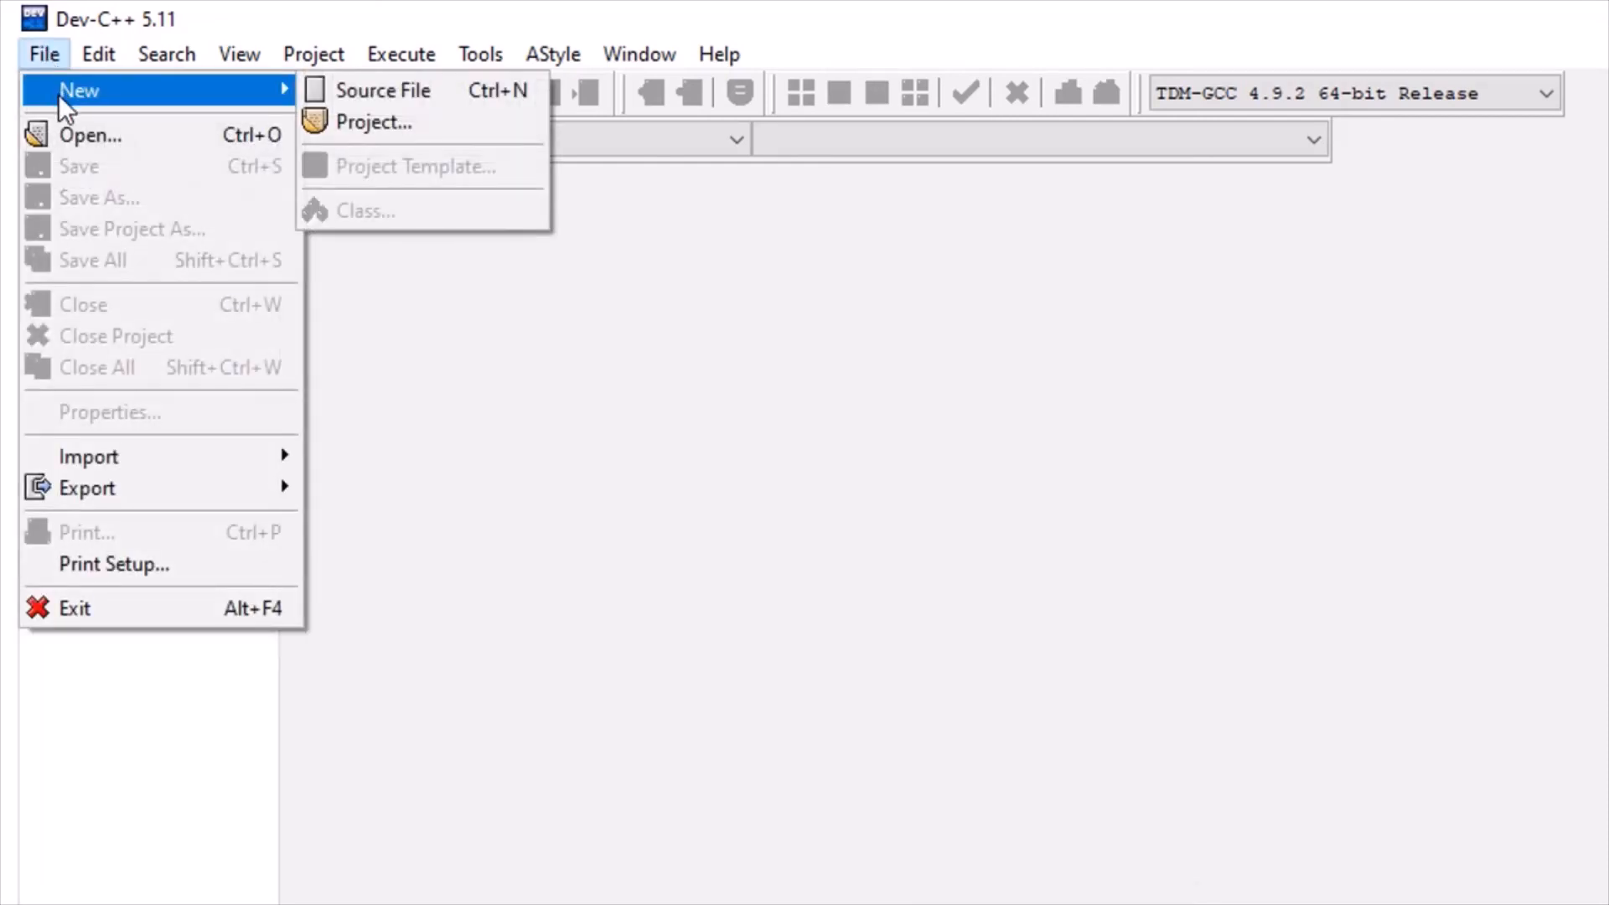
pyautogui.click(238, 54)
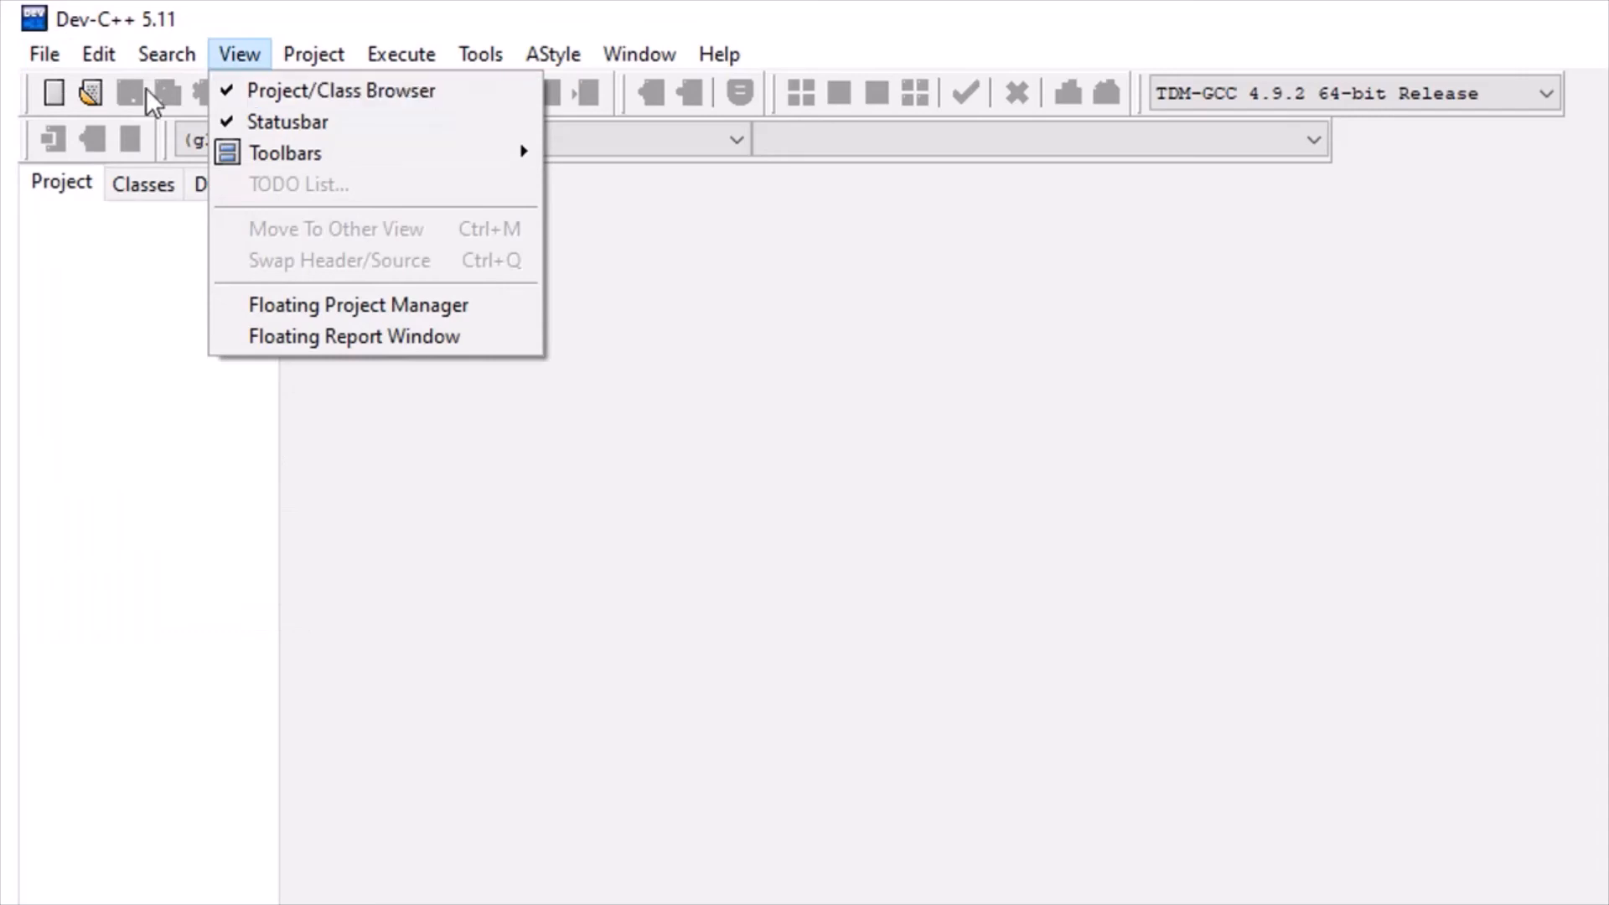
pyautogui.click(44, 54)
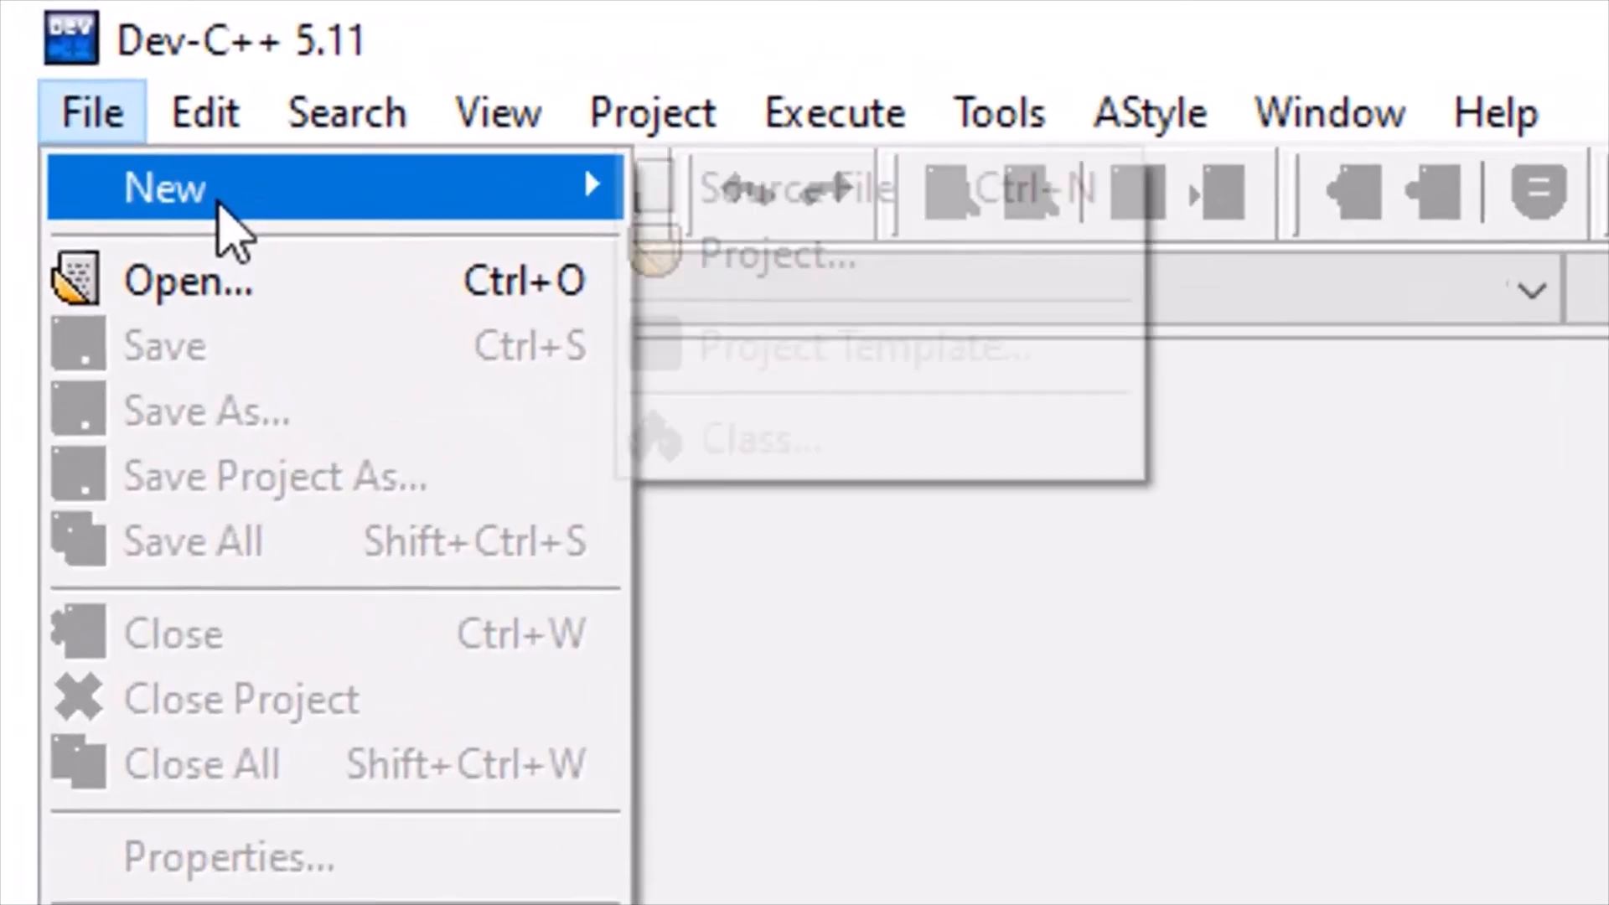
pyautogui.click(788, 189)
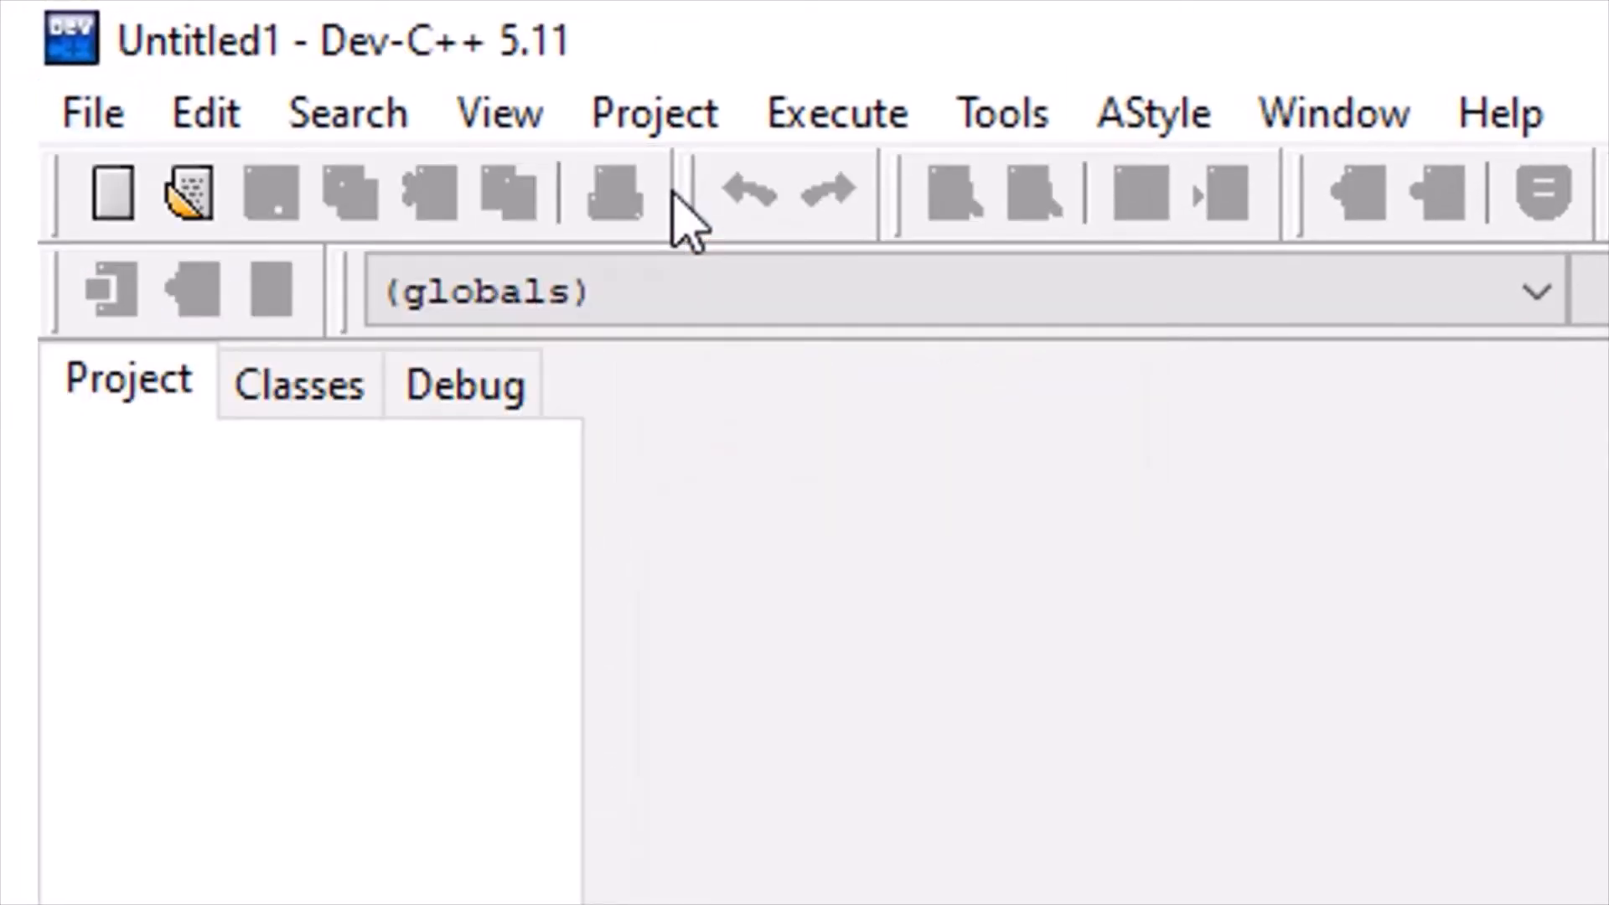